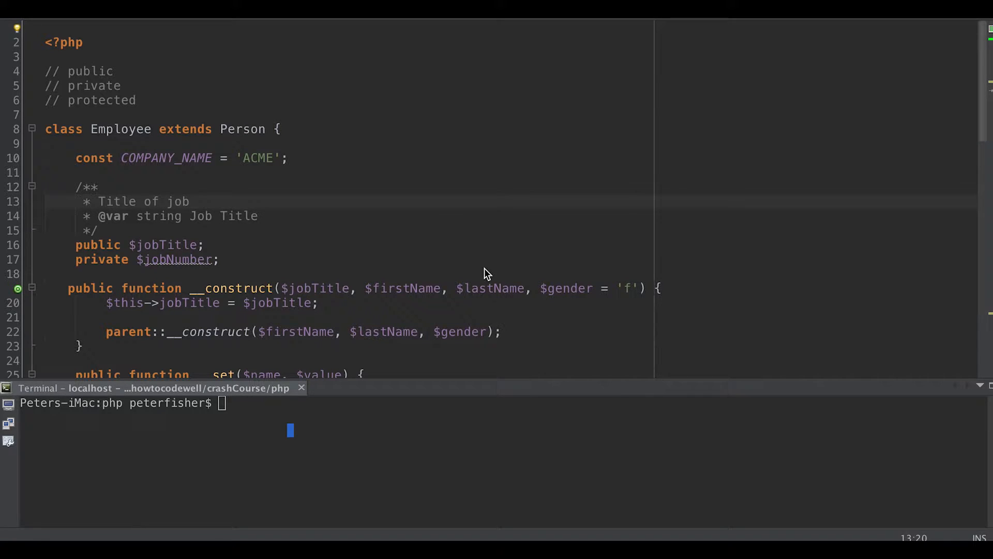
mouse_move(491, 267)
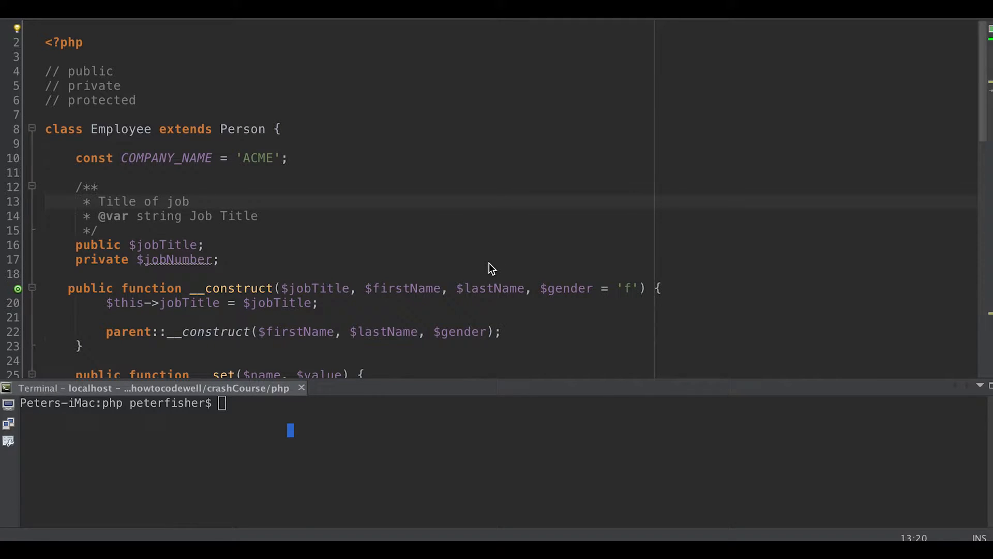
mouse_move(484, 270)
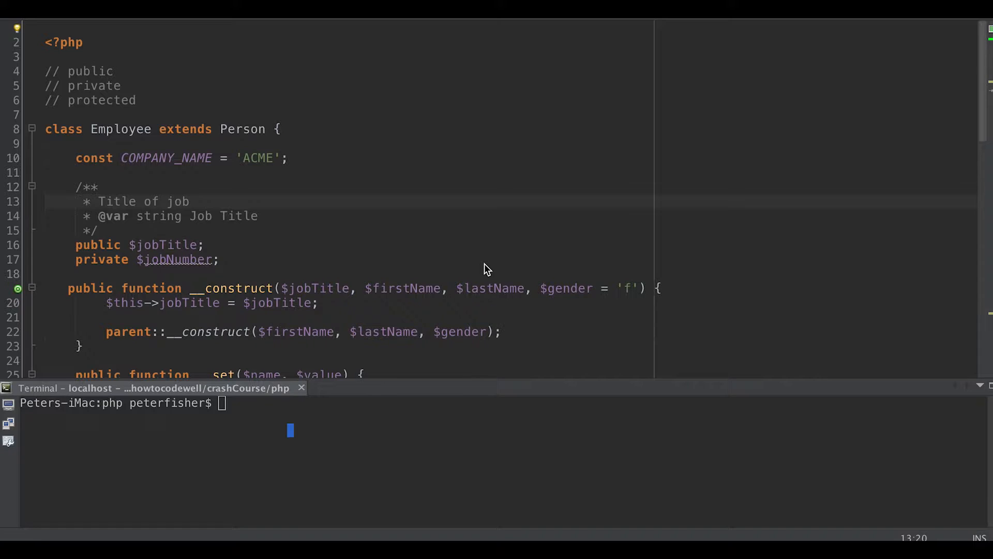
mouse_move(181, 215)
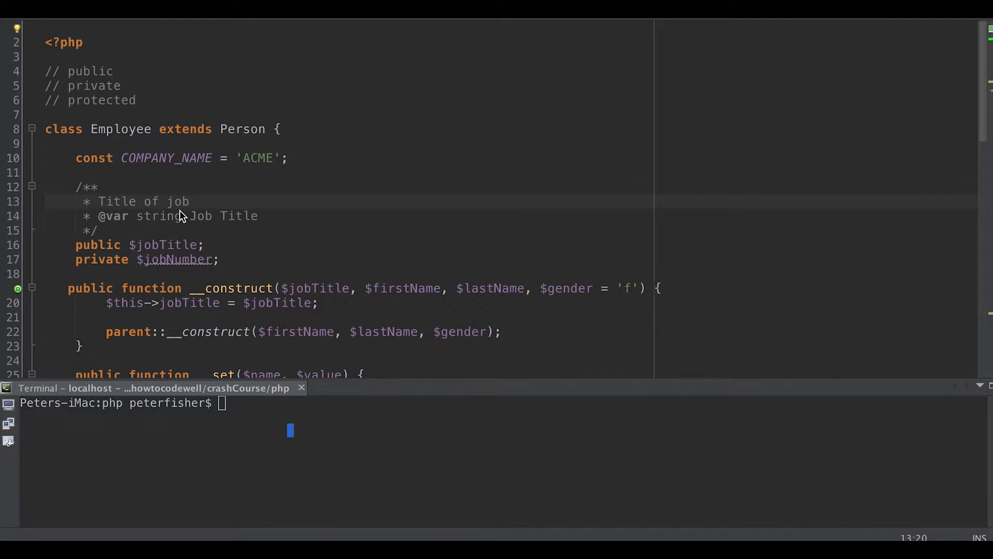
mouse_move(298, 239)
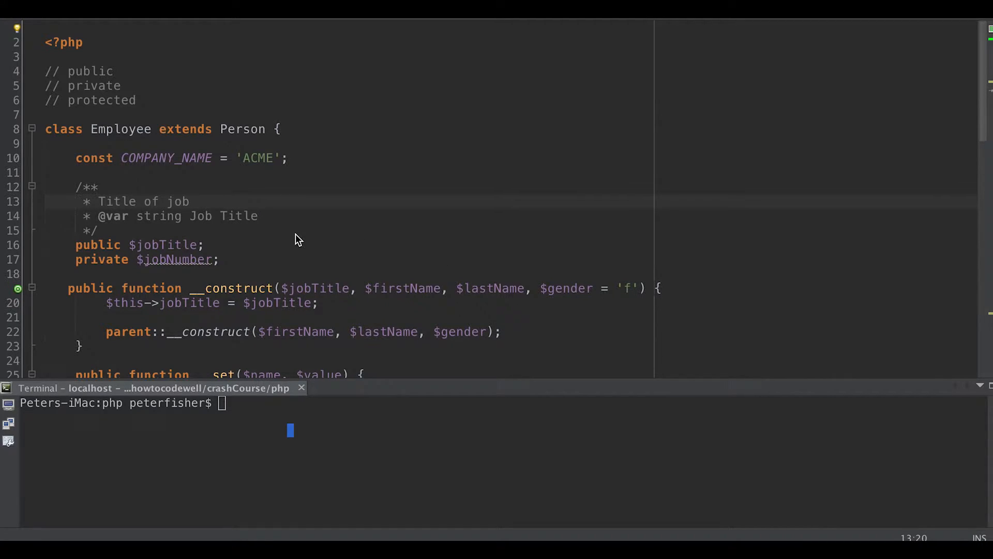
mouse_move(282, 237)
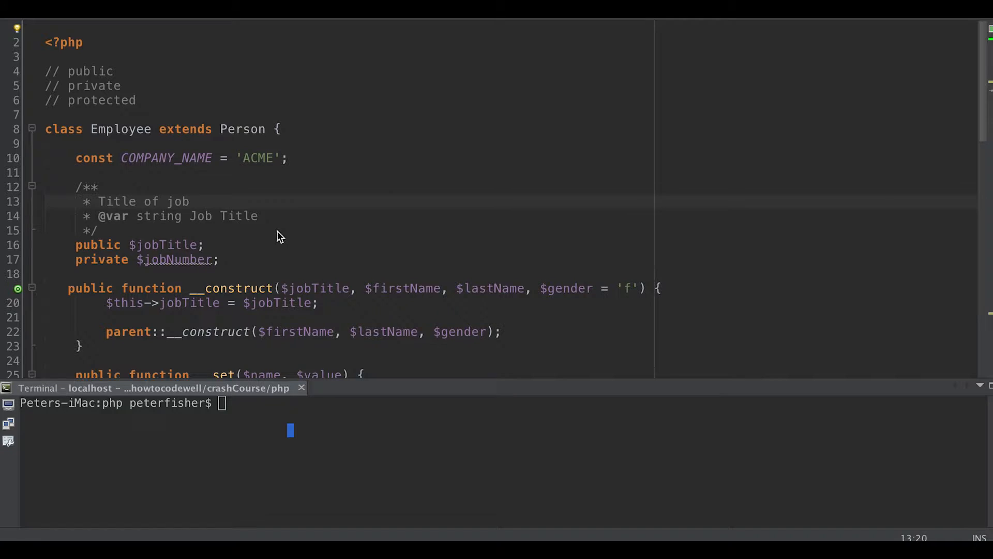
mouse_move(306, 281)
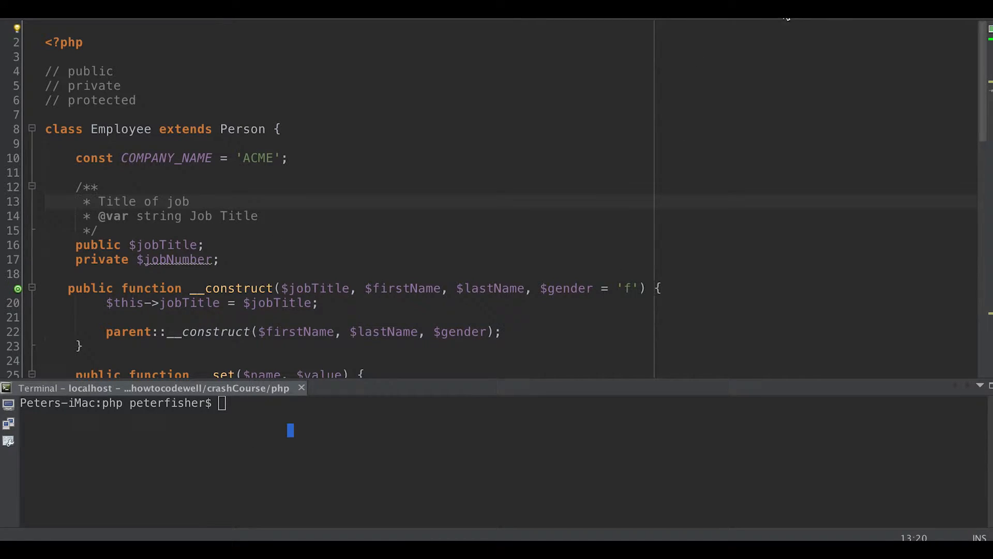
Delete the // public, // private and // protected comment lines above the Employee class
scroll(up, 3)
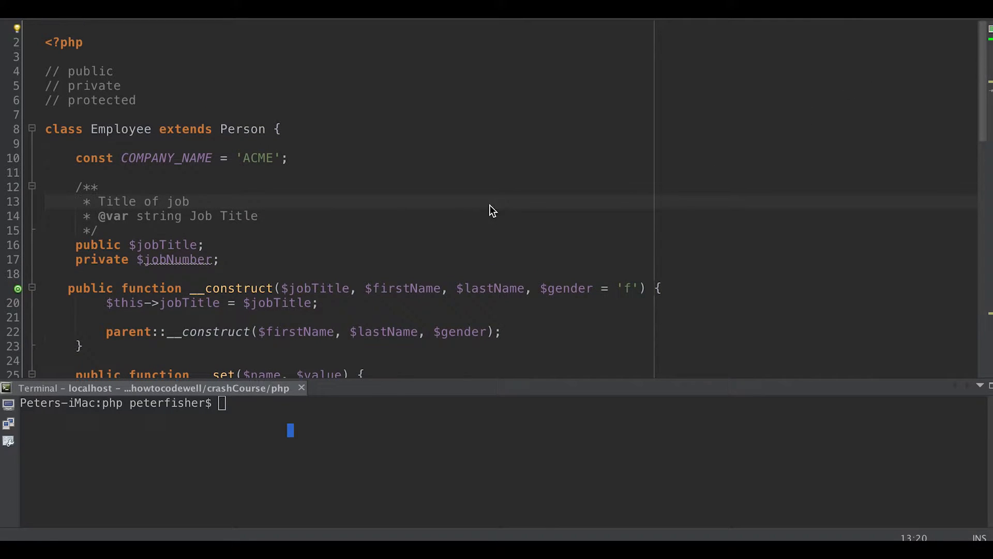
mouse_move(507, 172)
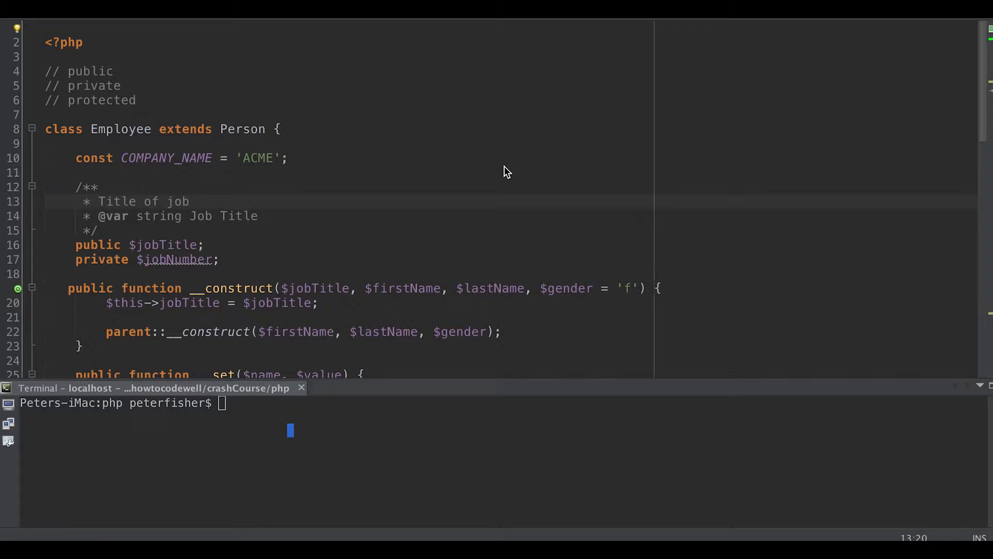
mouse_move(513, 169)
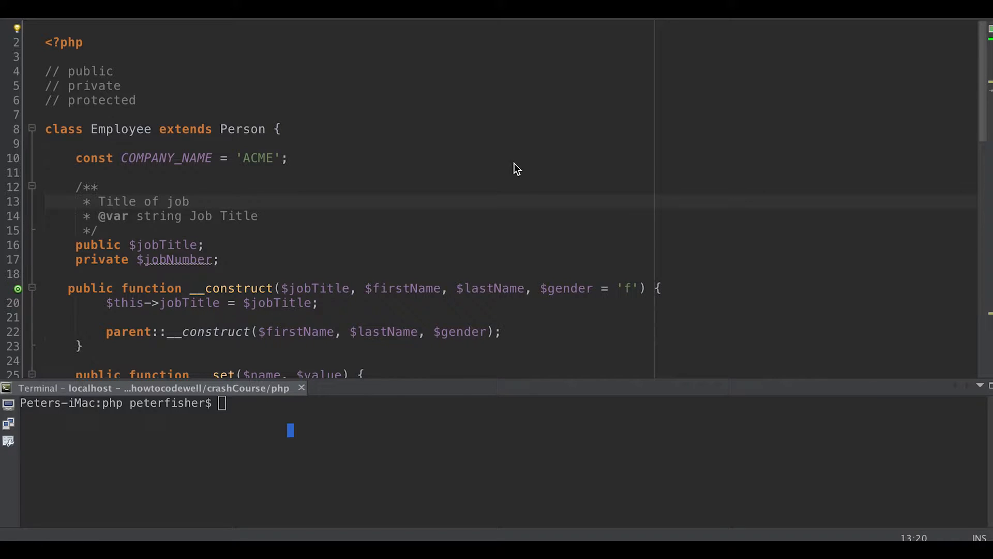
mouse_move(522, 157)
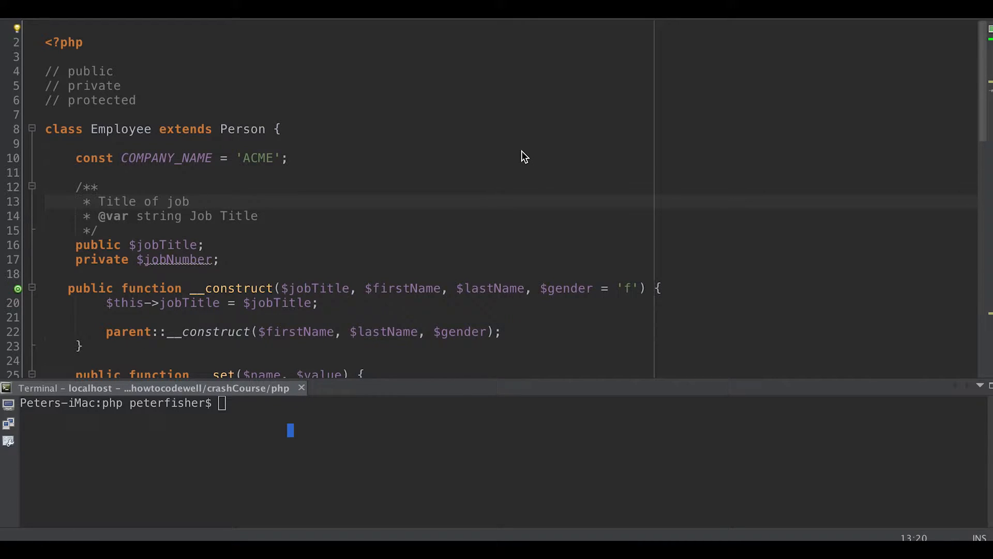
drag(19, 86, 19, 99)
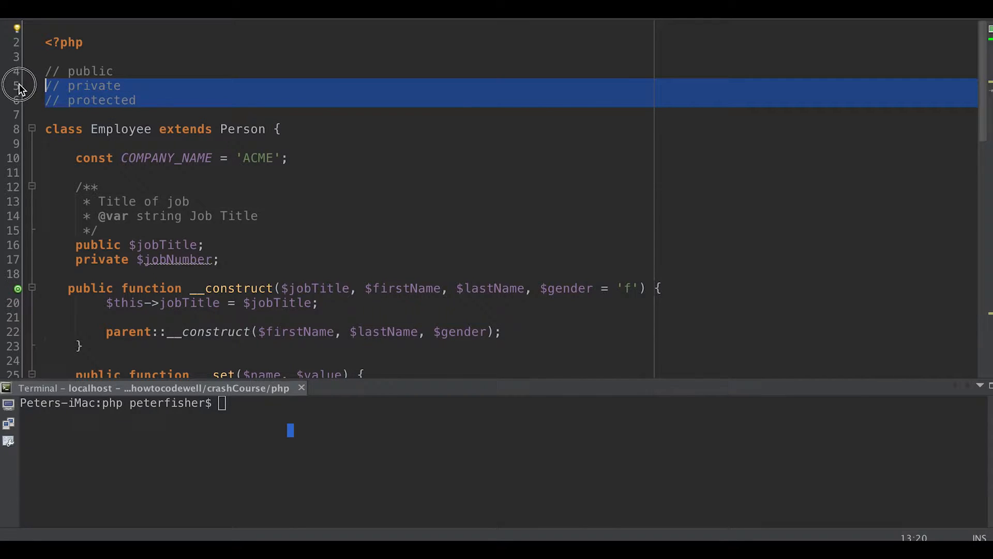
key(Delete)
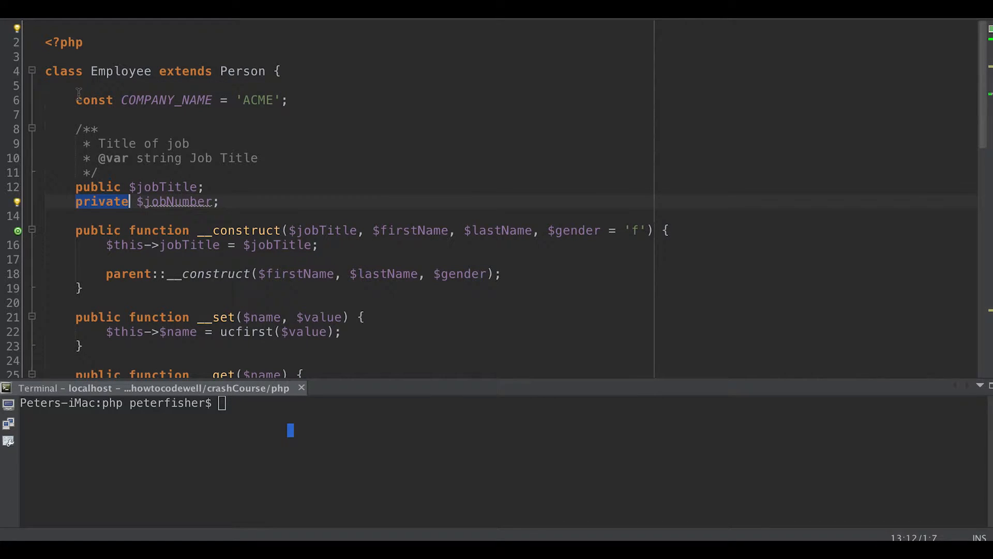
click(94, 99)
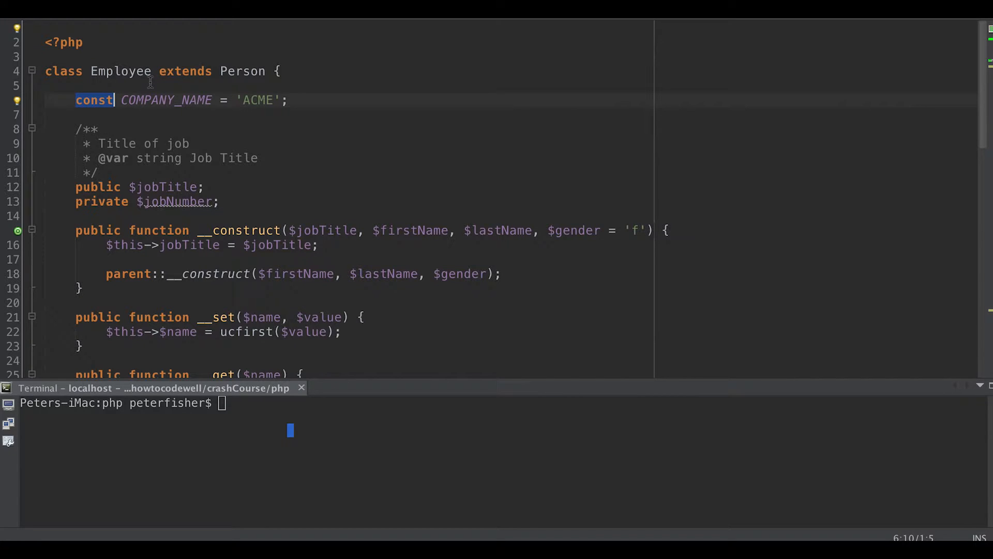
mouse_move(218, 82)
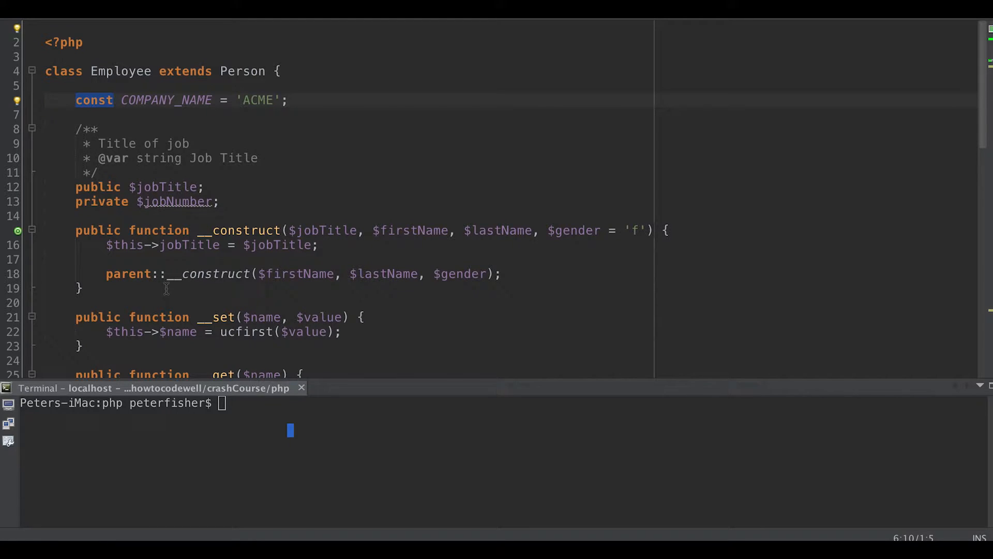
scroll(down, 3)
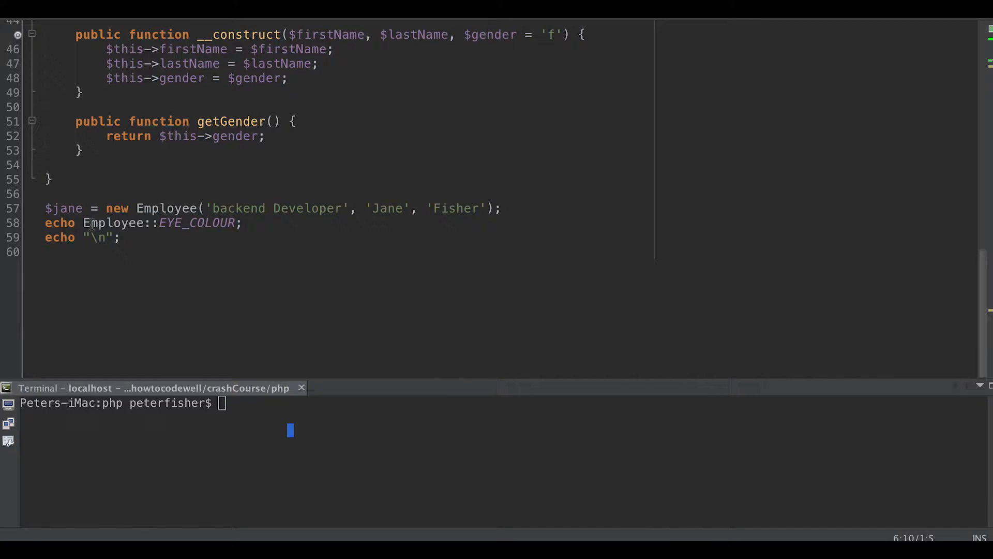
double_click(112, 222)
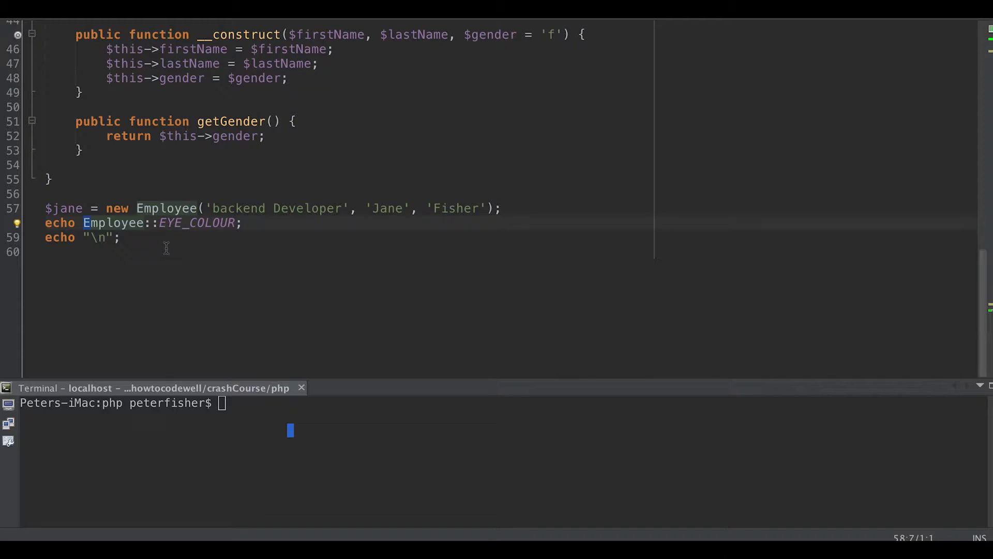
mouse_move(133, 232)
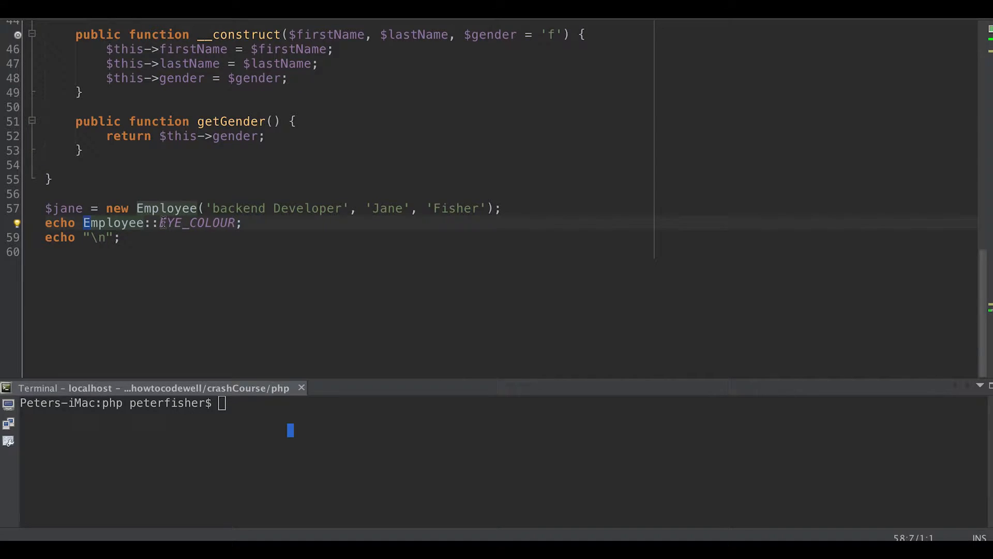
scroll(up, 3)
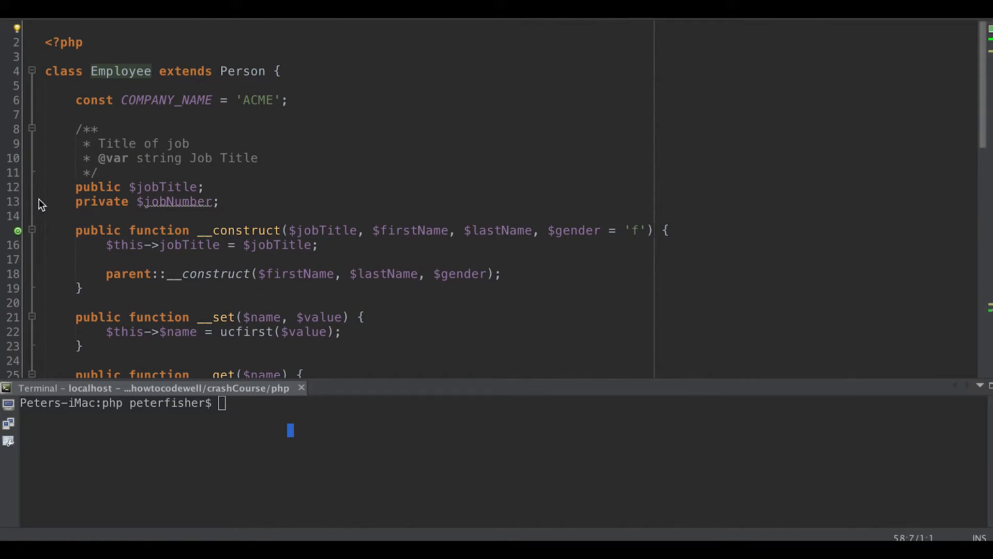
Add 'static $employeeNumber = 100;' as the first declaration in the Employee class
click(187, 82)
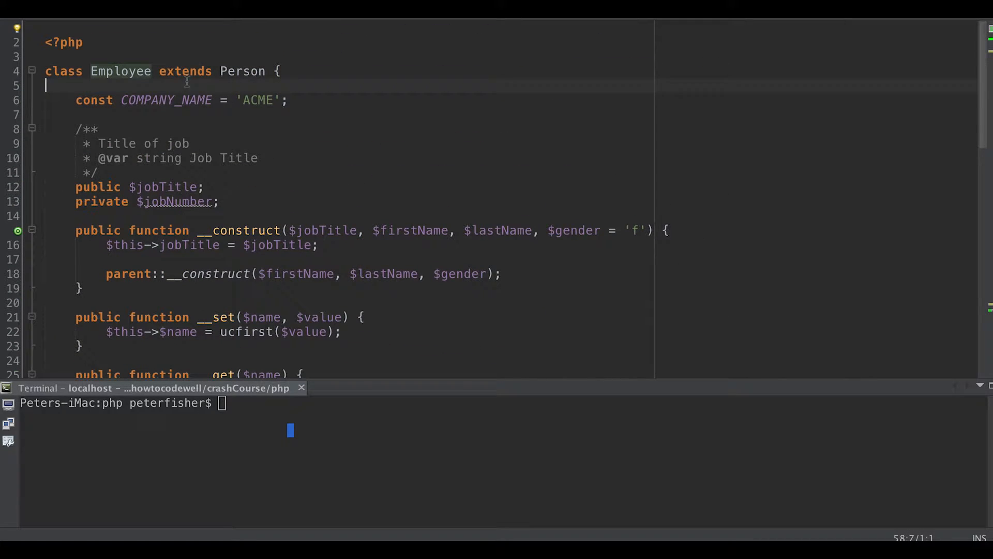
text(static $emplo)
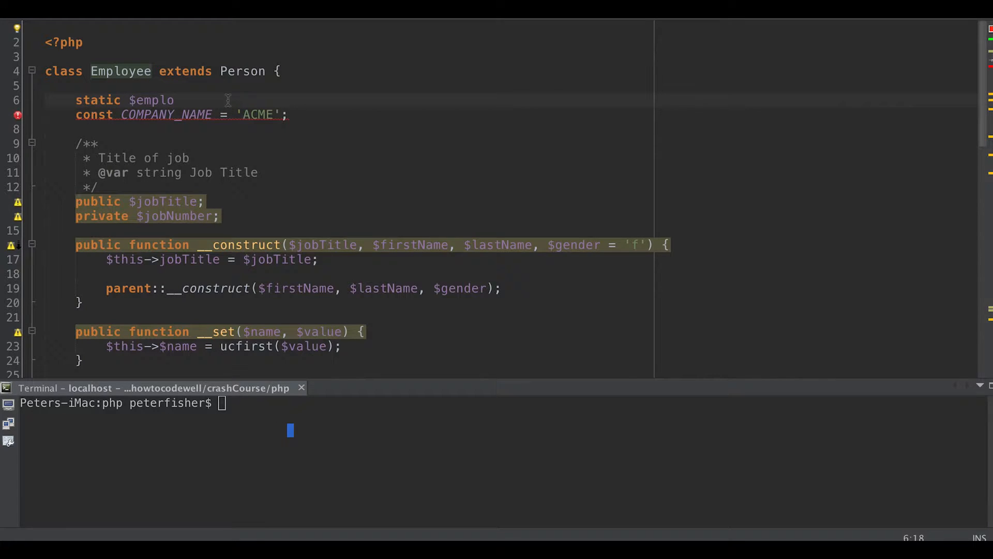
text(yee)
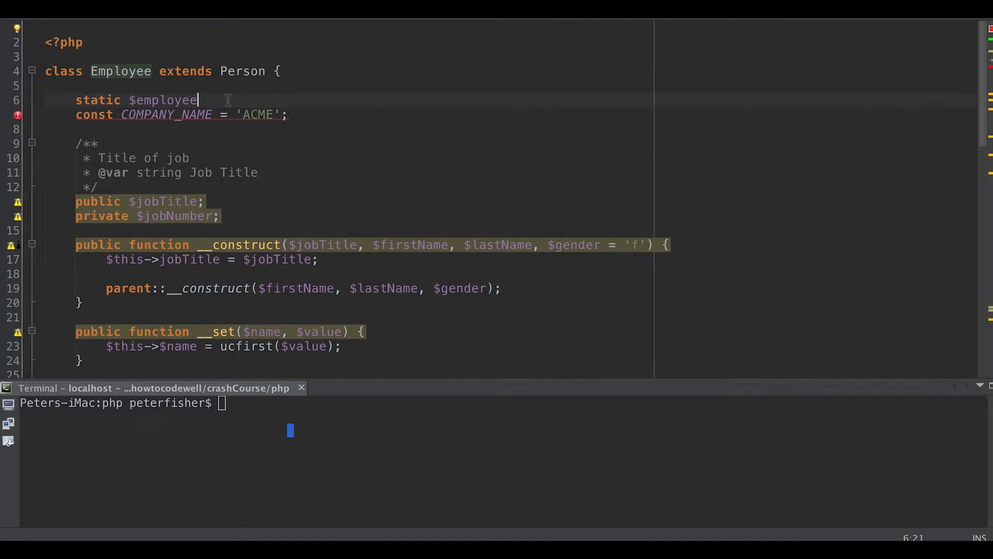
text(Number)
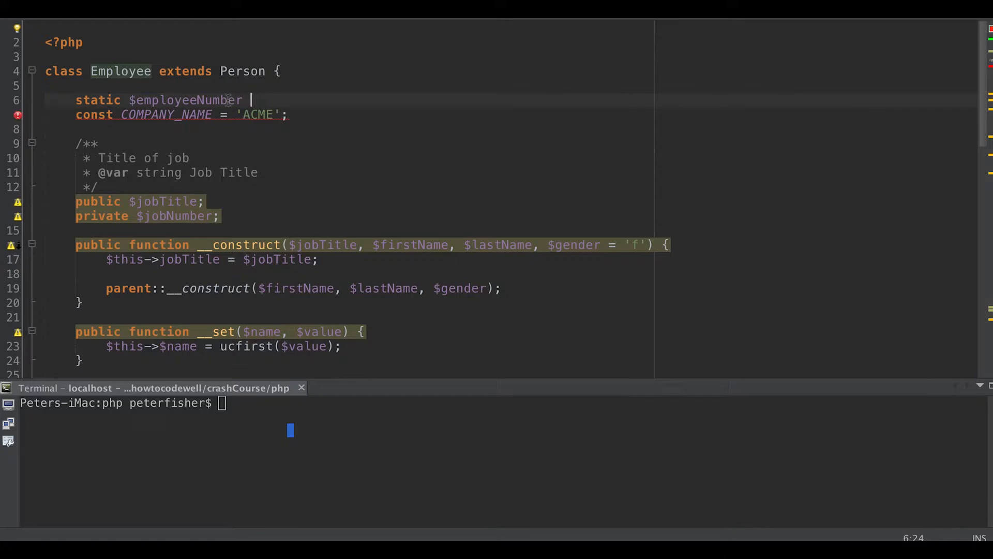
text(= 100;)
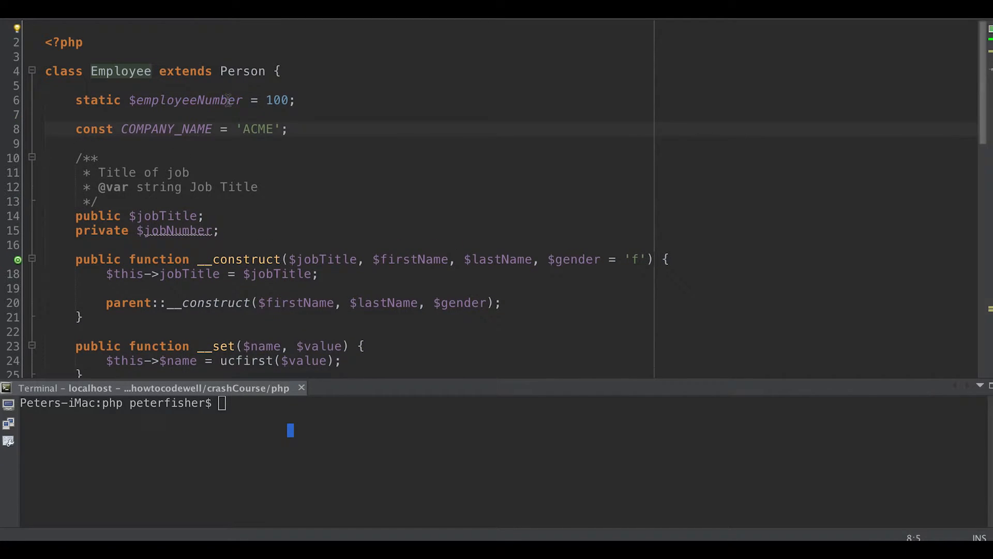
scroll(down, 3)
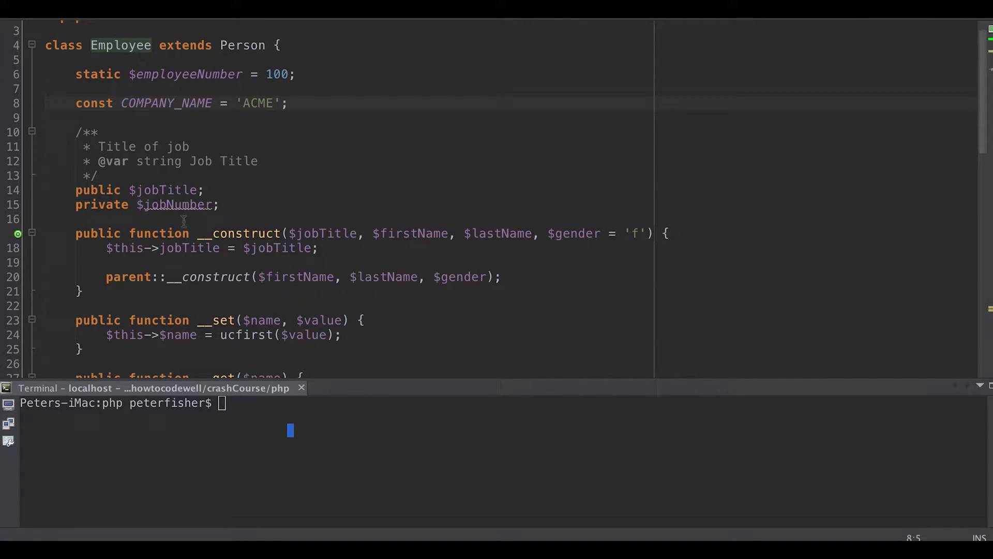
scroll(down, 3)
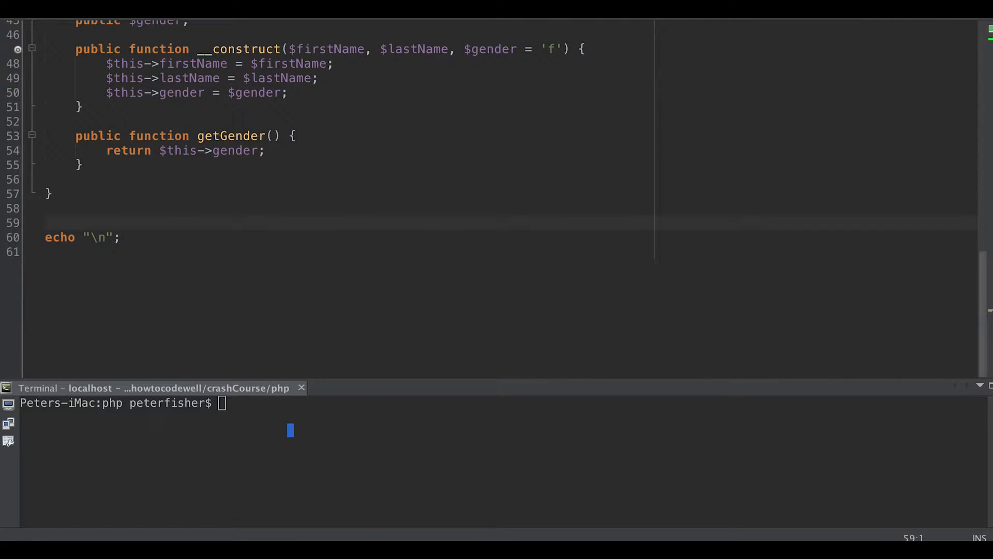
Echo Employee::$employeeNumber at the script's end and enter 'php tutorial1.php' in the terminal
text(echo)
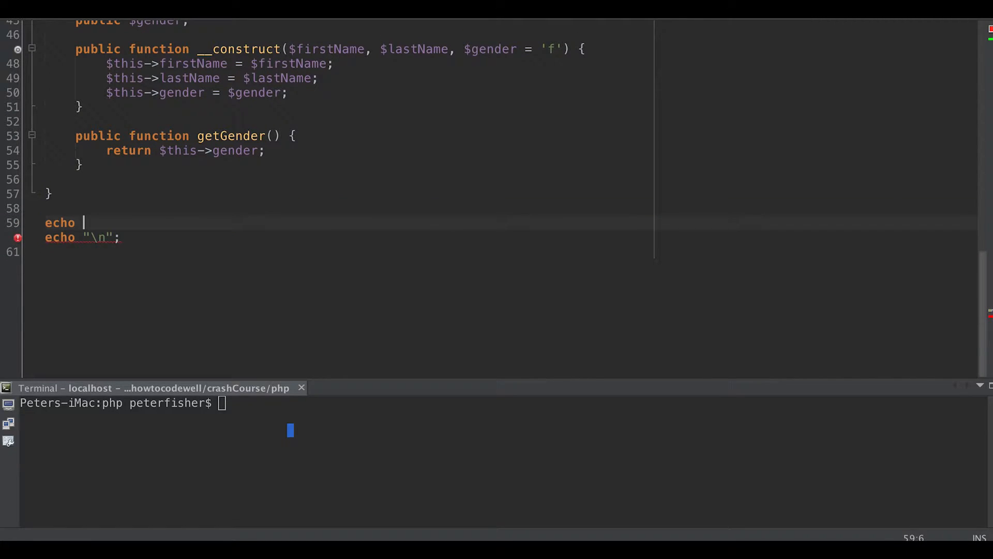
text(Employee::)
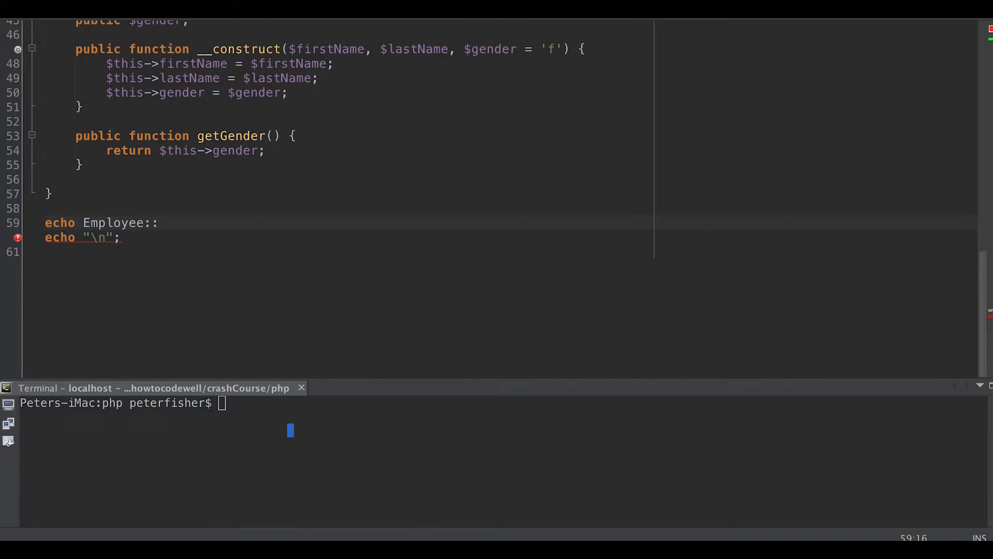
text($employeeNumber)
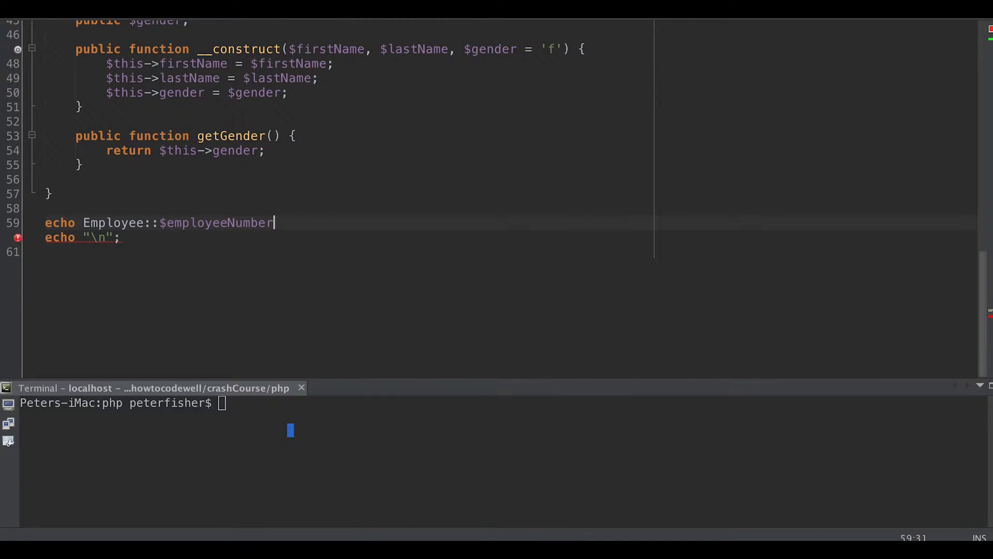
text(;)
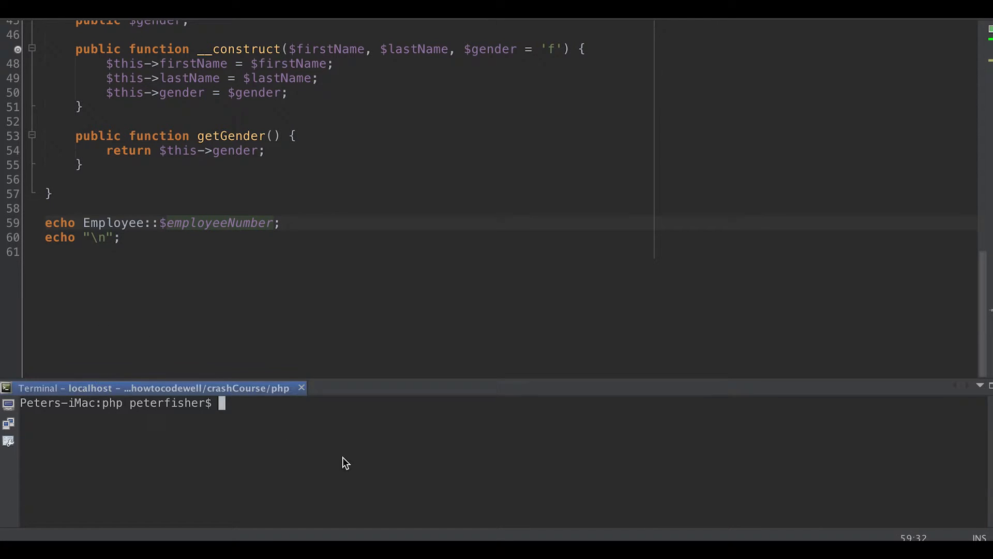
text(php tutorial1.php)
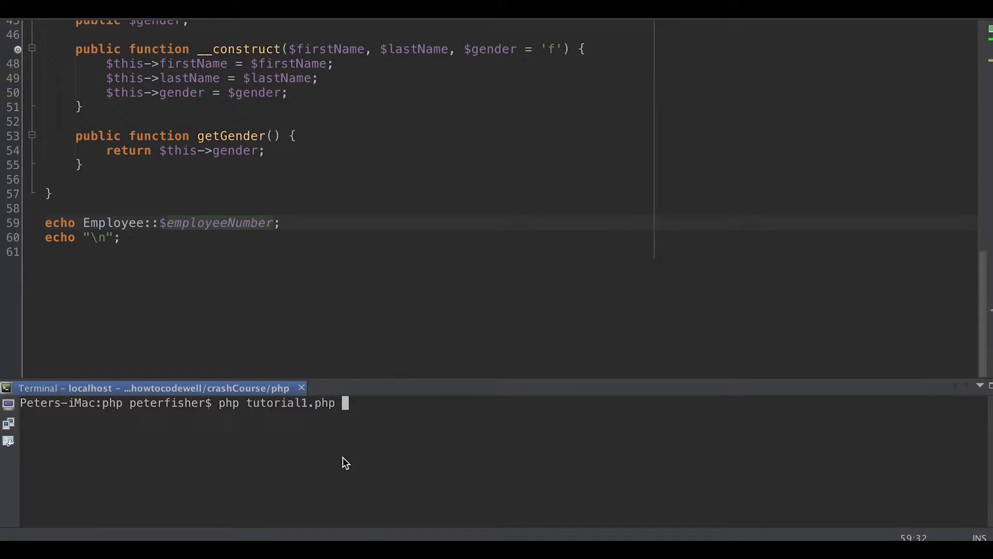
Run tutorial1.php, printing 100, then review the echo line and scroll back to Employee
key(Return)
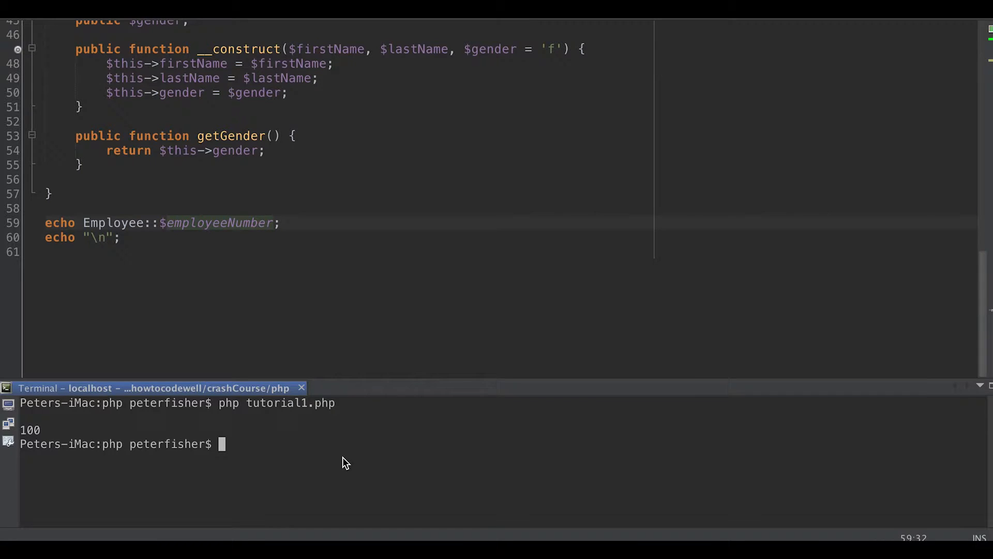
mouse_move(43, 212)
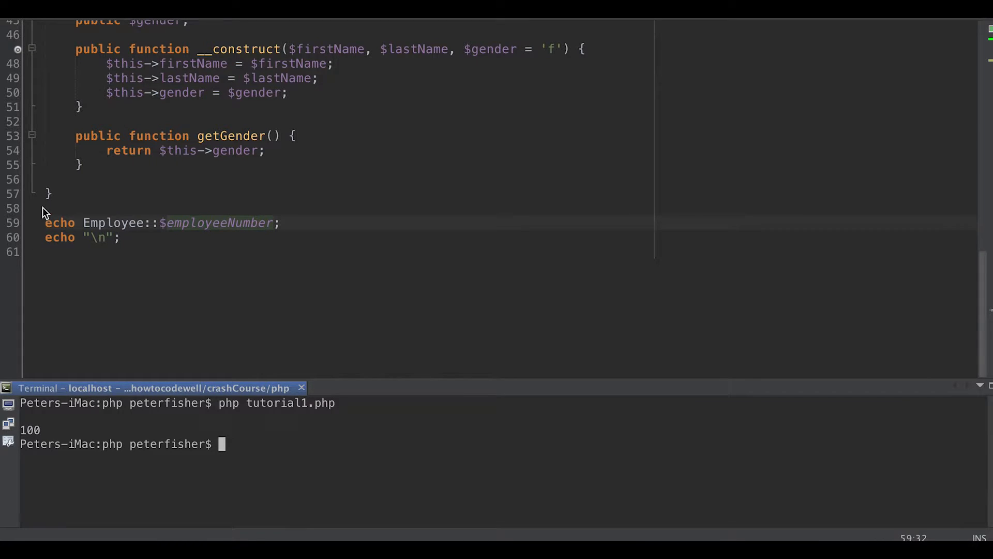
mouse_move(82, 205)
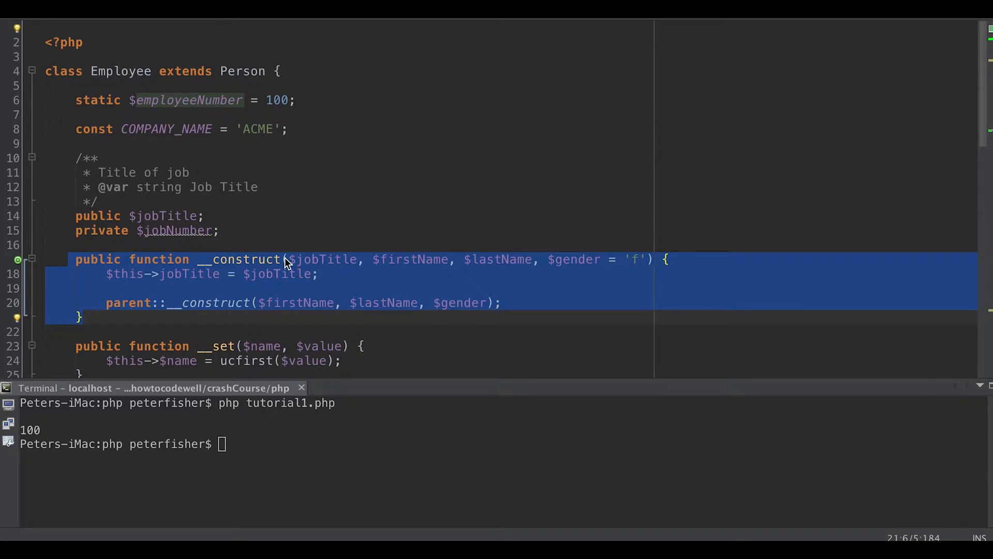
click(147, 273)
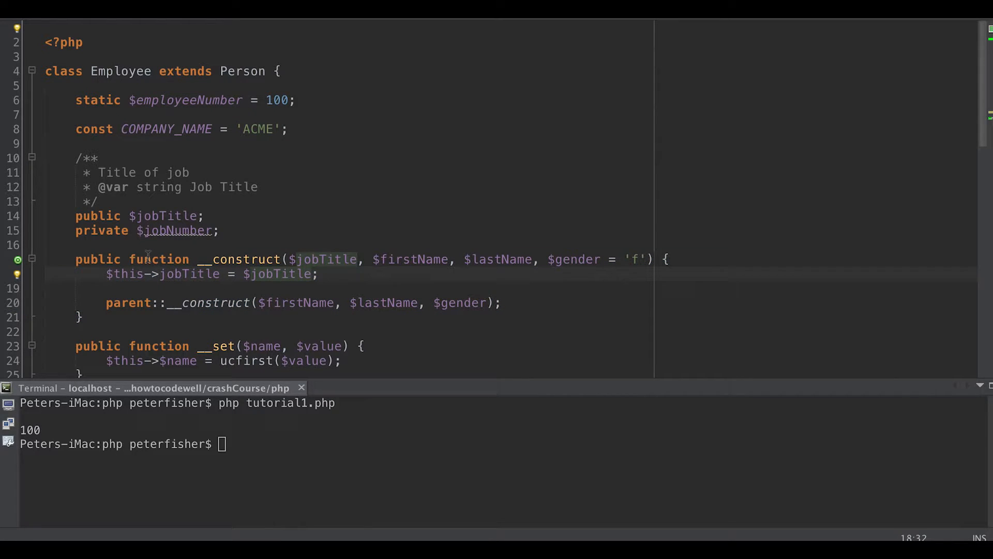
scroll(down, 3)
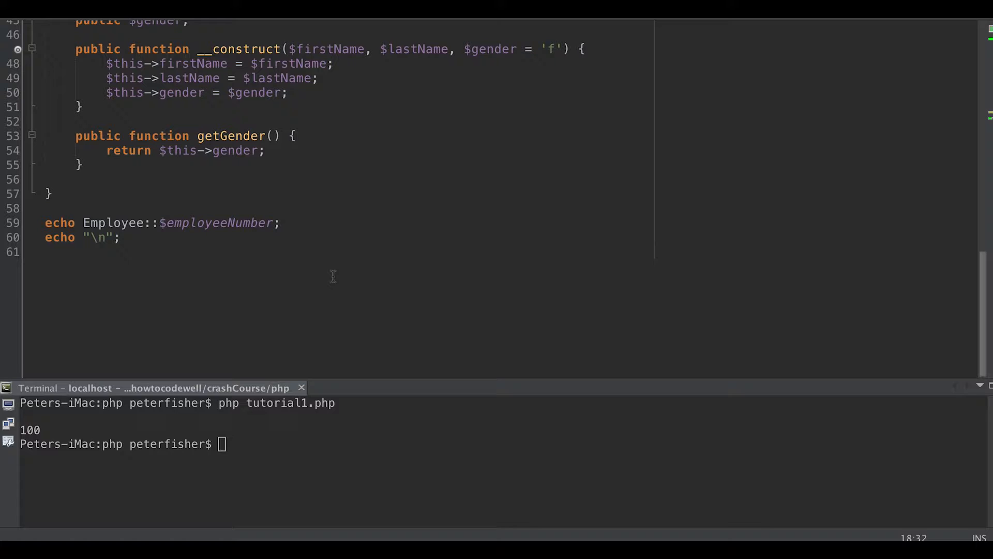
double_click(217, 223)
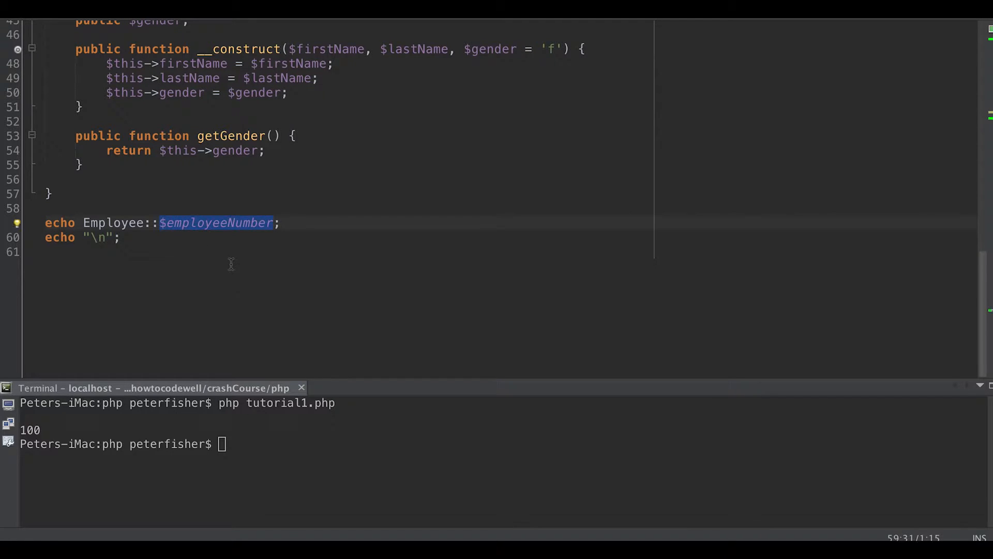
double_click(113, 223)
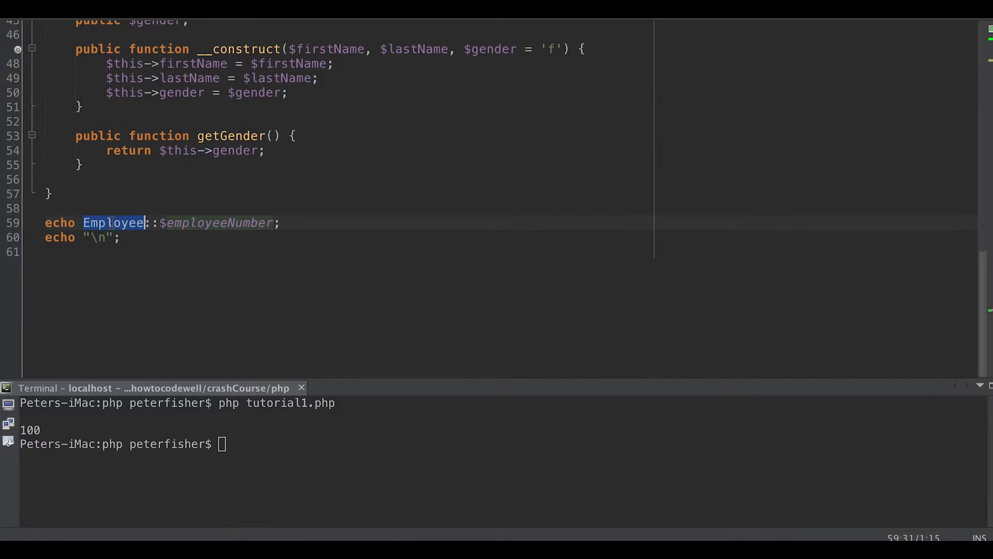
scroll(up, 3)
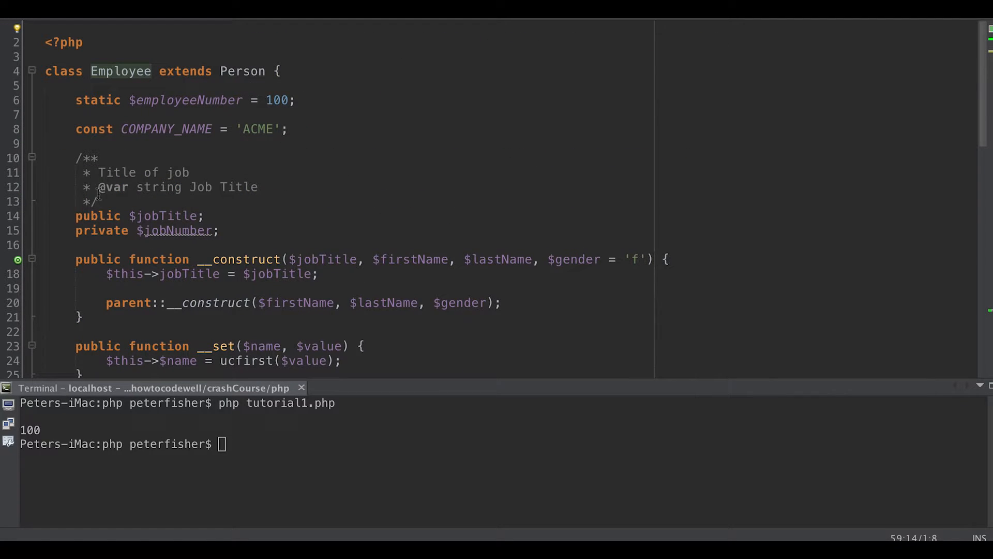
mouse_move(106, 237)
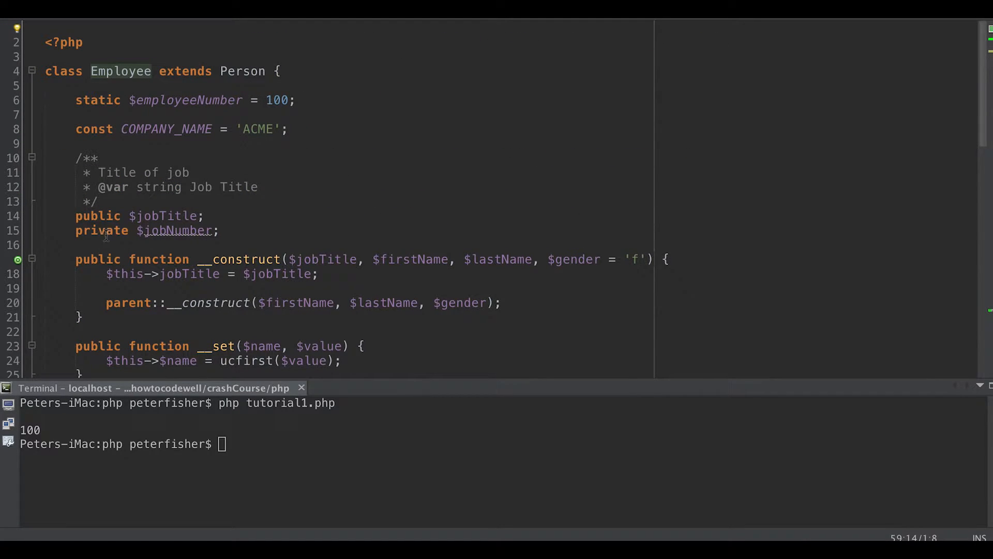
mouse_move(171, 249)
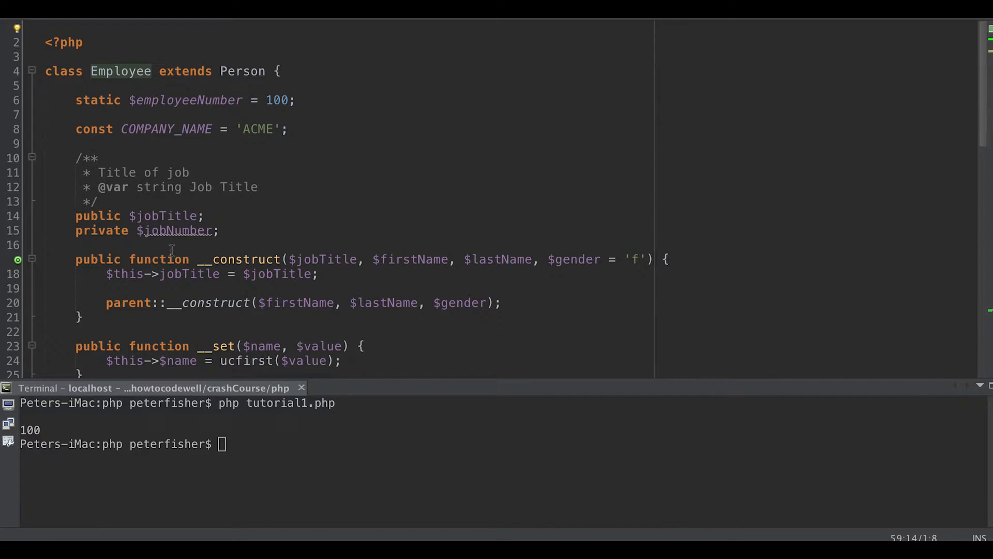
mouse_move(246, 233)
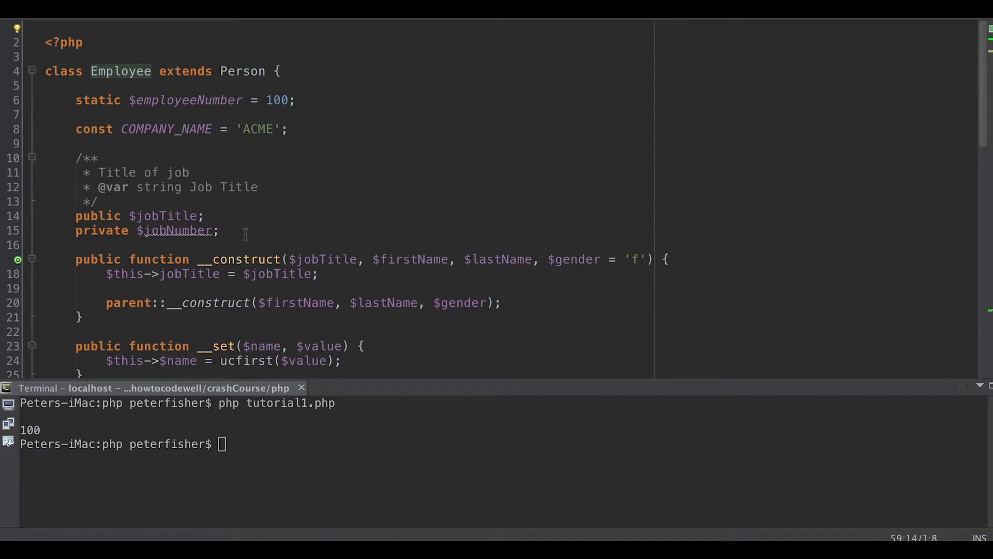
Declare 'public static function getEmployeeNumber()' above the Employee constructor
key(enter)
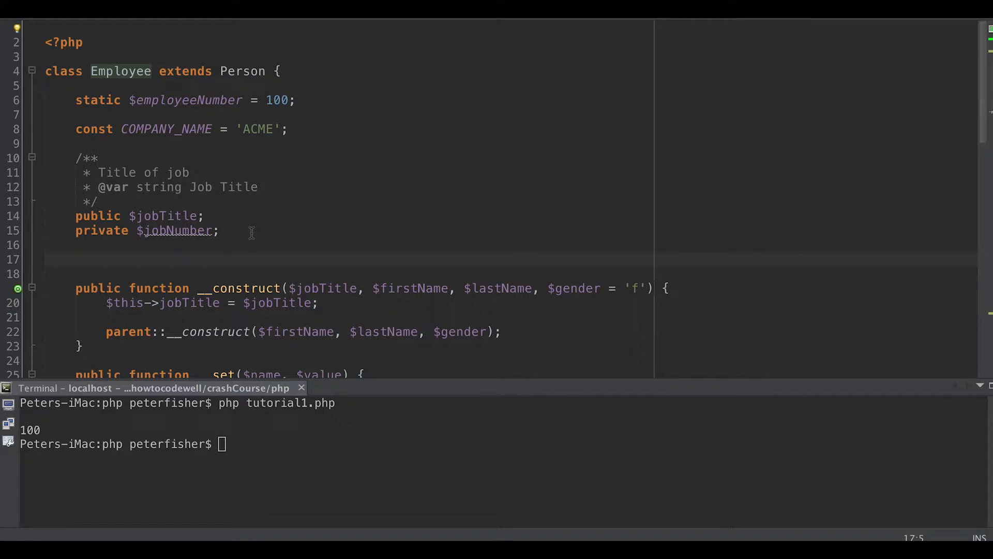
text(public)
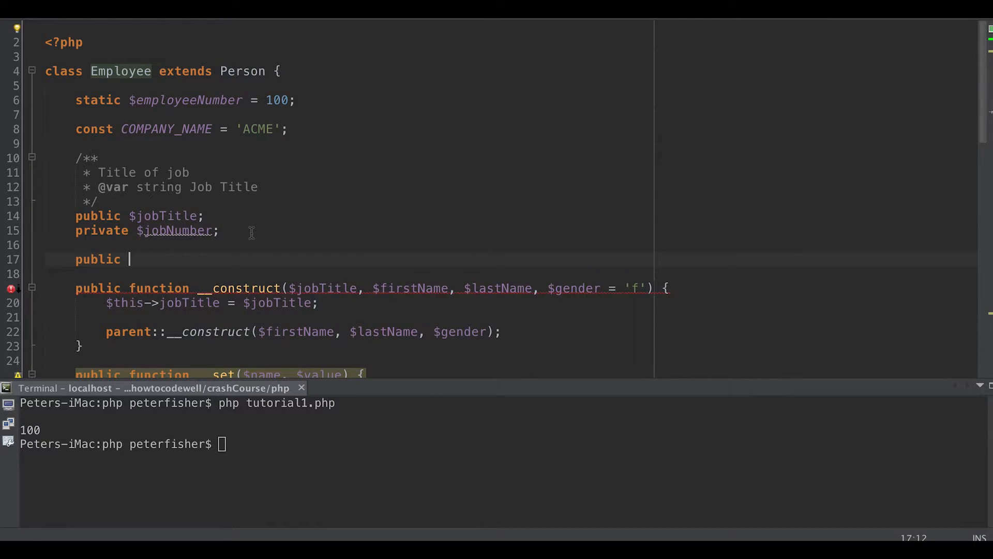
text(s)
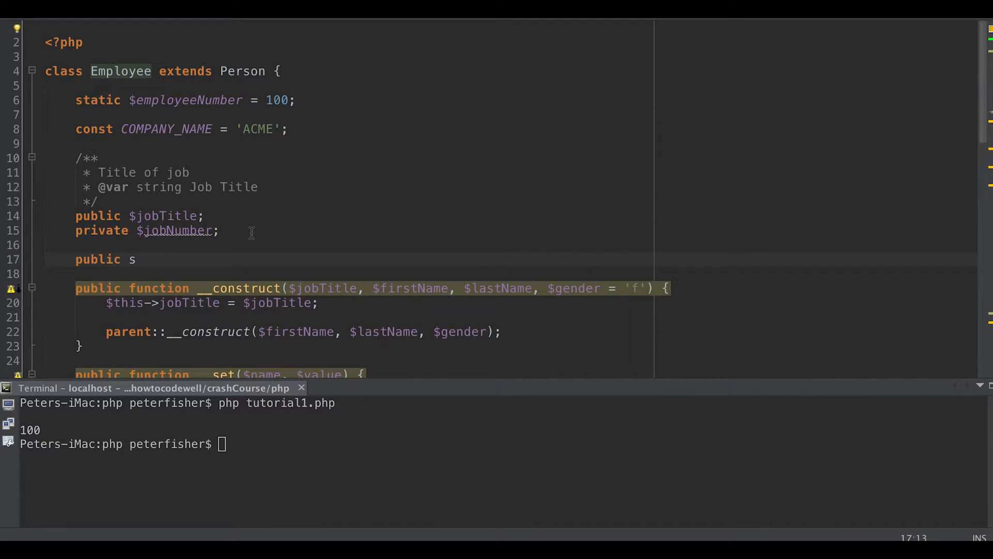
text(tatuc)
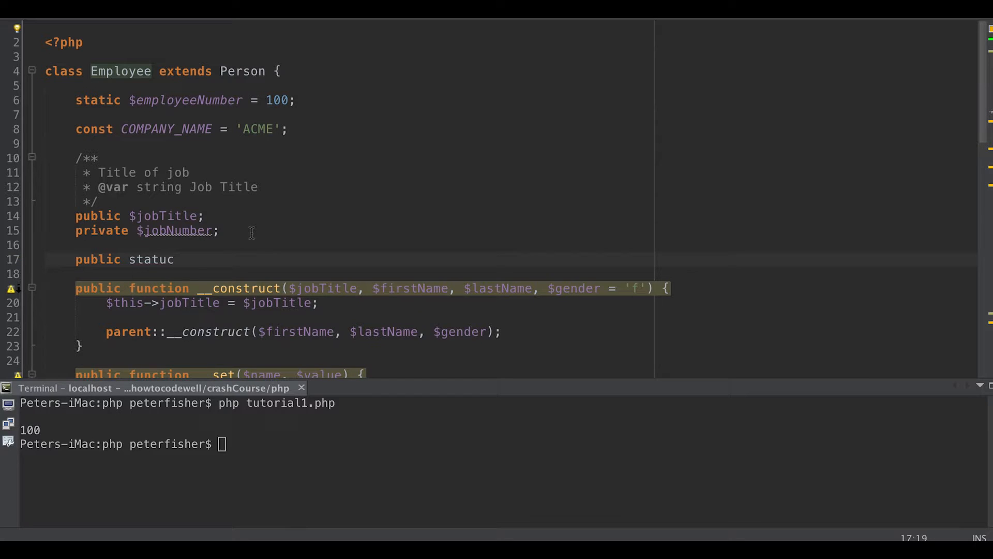
text(static)
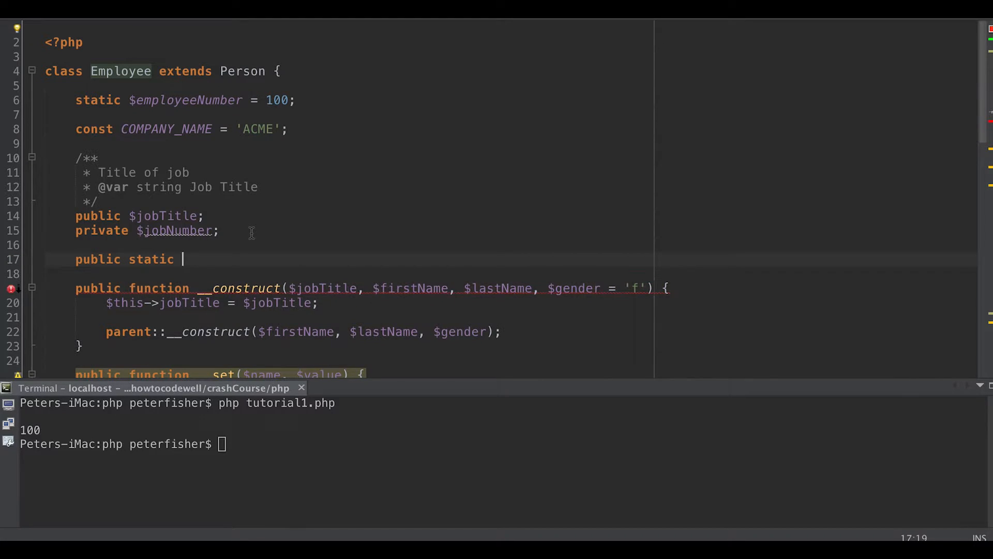
text(function)
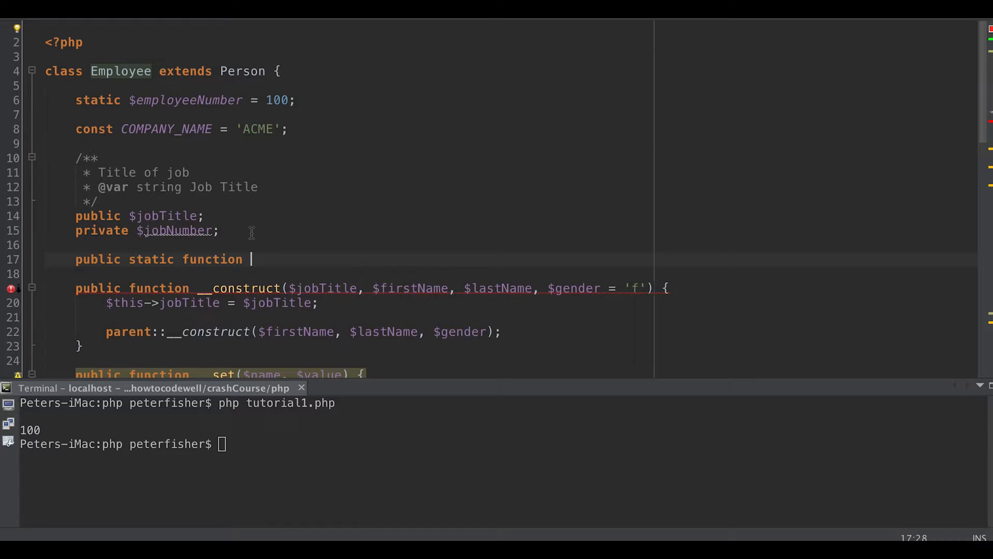
text(getE)
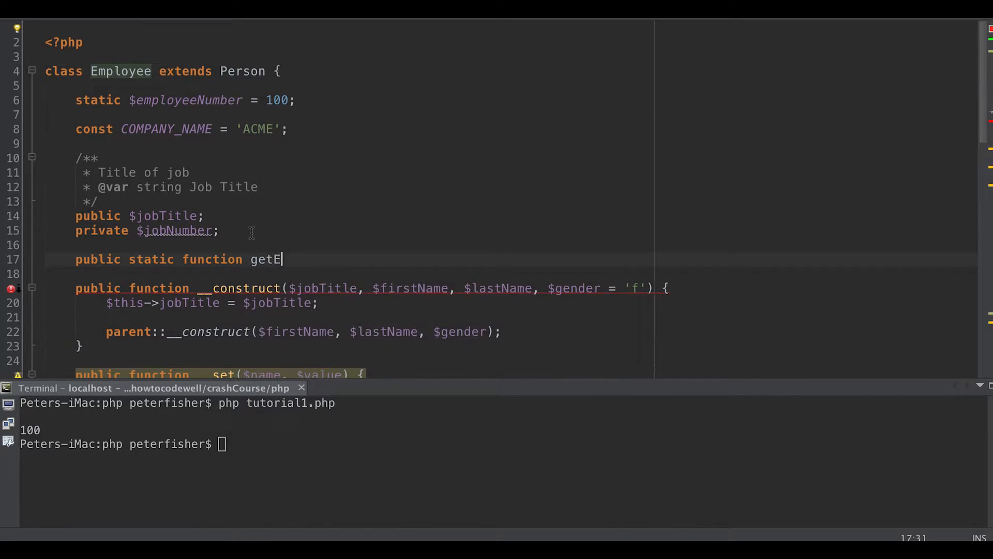
text(mploye)
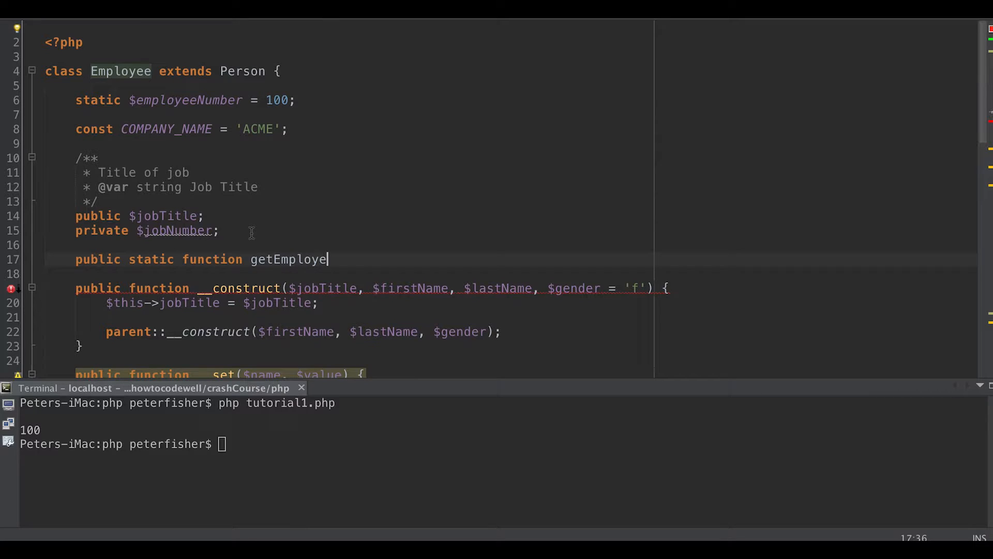
text(eNum)
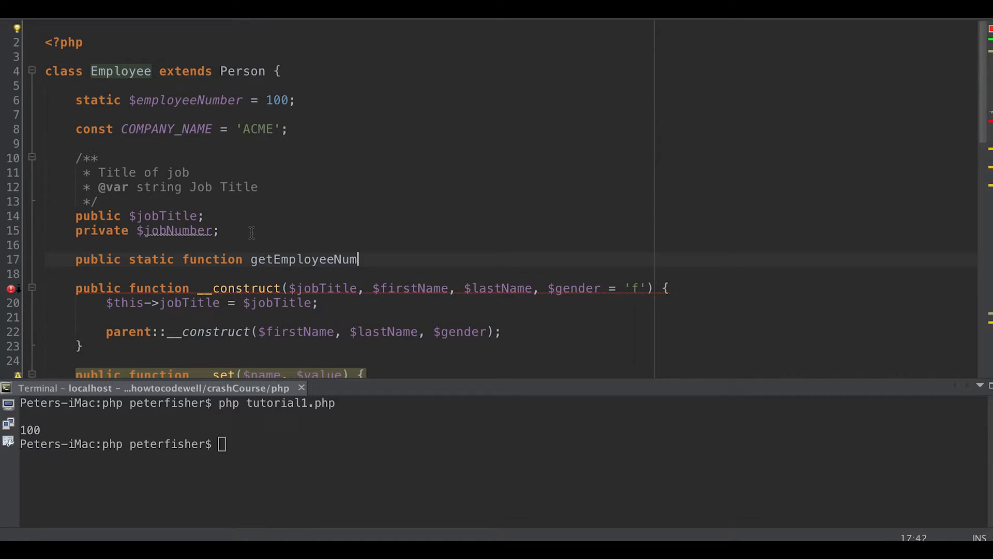
text(ber)
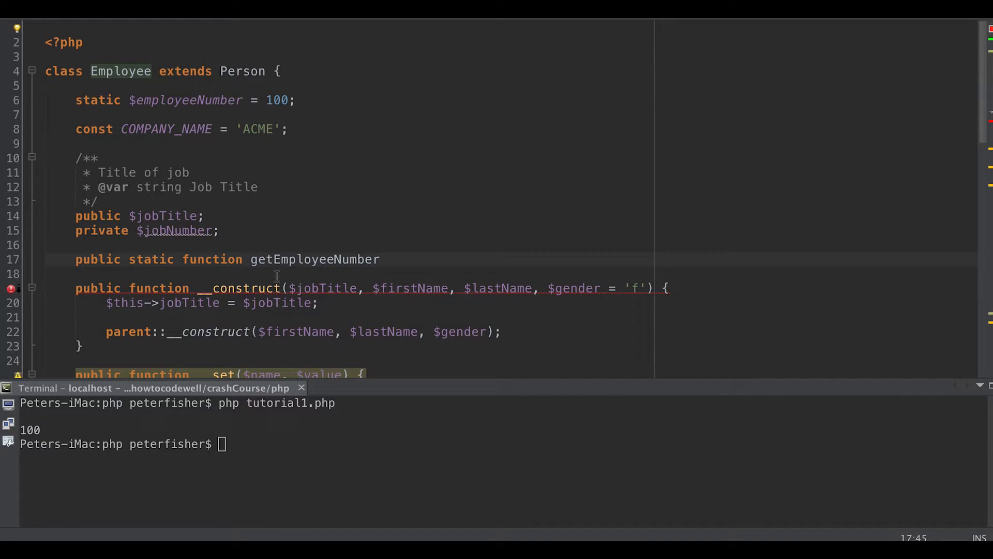
text(())
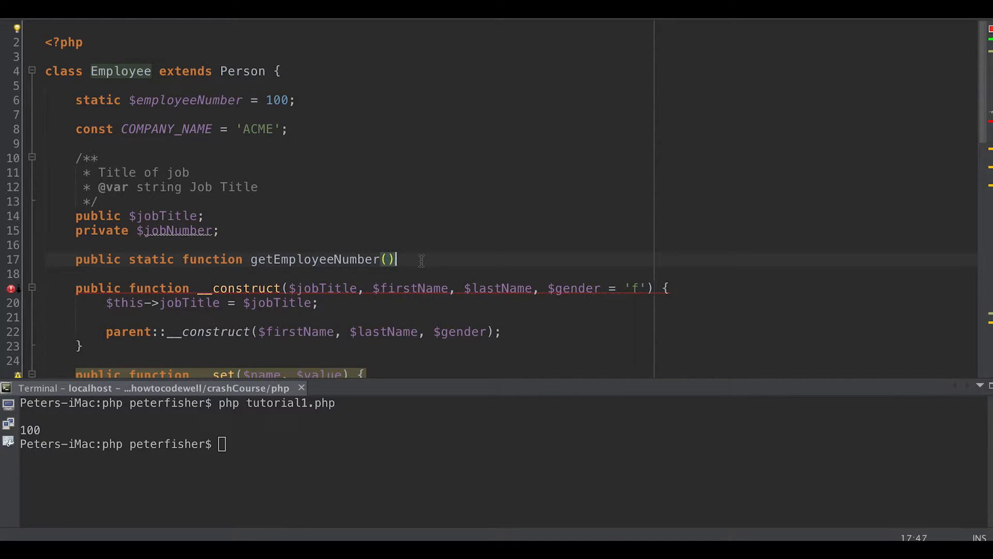
Give getEmployeeNumber() a body returning self::$employeeNumber
text({)
text(return)
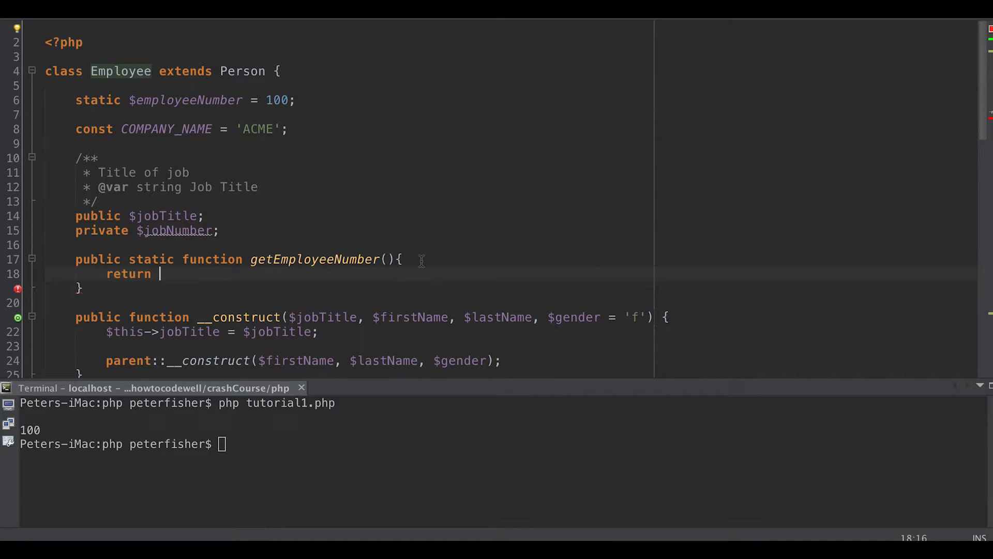
text(self)
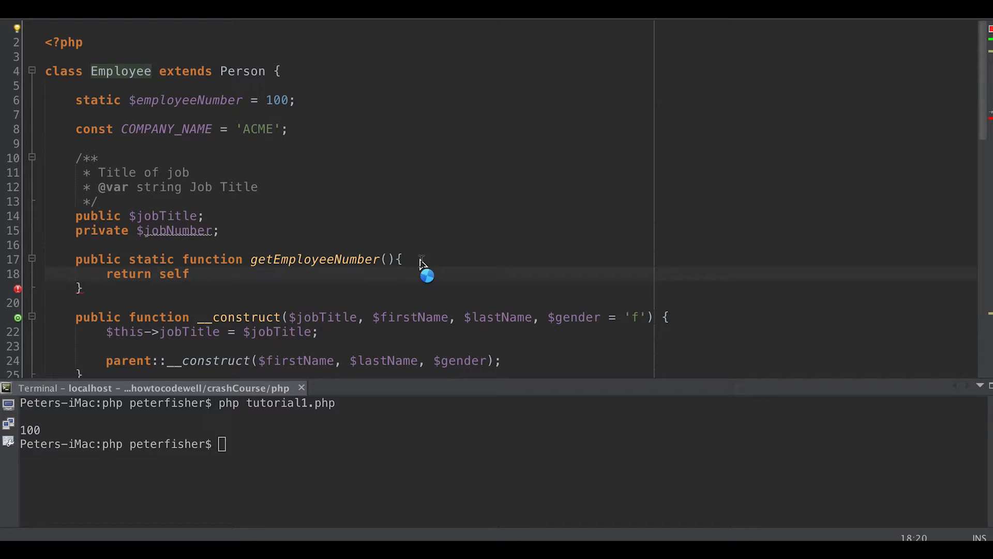
text(::$employeeNumber)
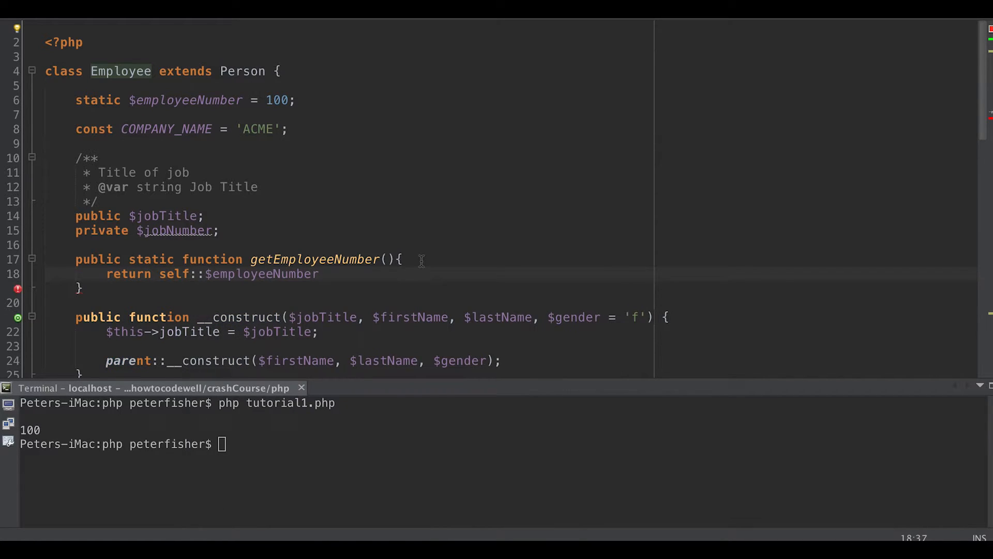
text(;)
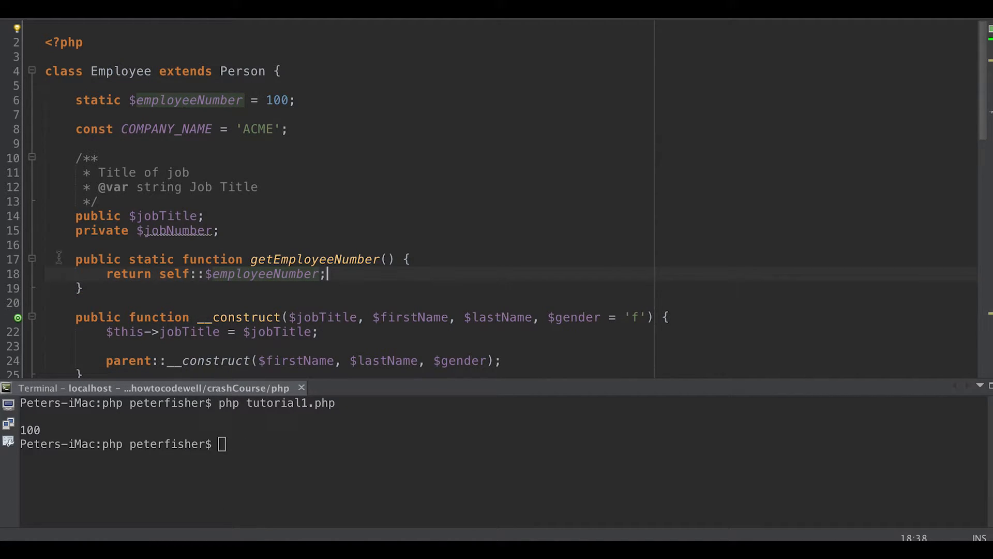
Change the line 63 echo to call Employee::getEmployeeNumber()
scroll(down, 3)
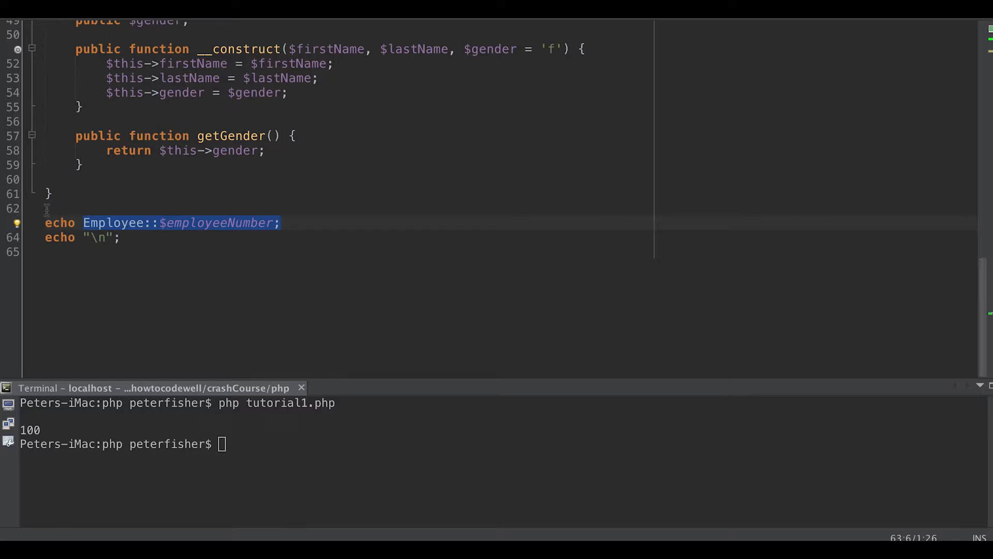
mouse_move(129, 199)
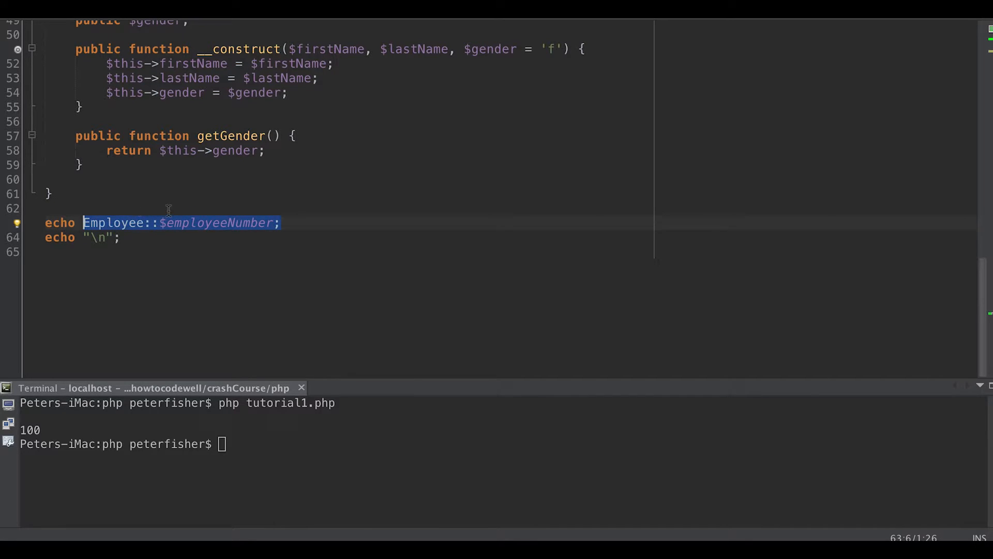
click(320, 222)
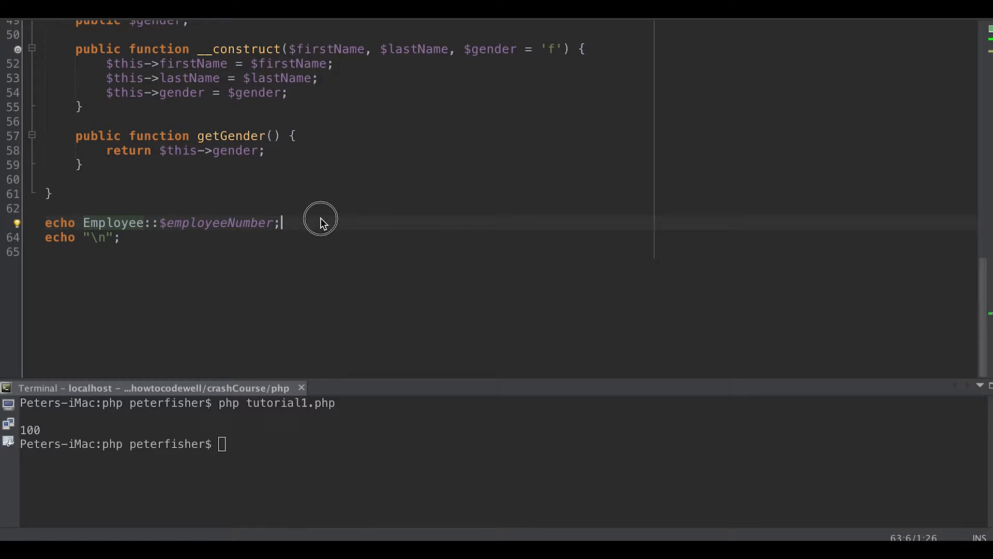
double_click(215, 222)
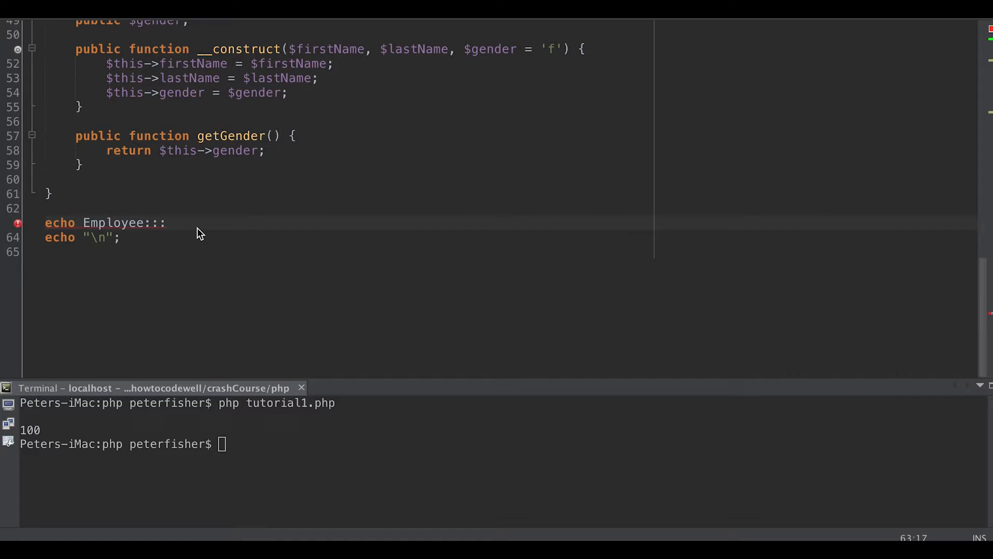
text(getEmployeeNumber()
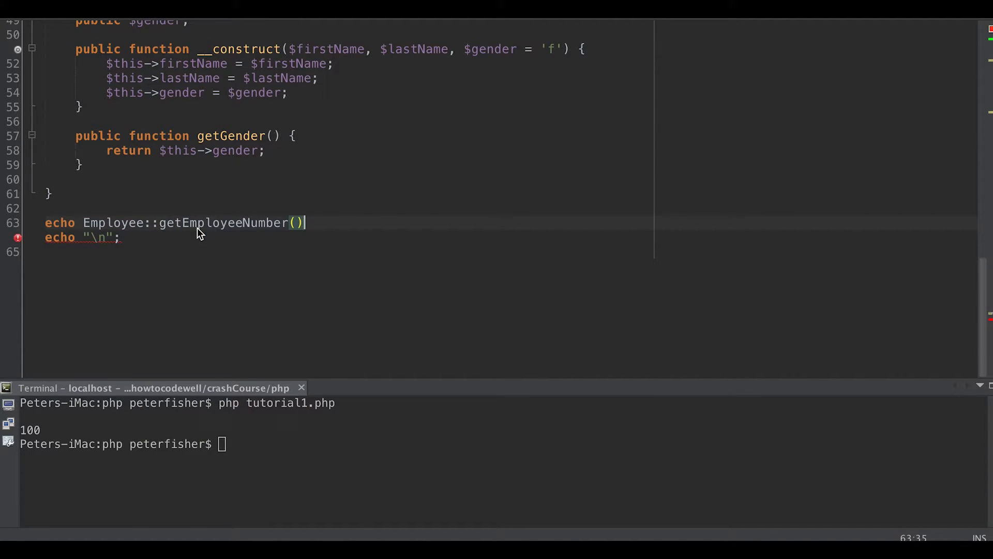
text(;)
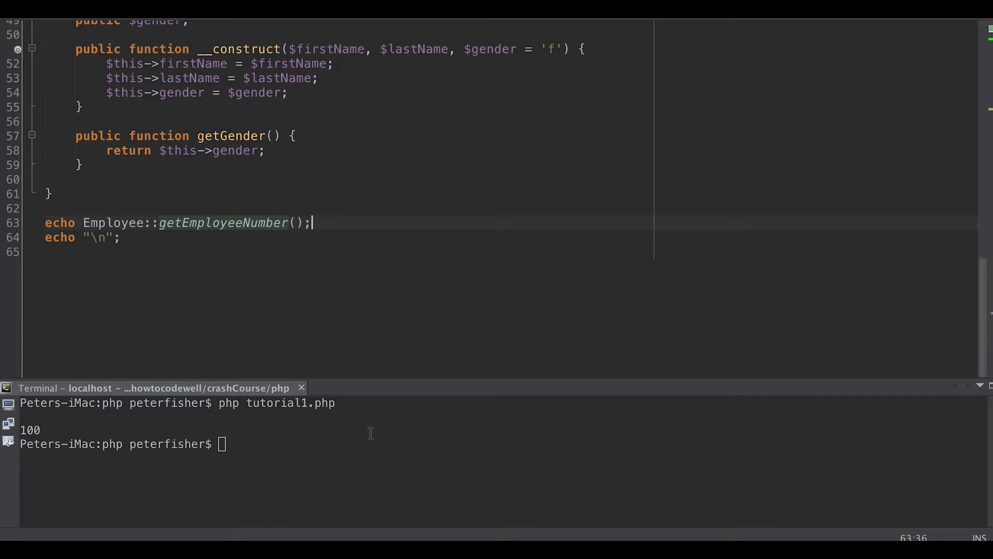
Rerun tutorial1.php and confirm it still prints 100
key(Return)
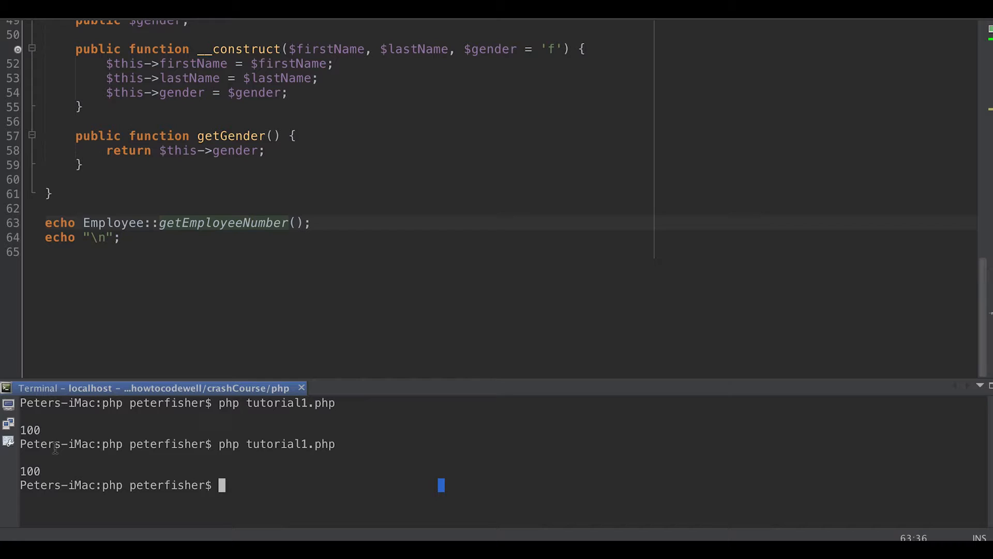
double_click(30, 471)
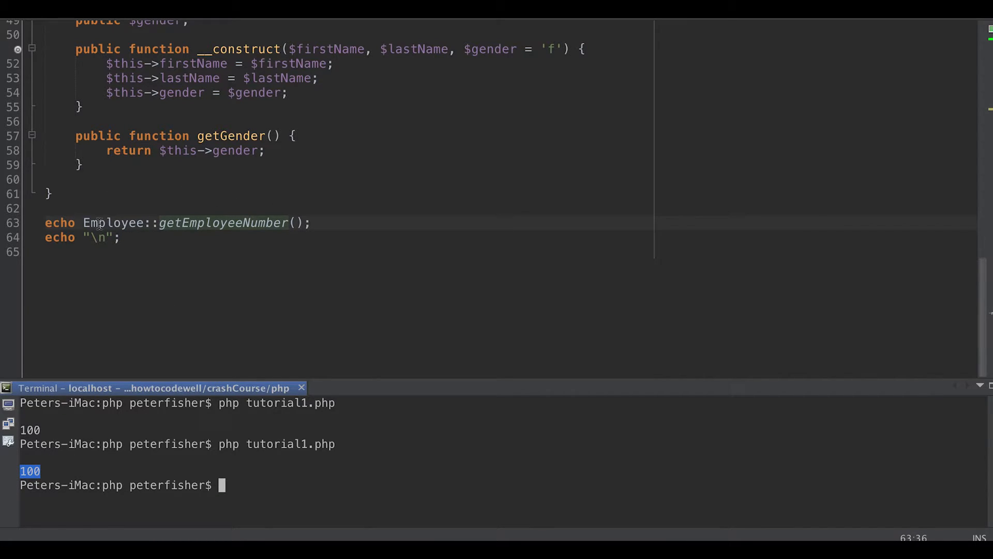
double_click(222, 222)
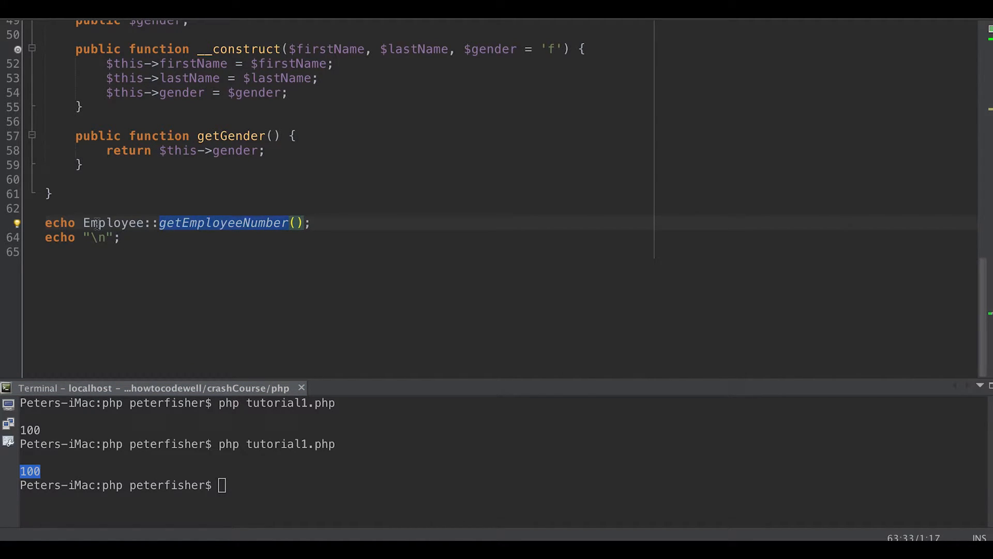
Change getEmployeeNumber() in Employee from public static to private static
scroll(up, 3)
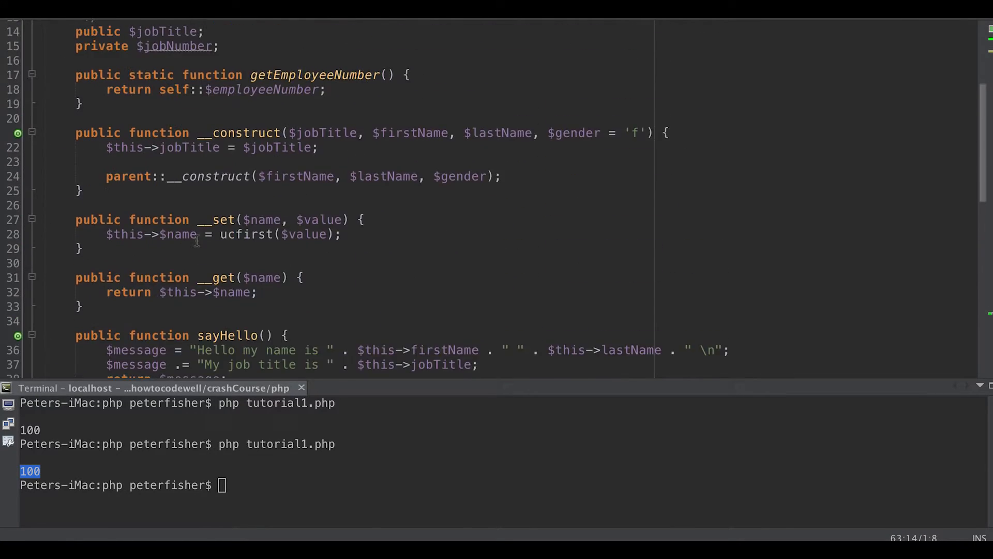
scroll(up, 3)
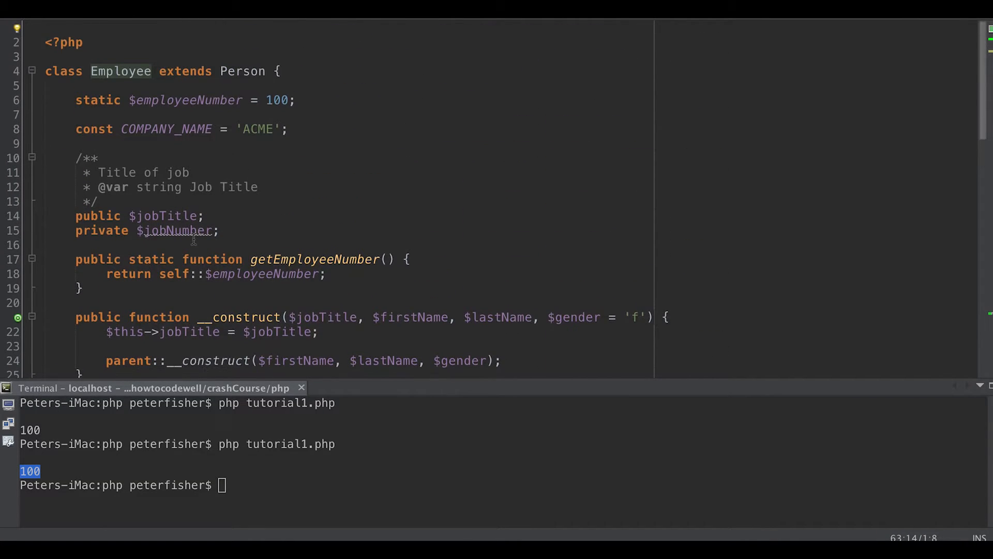
scroll(down, 3)
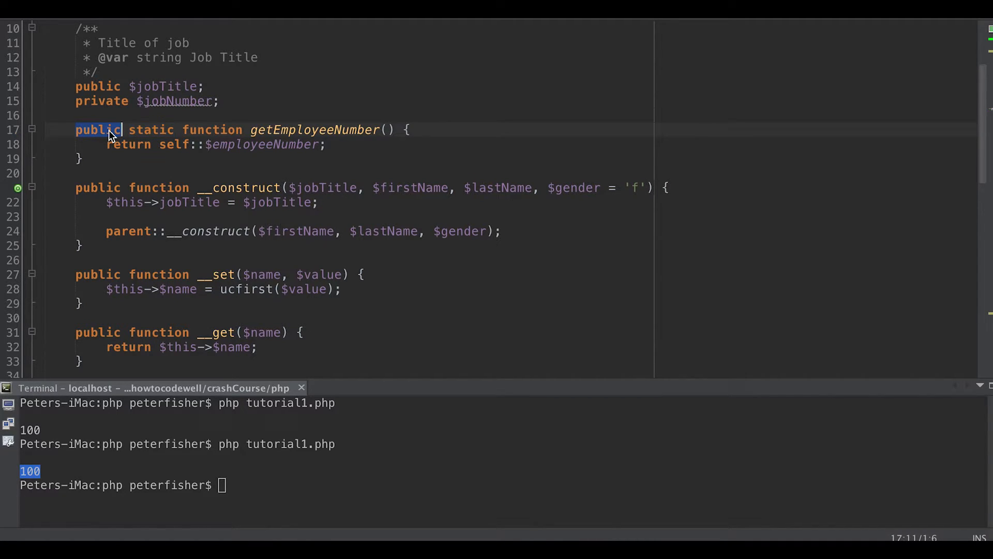
text(priva)
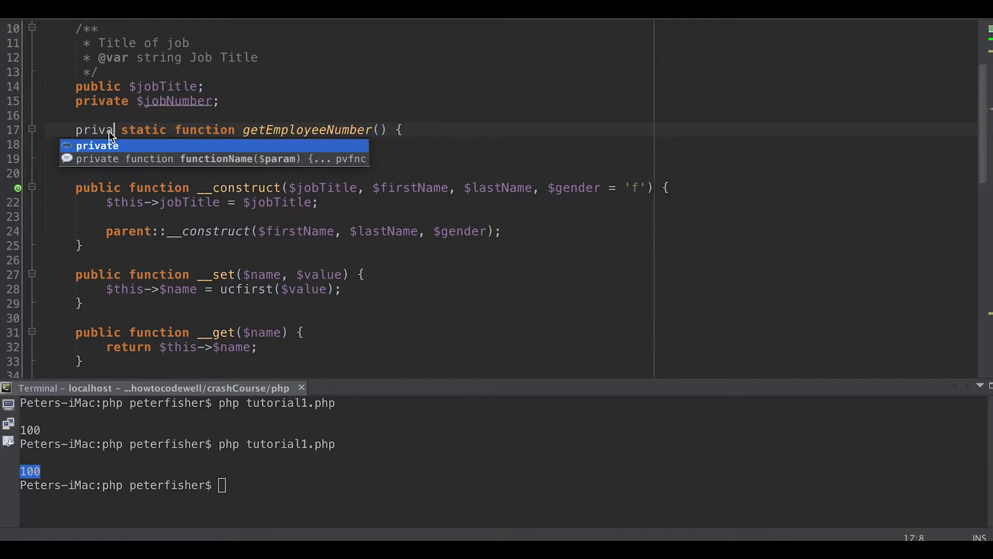
text(te)
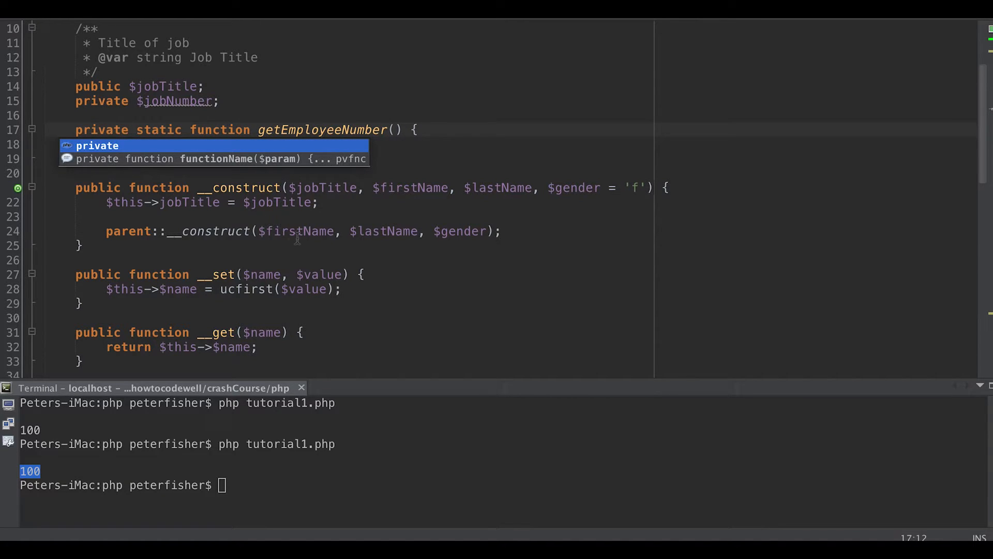
scroll(down, 3)
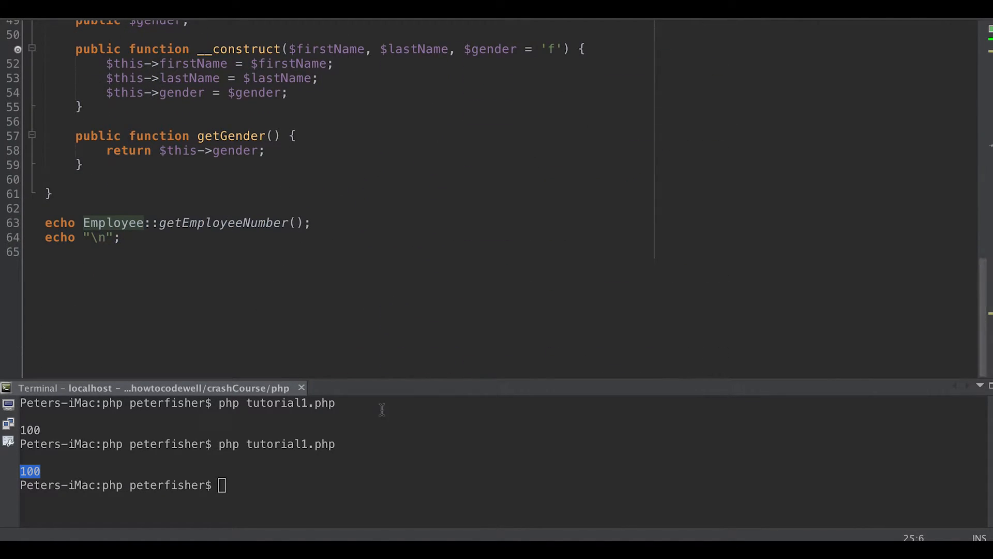
Clear the terminal and rerun tutorial1.php, which fails calling private Employee::getEmployeeNumber()
text(cle)
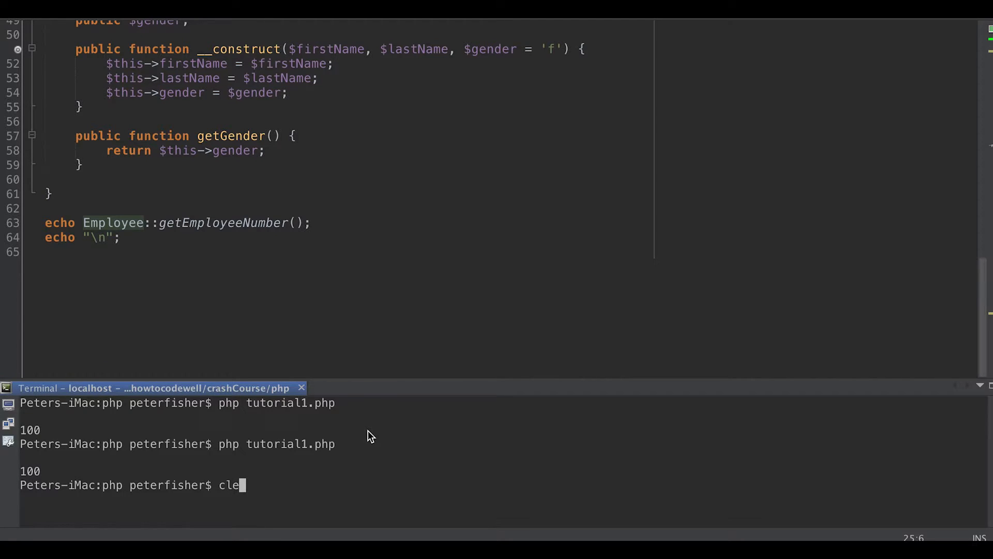
key(Return)
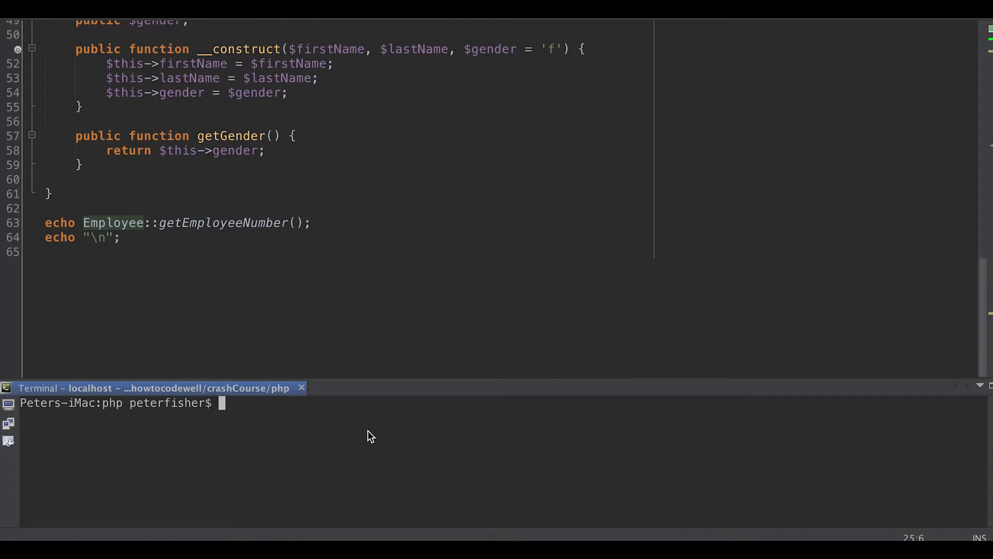
key(Return)
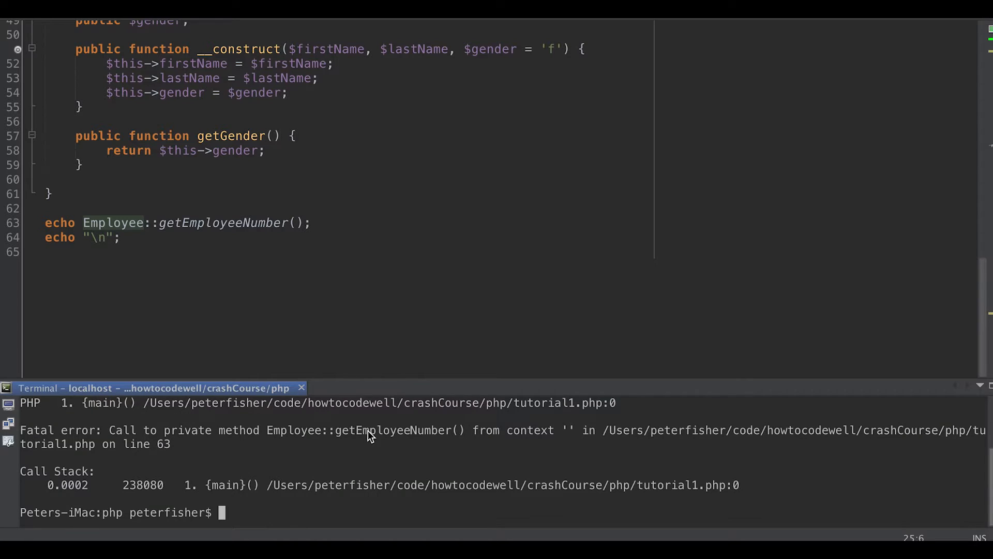
mouse_move(311, 445)
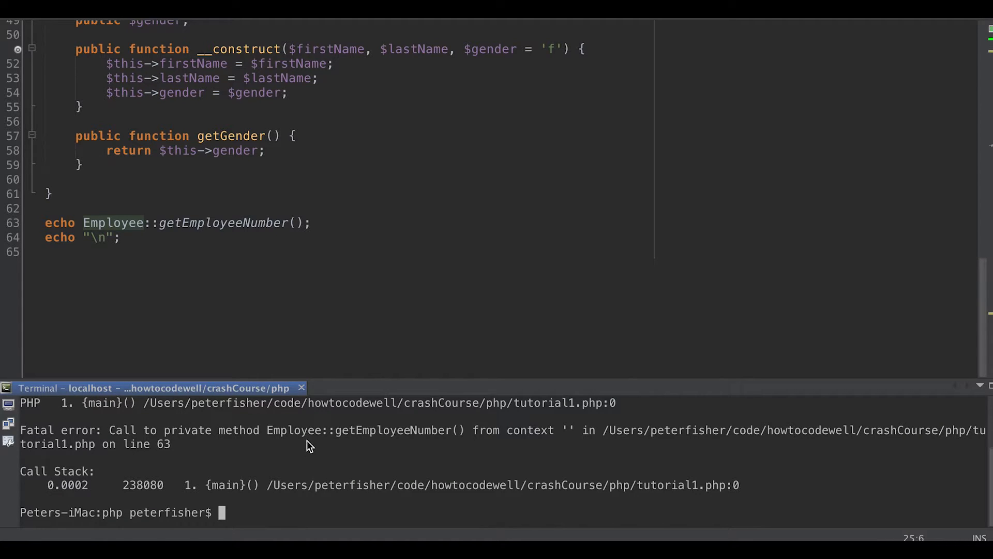
mouse_move(130, 439)
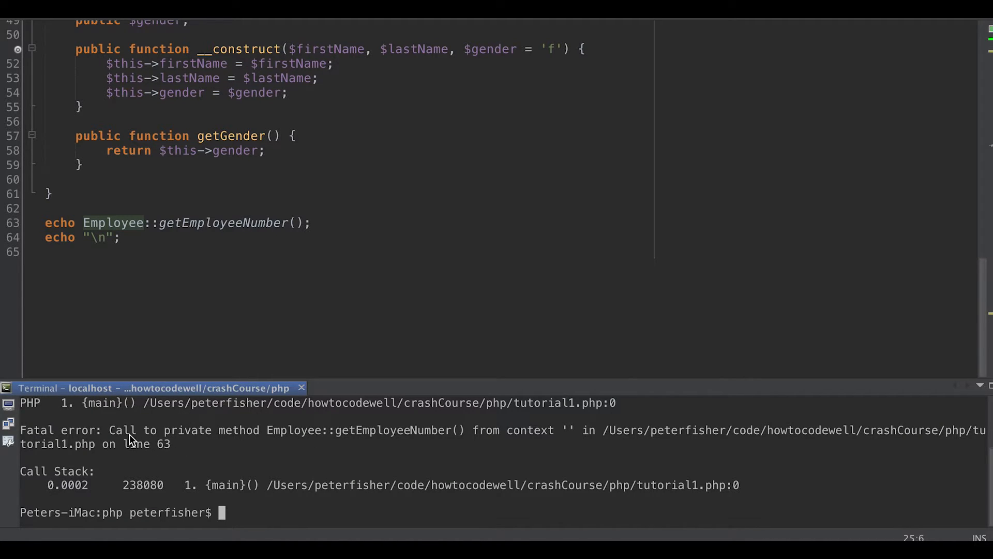
mouse_move(197, 428)
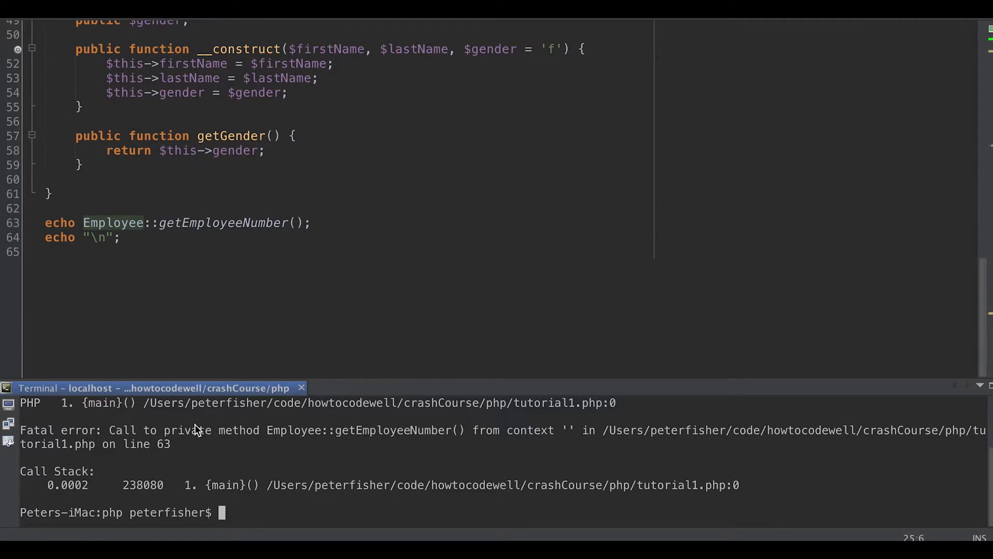
mouse_move(555, 438)
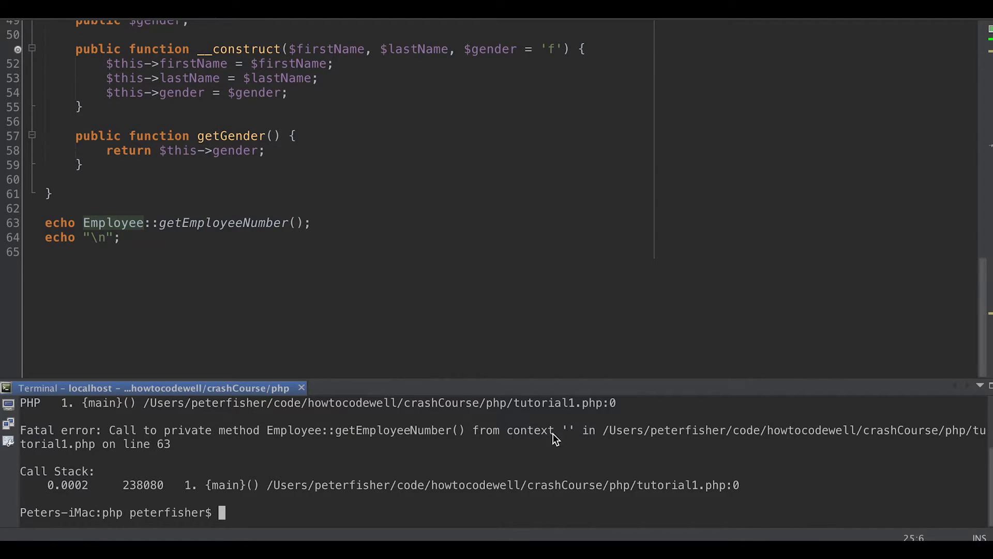
scroll(up, 3)
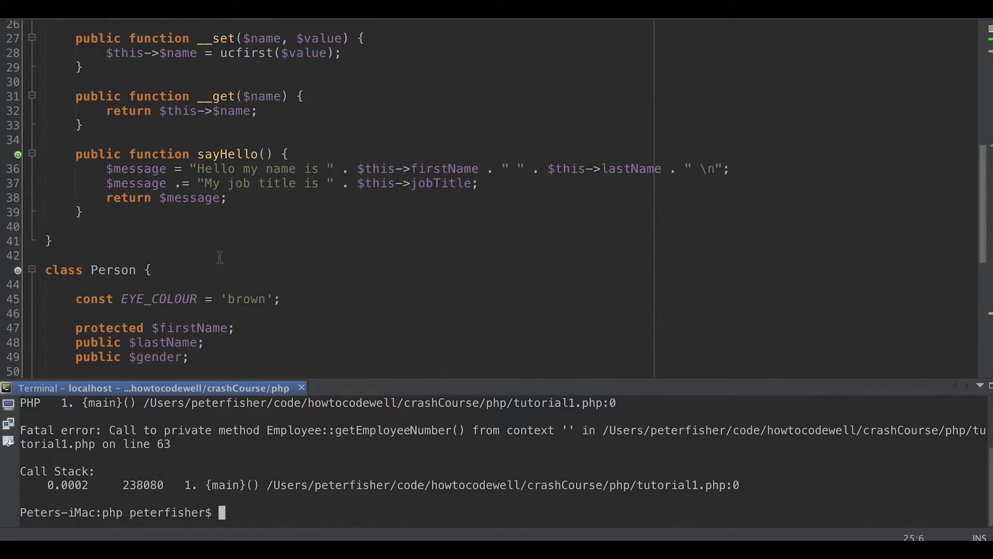
scroll(up, 3)
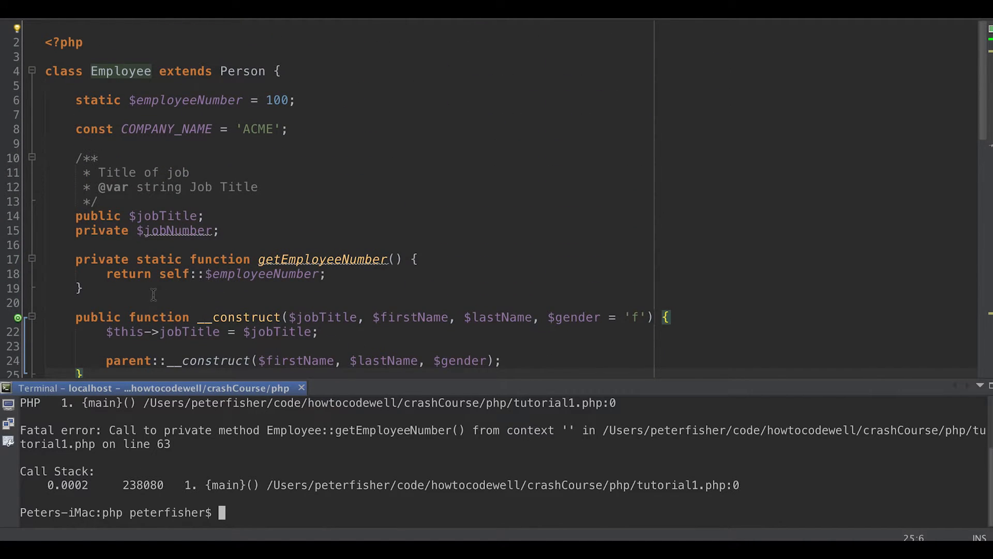
mouse_move(65, 146)
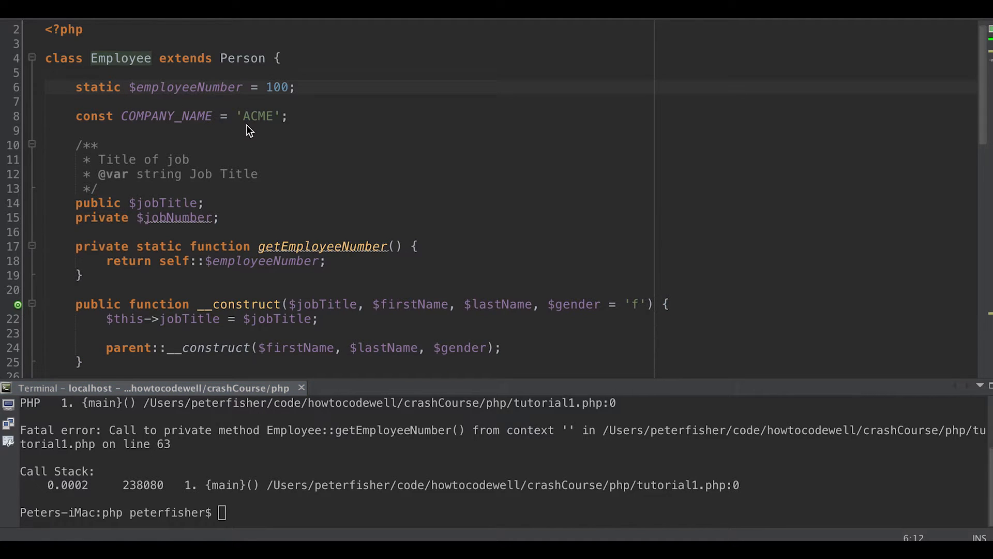
Declare the $employeeNumber property in Employee as public static
text(publ)
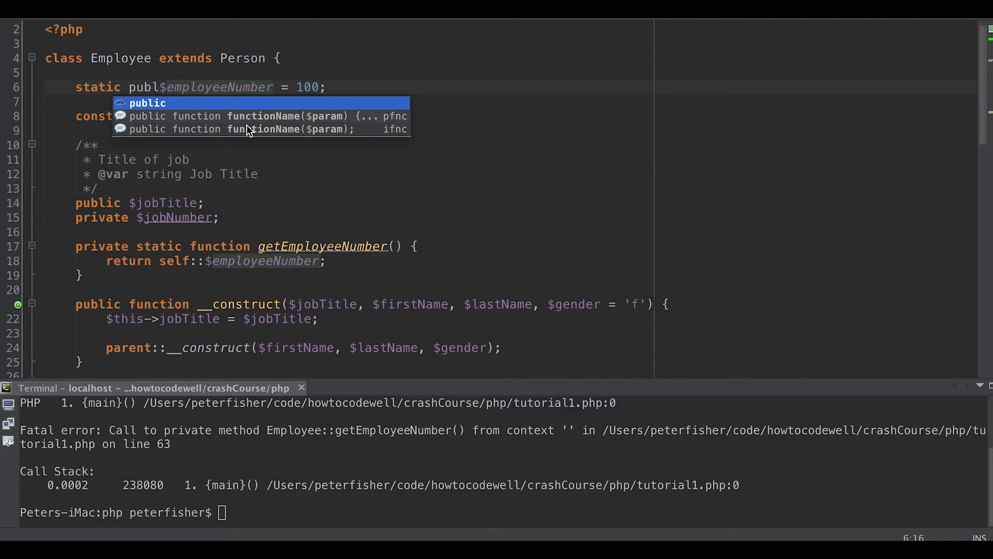
key(BackSpace)
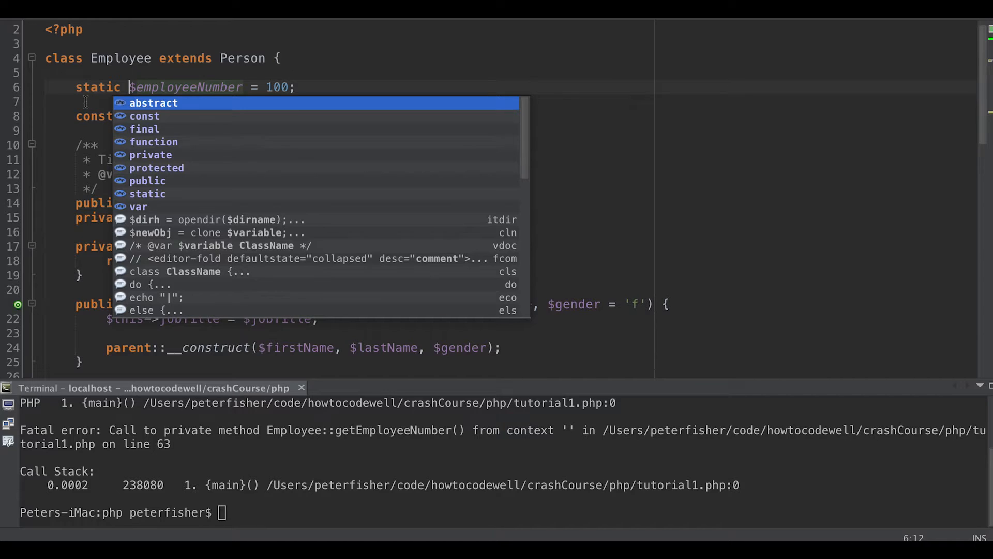
text(public)
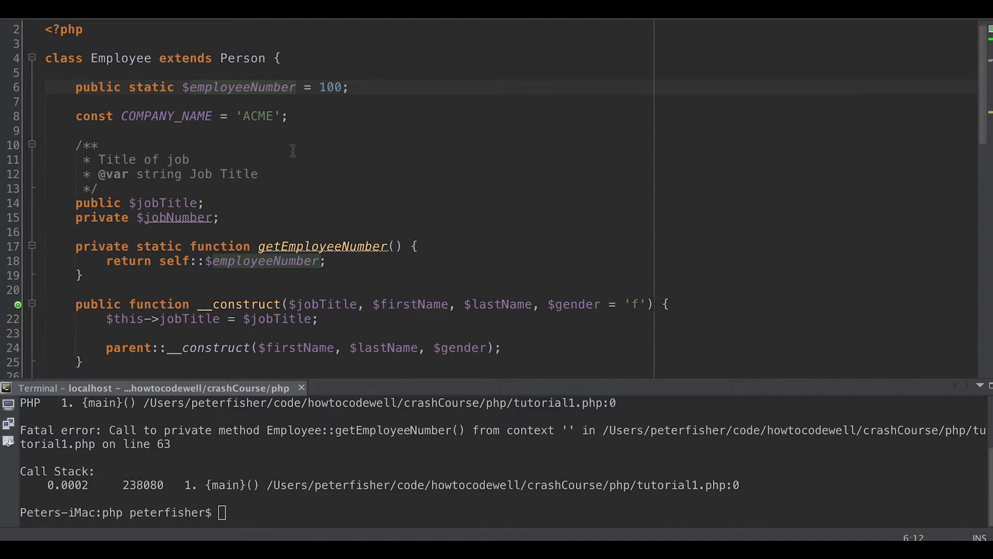
click(129, 87)
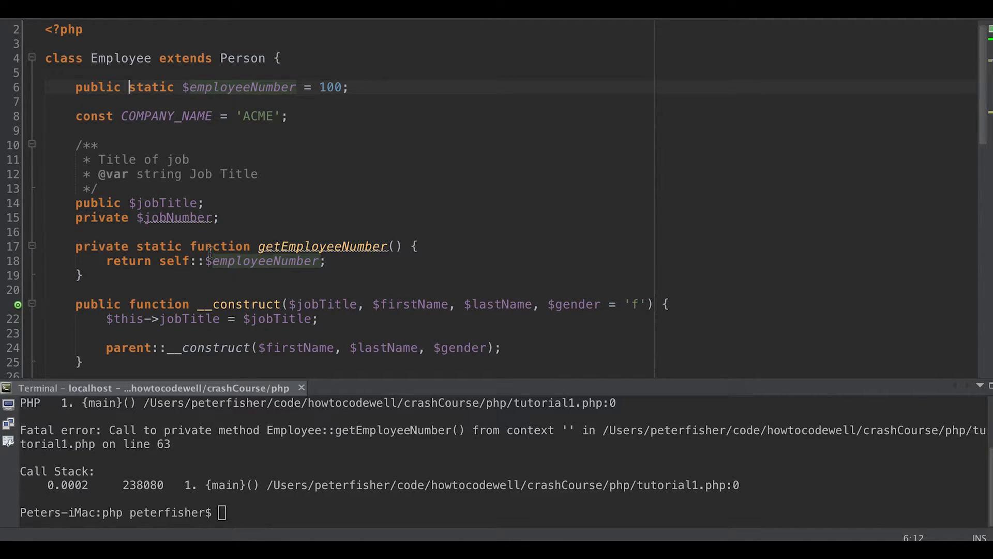
scroll(down, 3)
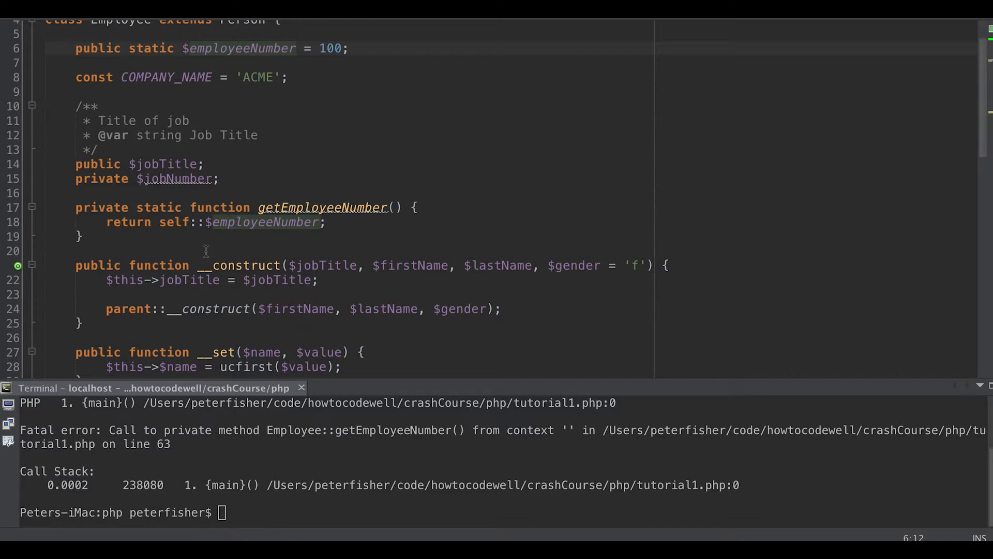
mouse_move(310, 190)
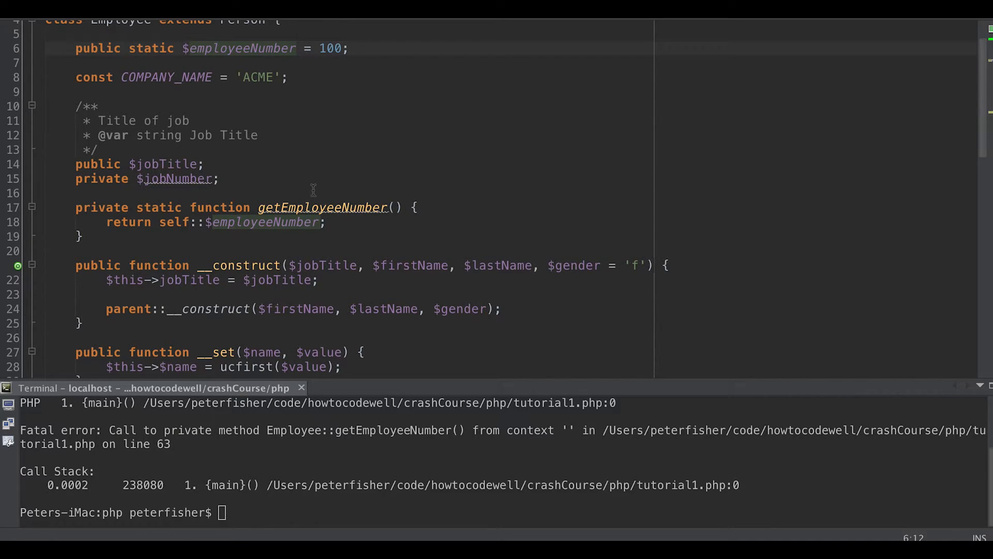
double_click(262, 222)
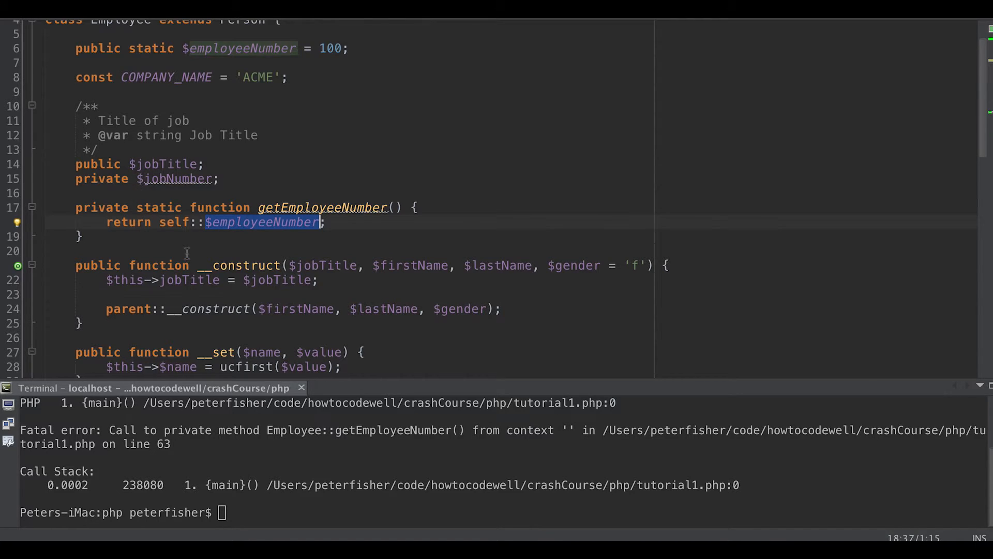
Add 'echo self::getEmployeeNumber();' inside the Employee constructor after the jobTitle assignment
scroll(down, 3)
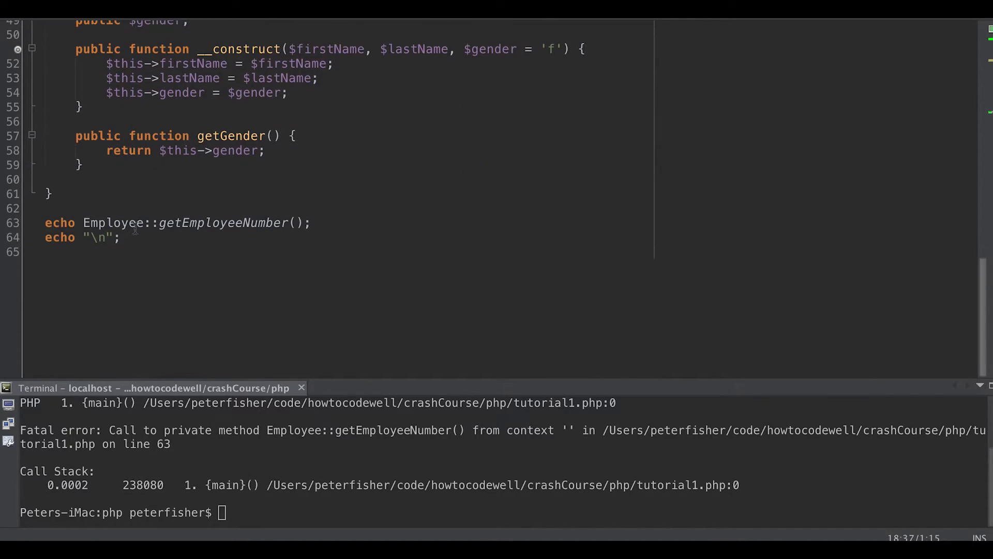
click(45, 223)
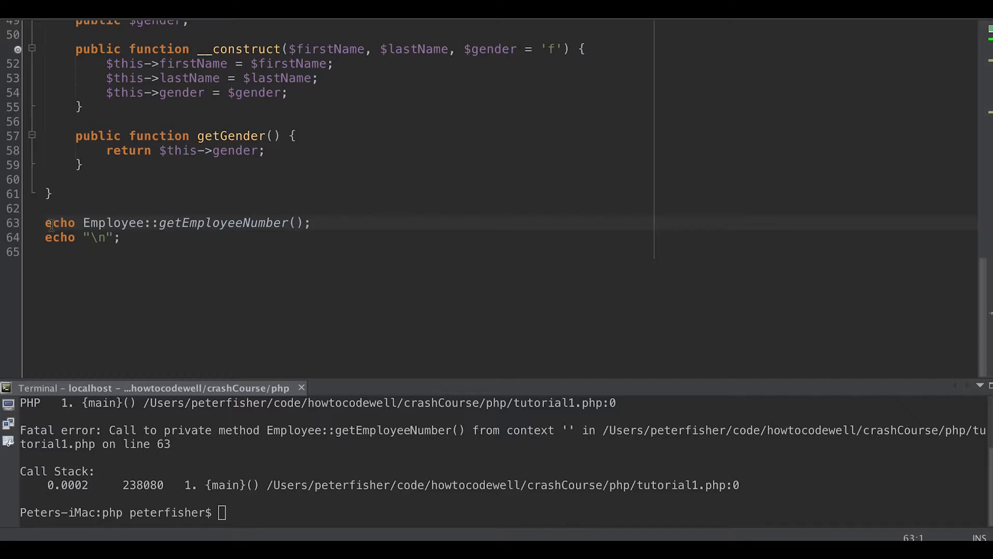
scroll(up, 3)
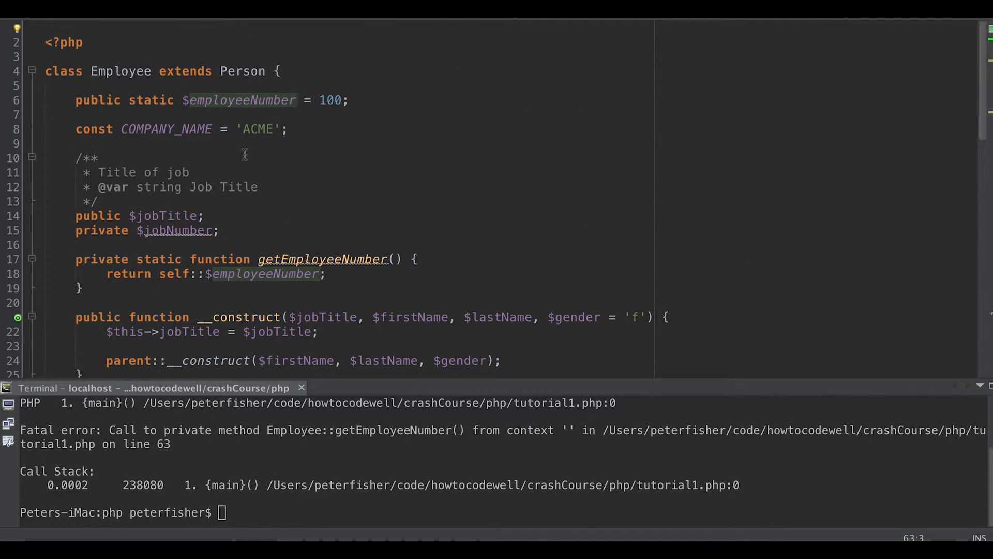
mouse_move(221, 302)
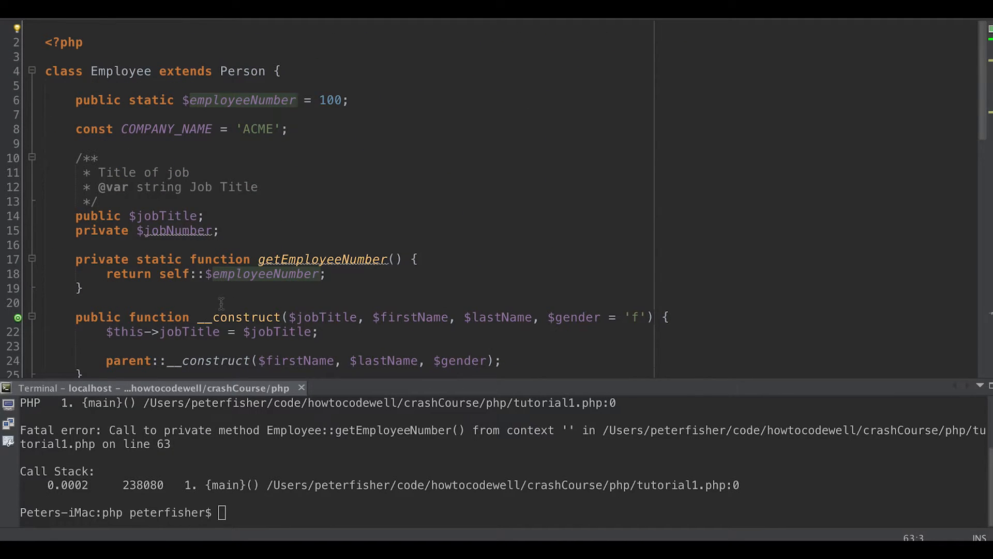
double_click(98, 220)
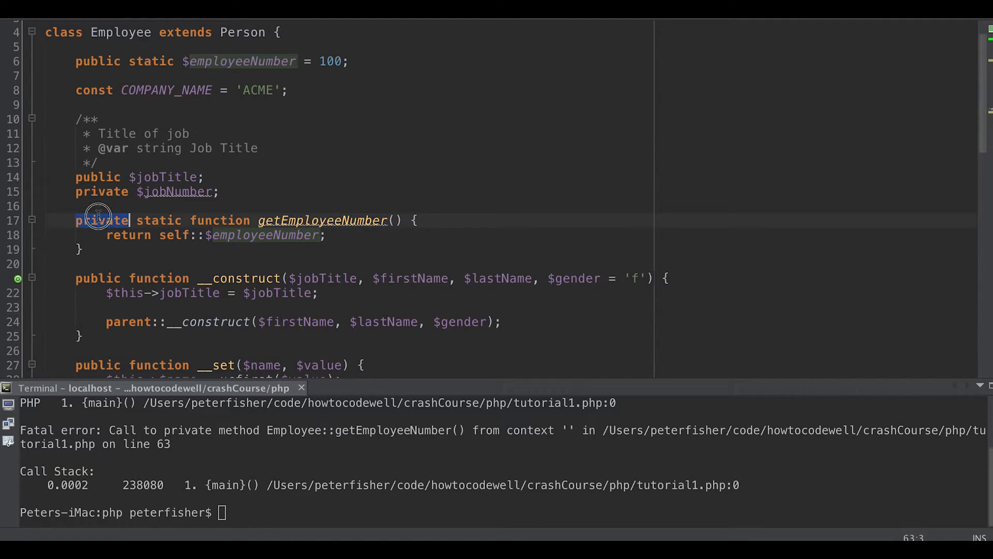
double_click(101, 220)
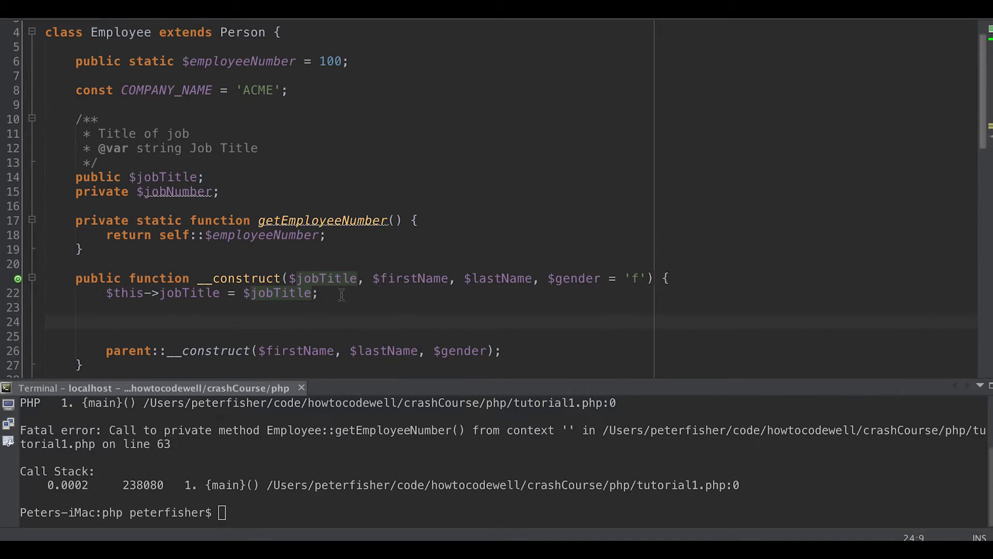
text(self::)
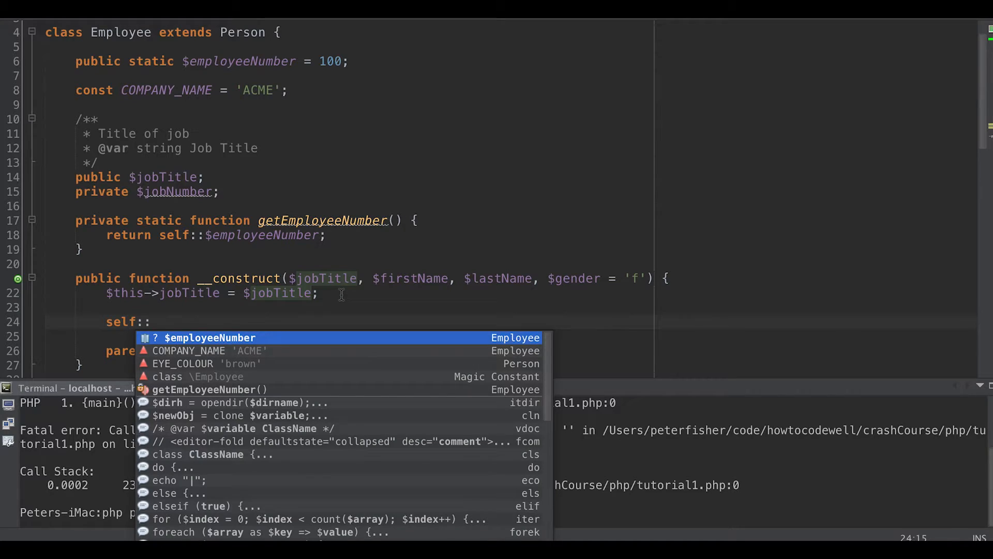
text($employ)
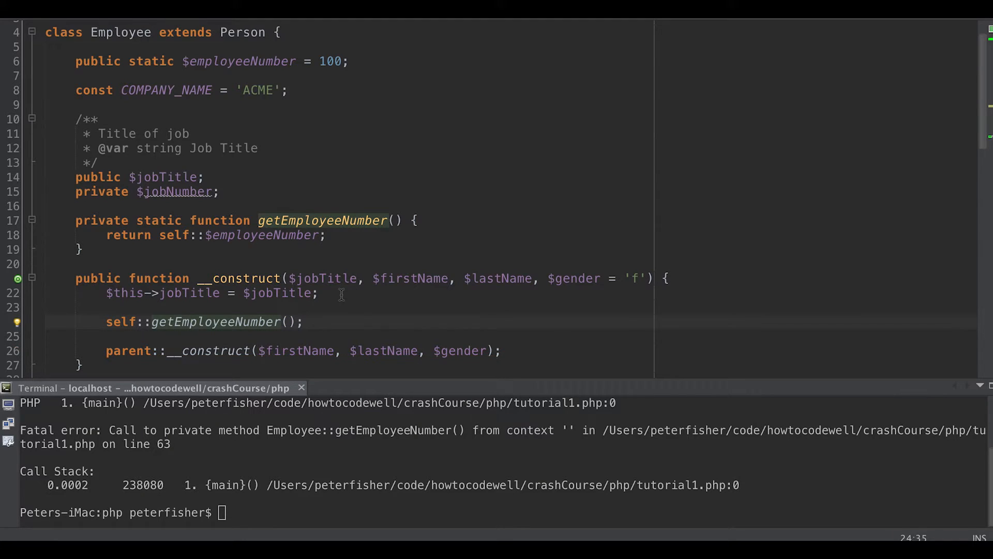
click(107, 321)
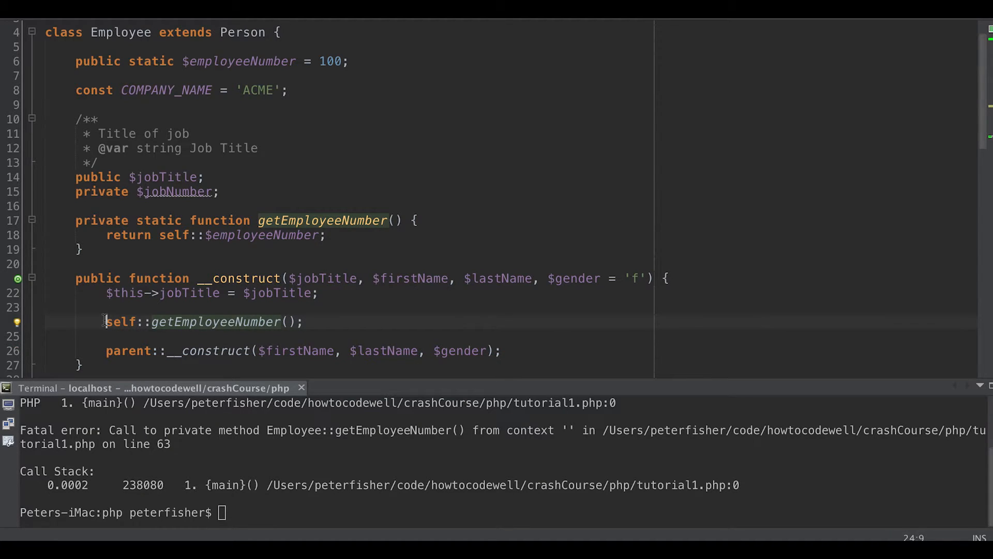
text(echo)
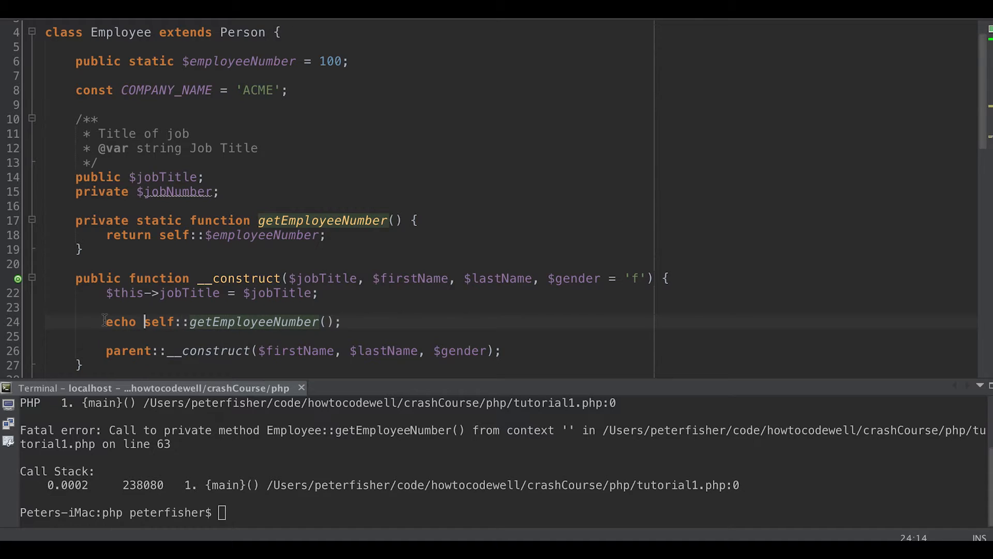
scroll(down, 3)
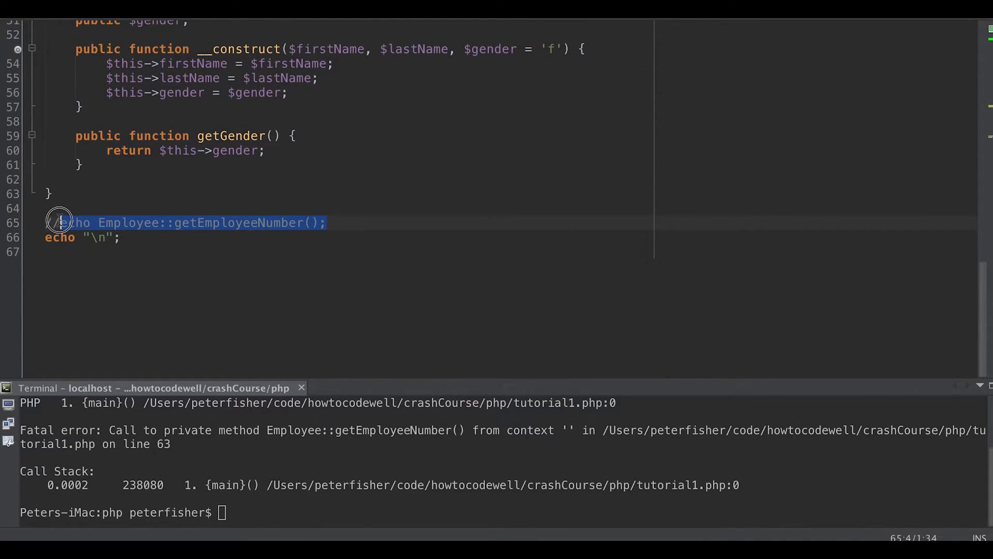
Replace the echo with $jane = new Employee('test', 'test', 'test'); and rerun, printing 100
text($jane =)
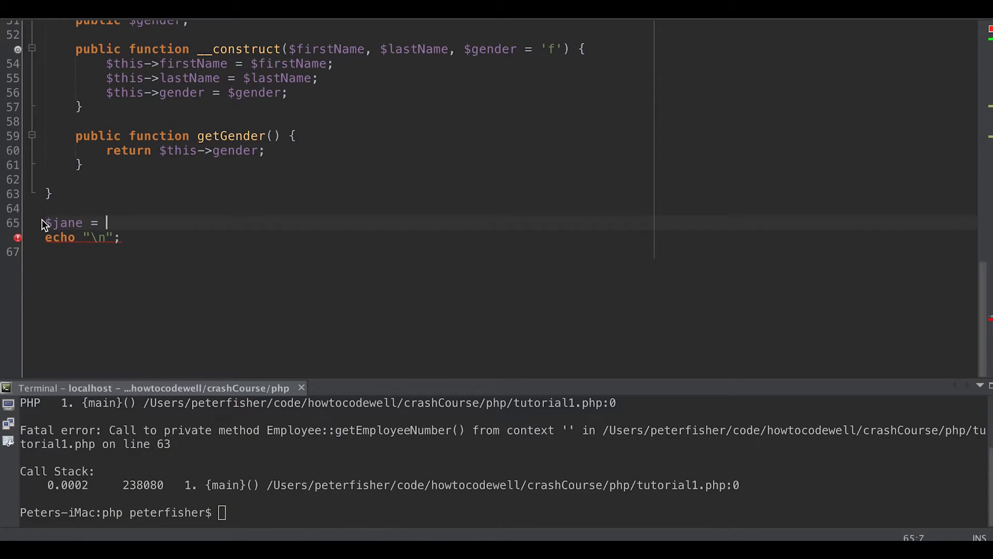
text(new Employee($jobTitle, $firstName, $lastName, $gender)
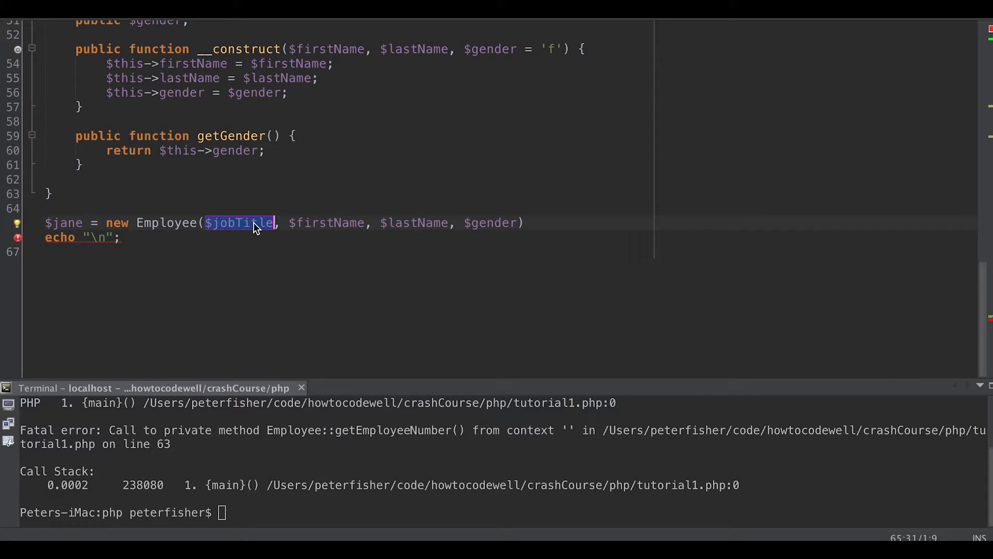
text('test')
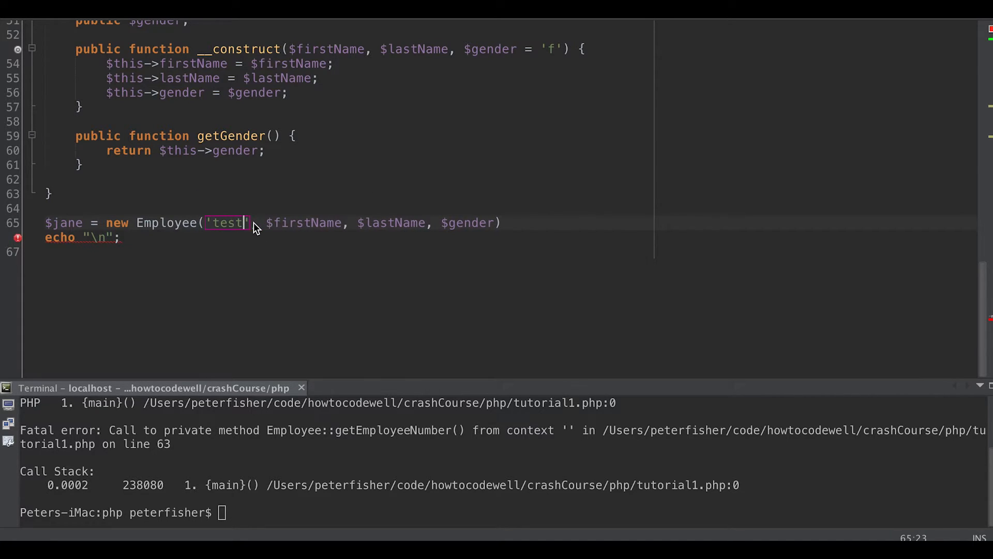
double_click(304, 222)
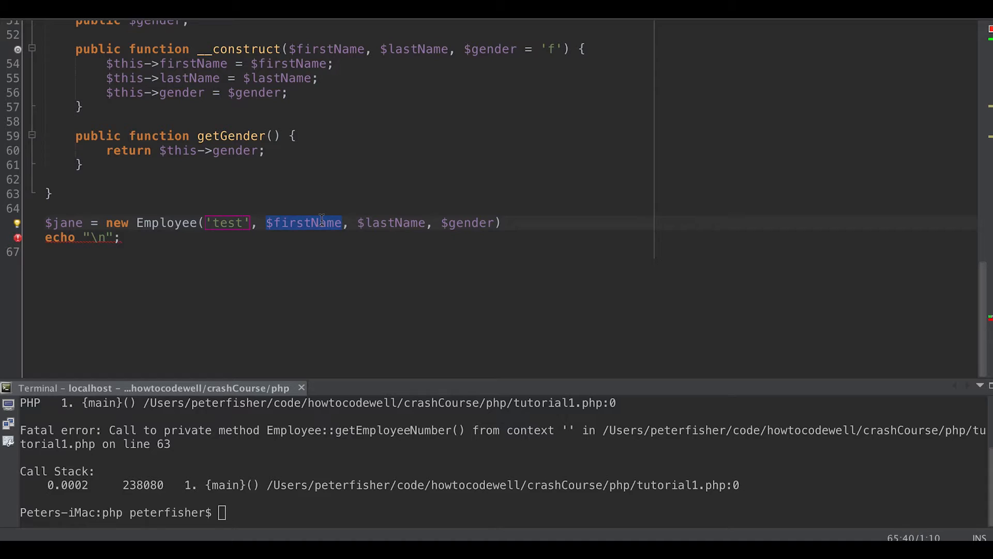
text('test')
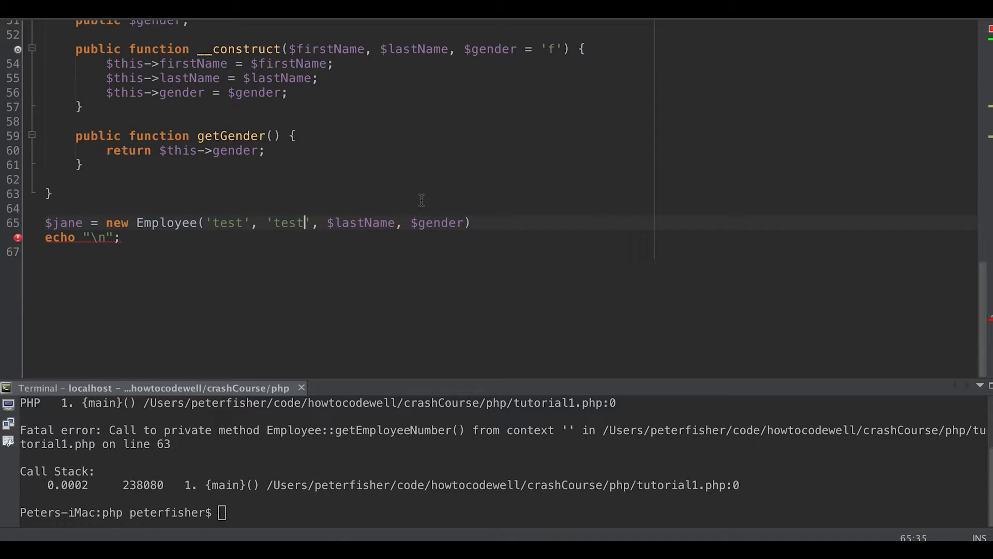
key(Backspace)
text('test')
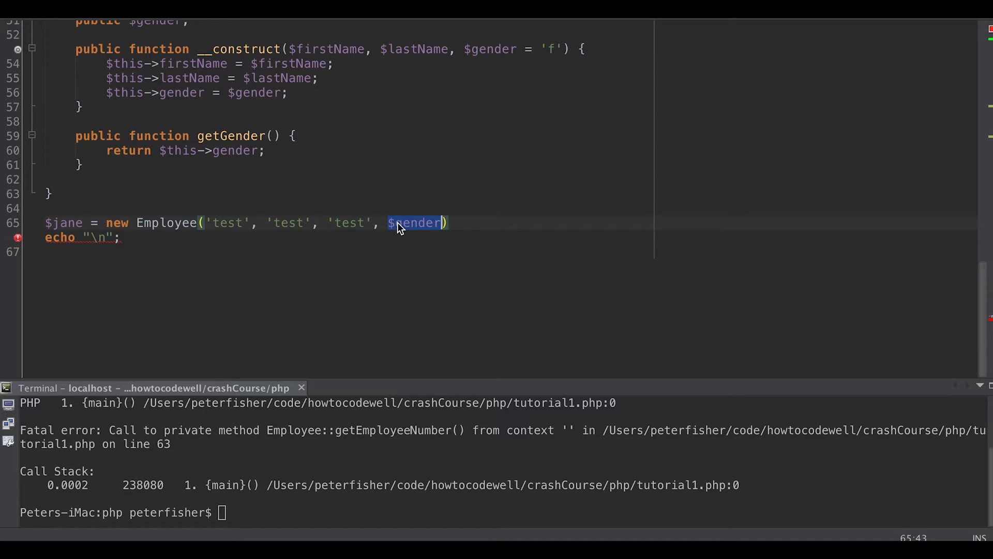
key(Backspace)
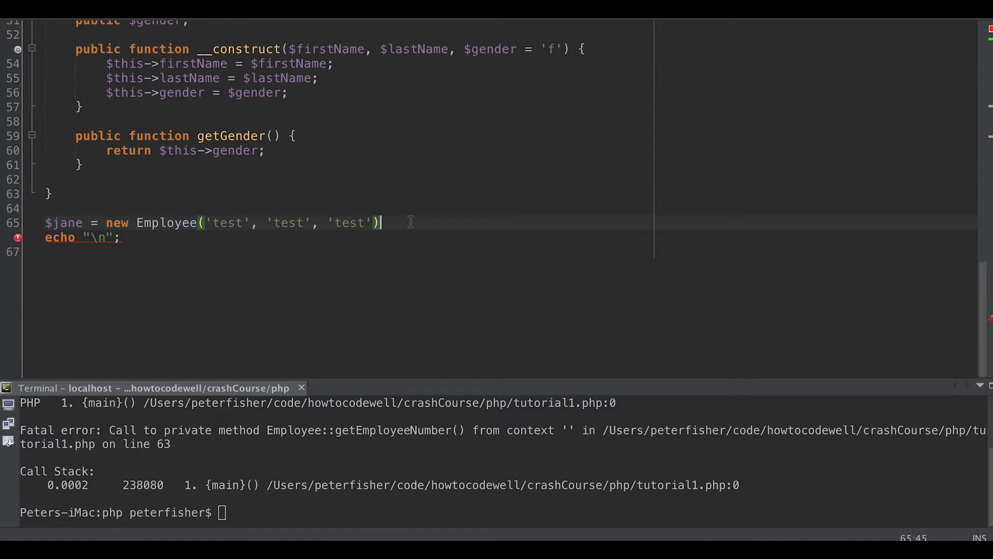
text(;)
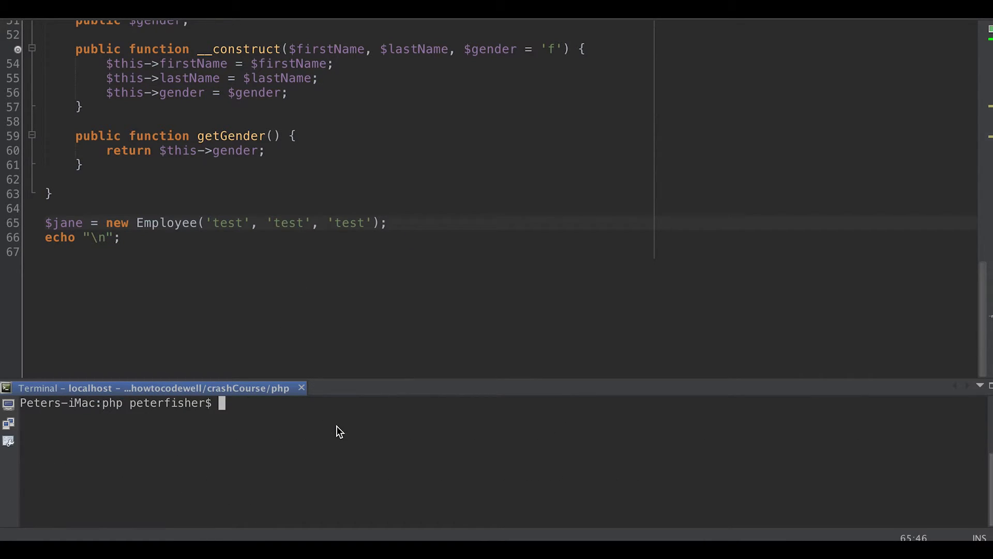
key(Return)
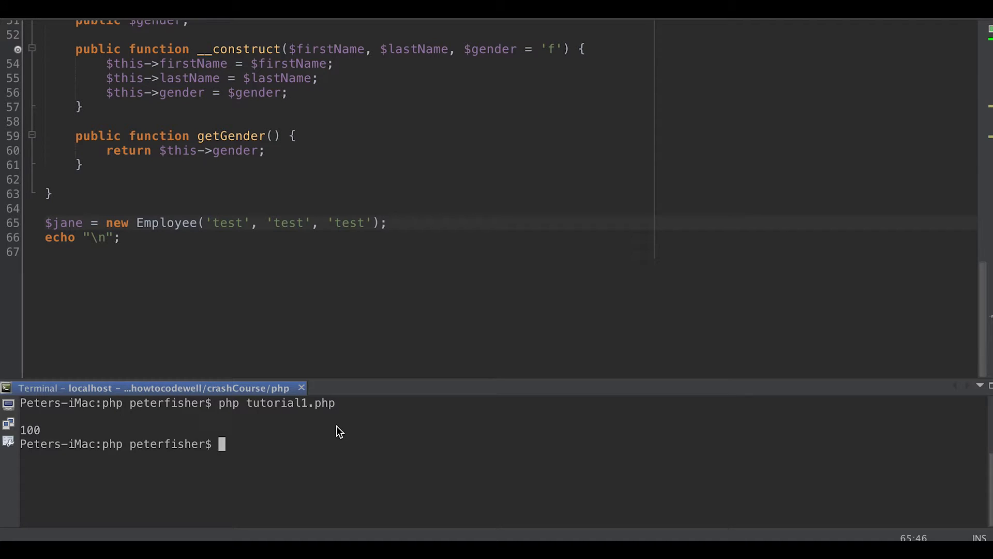
mouse_move(193, 263)
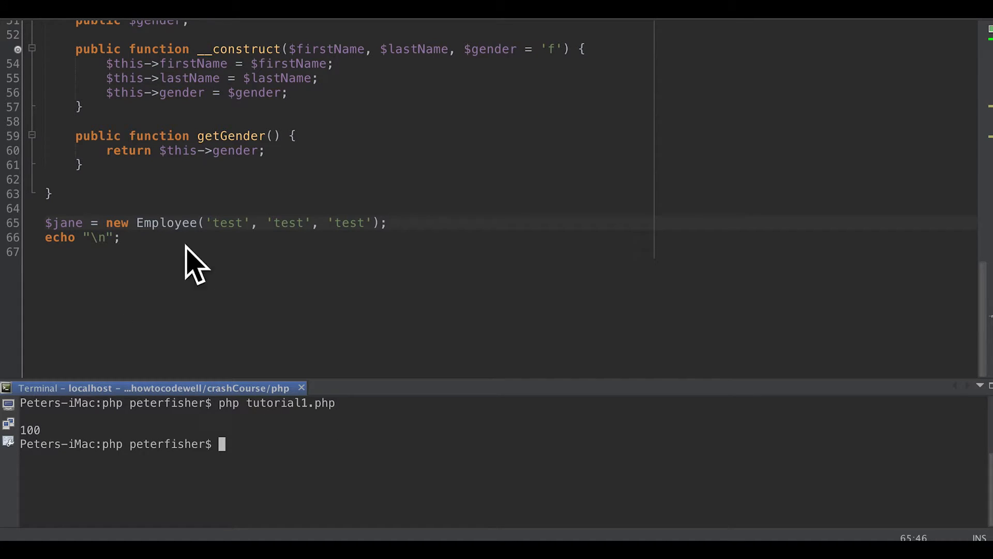
scroll(up, 3)
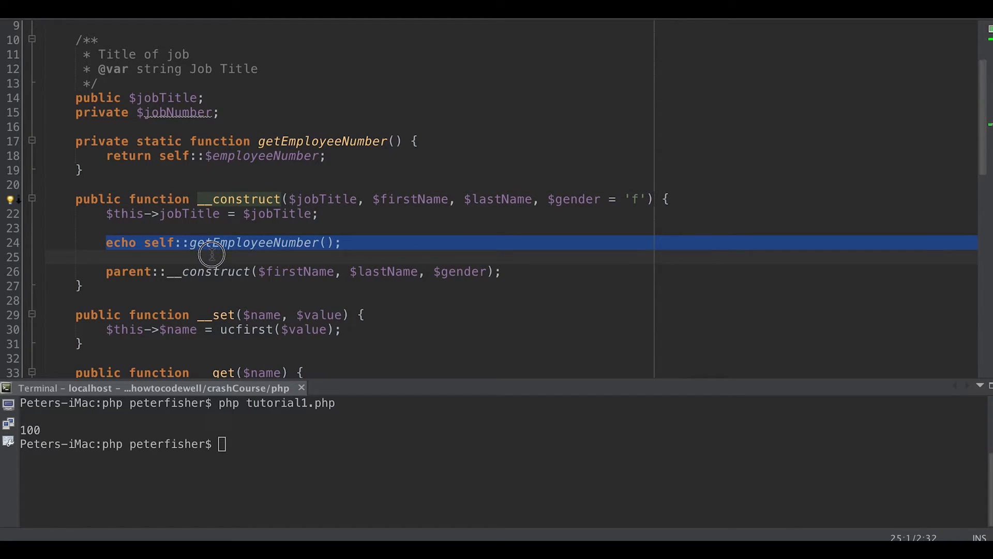
click(146, 242)
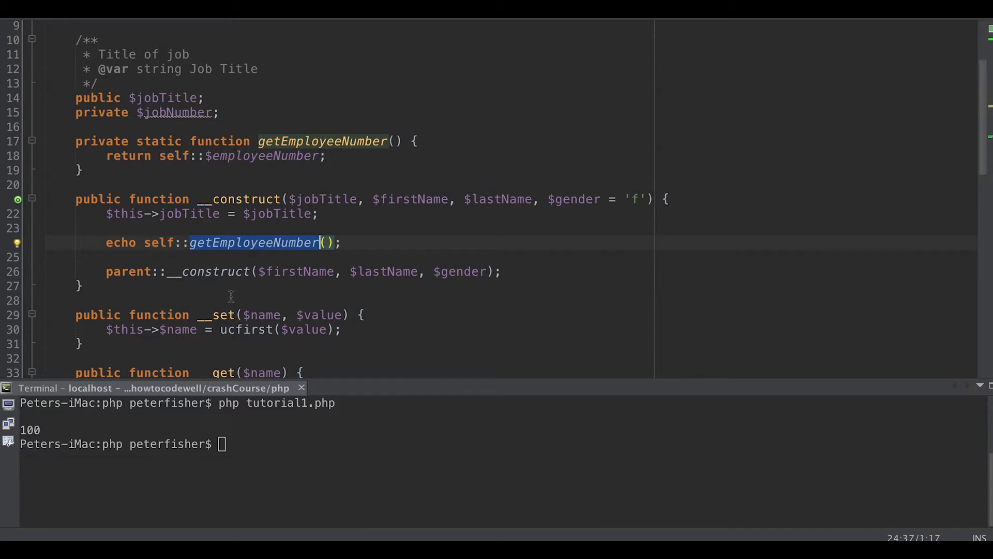
scroll(down, 3)
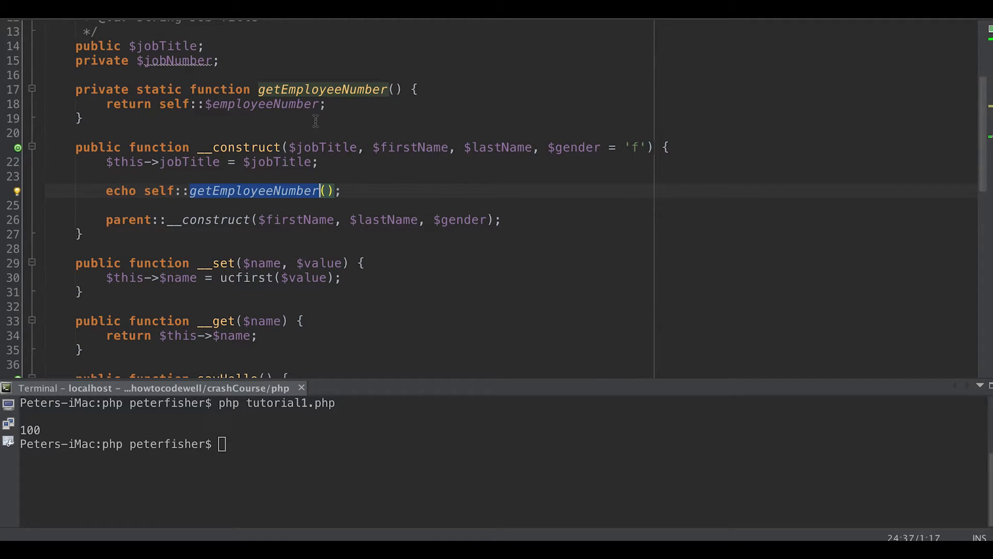
scroll(up, 3)
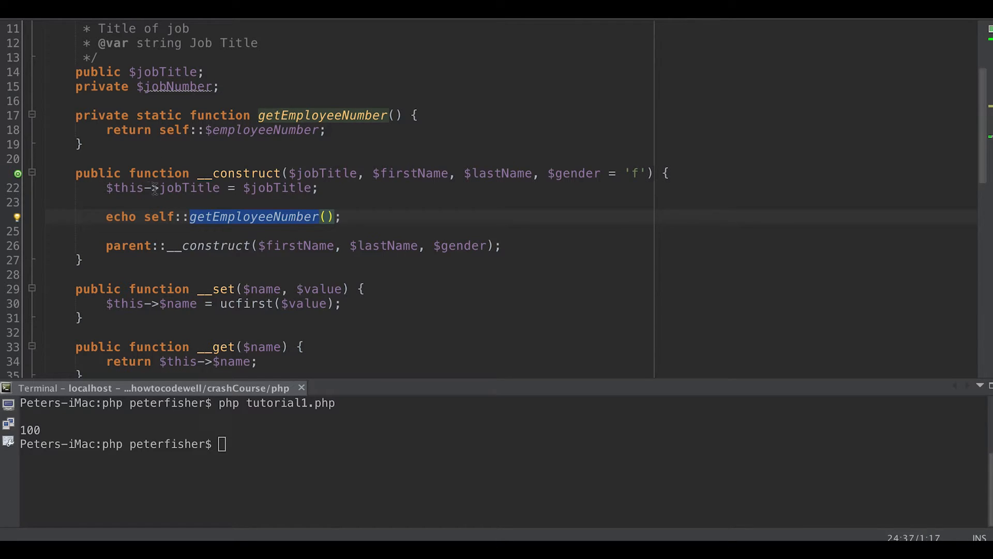
scroll(up, 3)
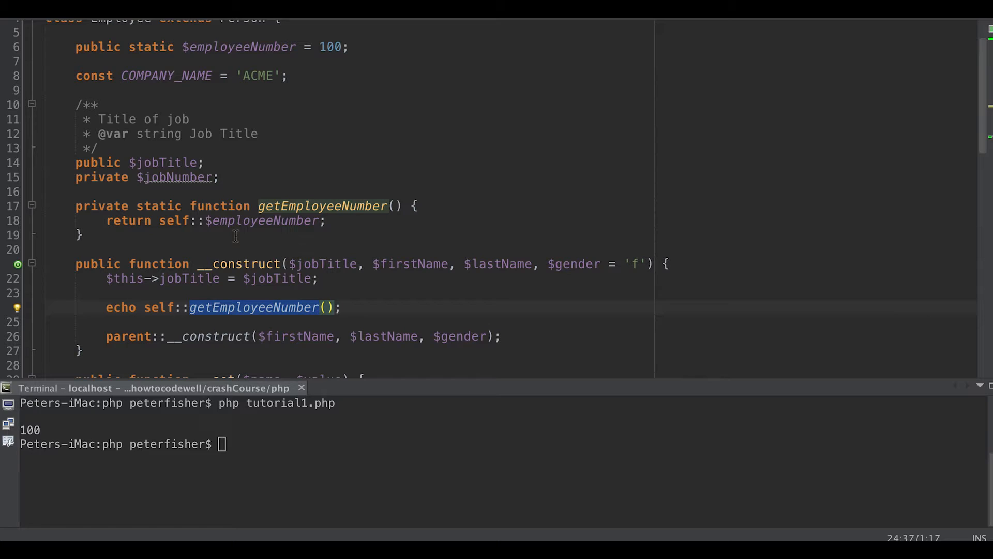
mouse_move(258, 228)
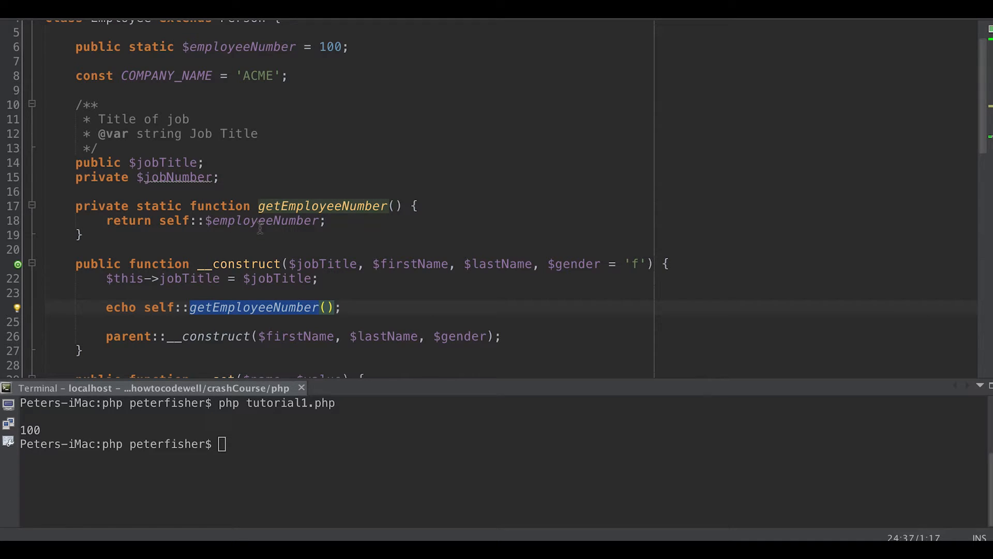
scroll(up, 3)
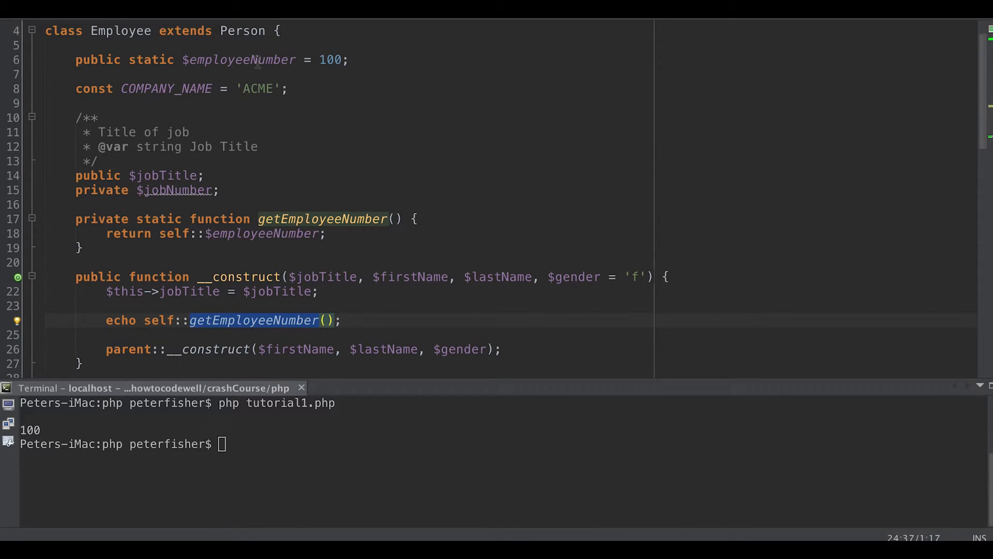
scroll(up, 3)
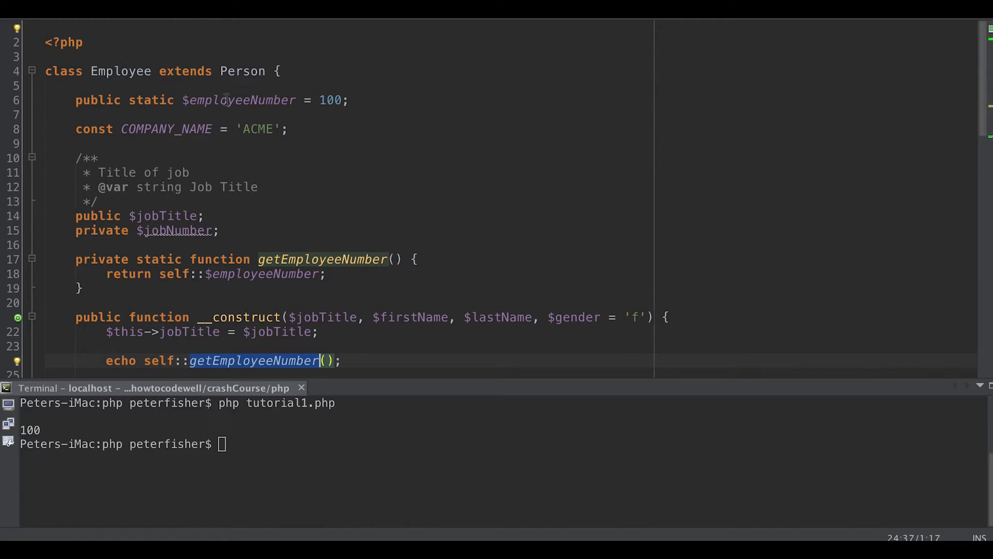
double_click(240, 100)
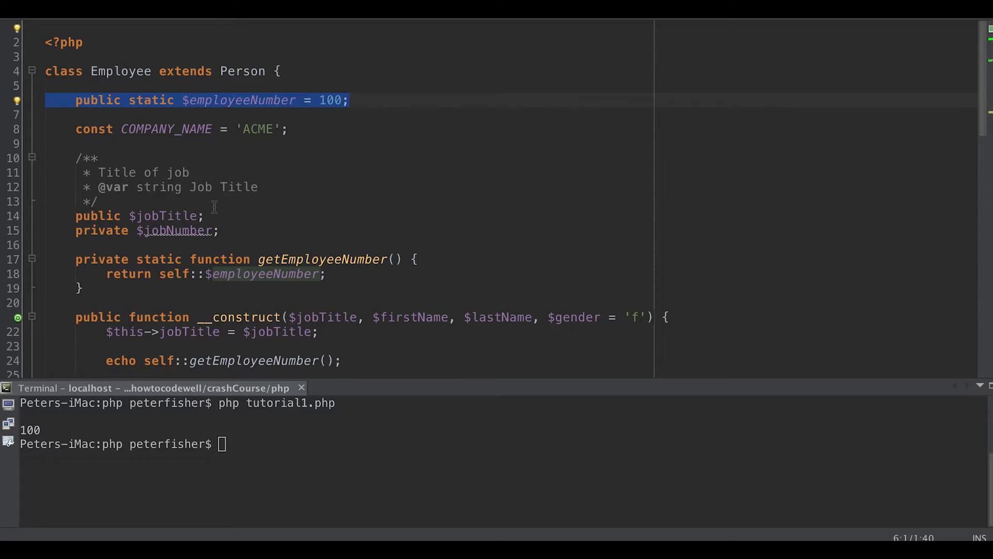
mouse_move(204, 222)
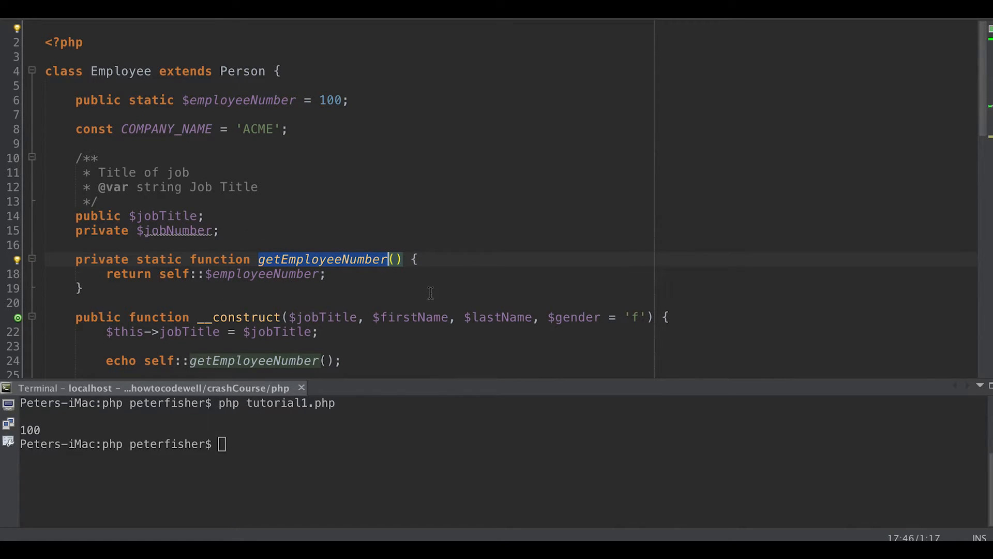
Rename the static method to generatePayslip
text(gener)
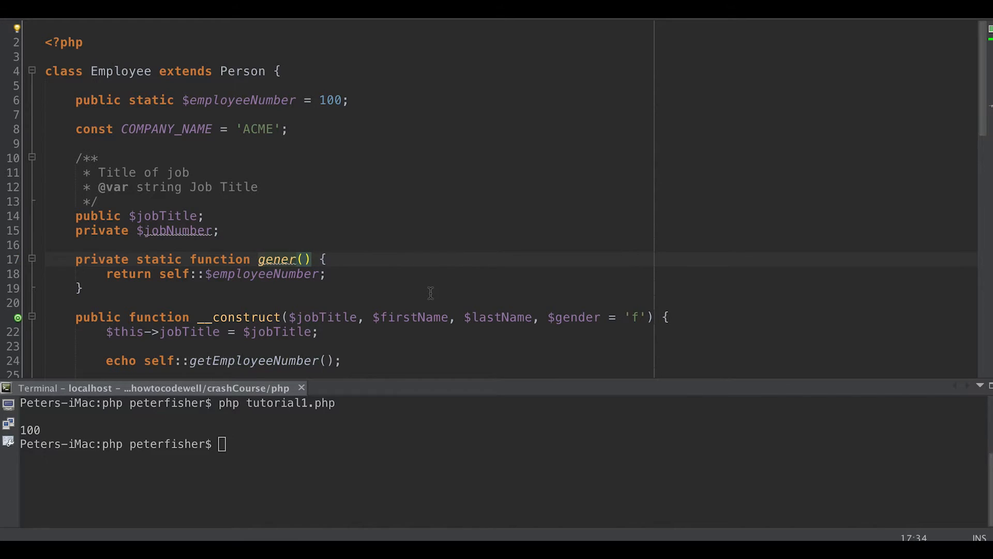
text(ate)
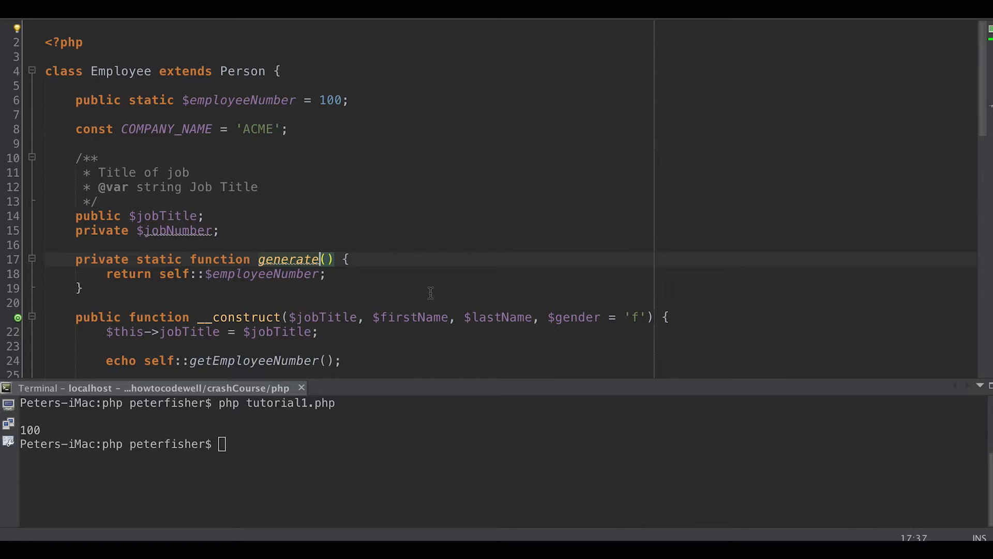
text(Pay)
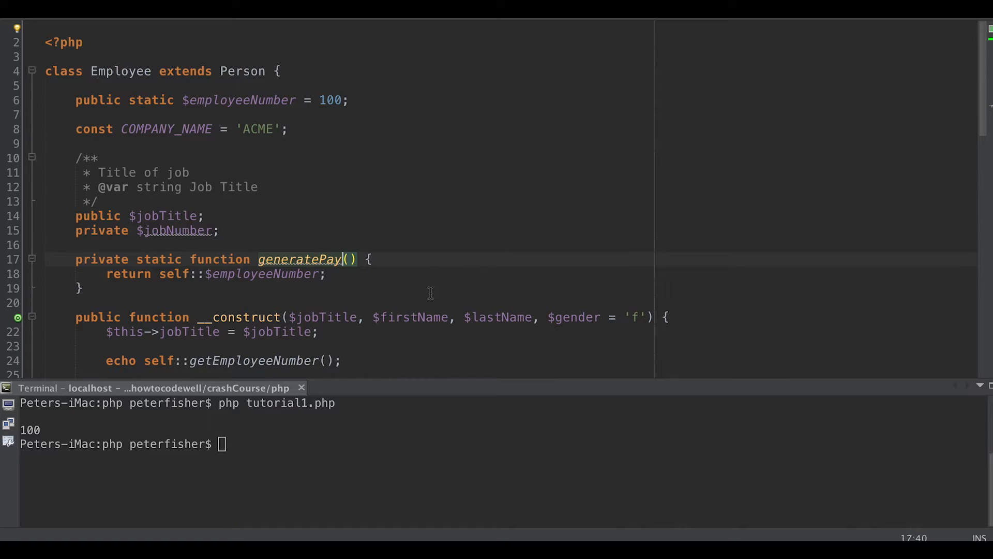
text(slip)
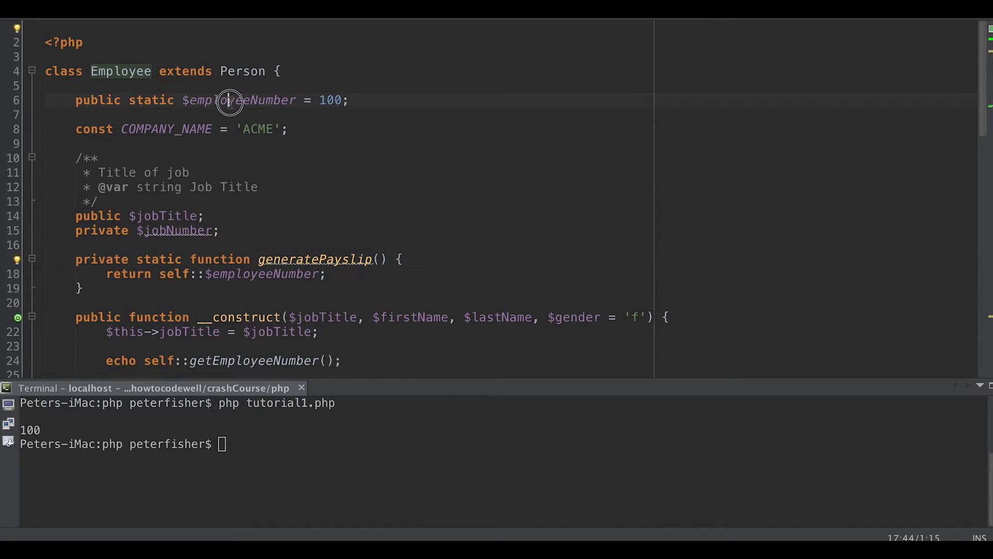
Rename the static $employeeNumber property to $payeNumber
double_click(237, 100)
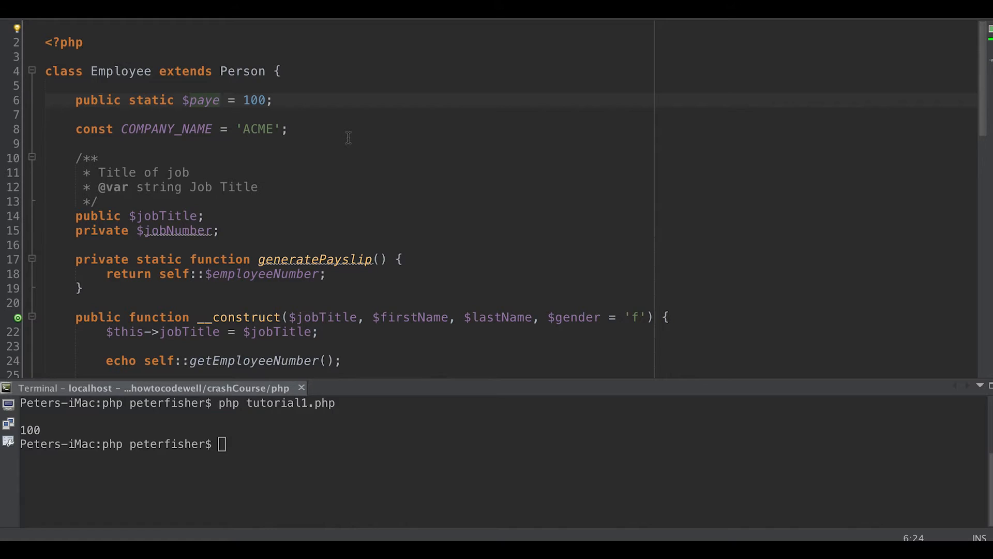
text(Number)
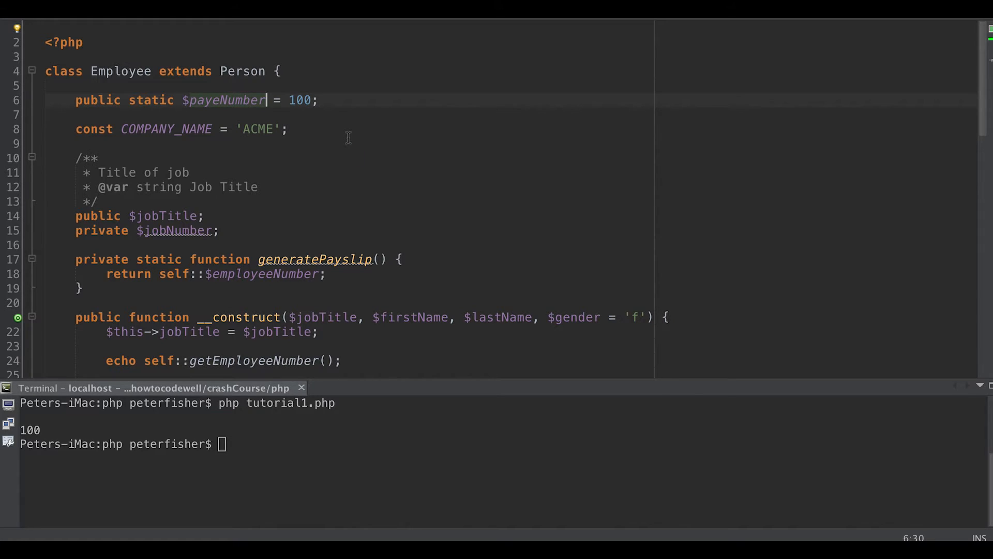
double_click(224, 100)
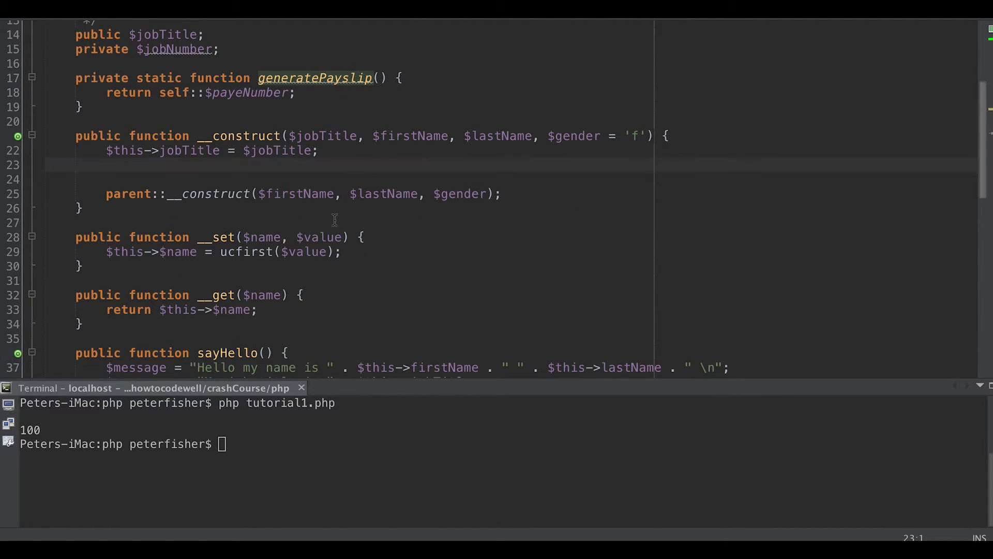
Add echo Employee::generatePayslip(); at the script's end and rerun, printing 100
scroll(down, 3)
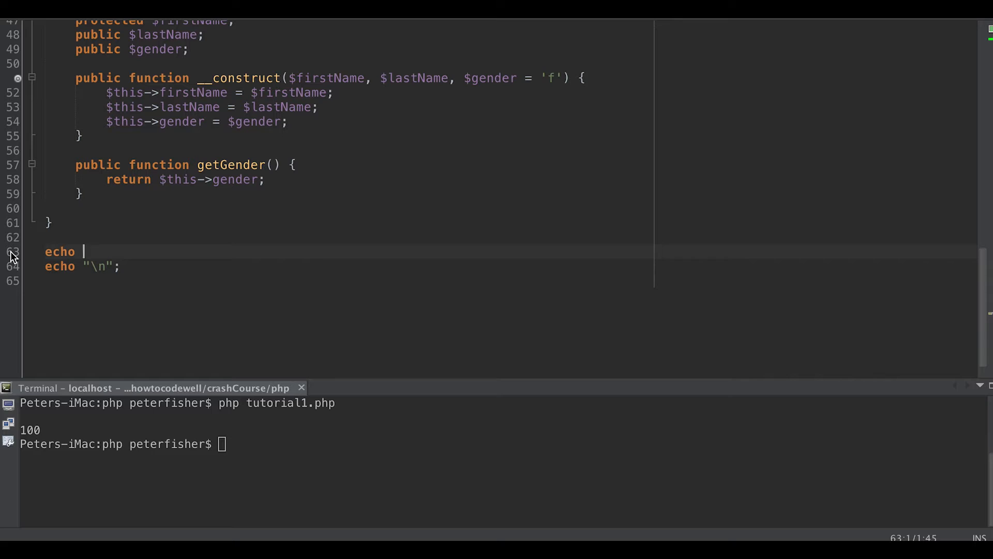
text(EM)
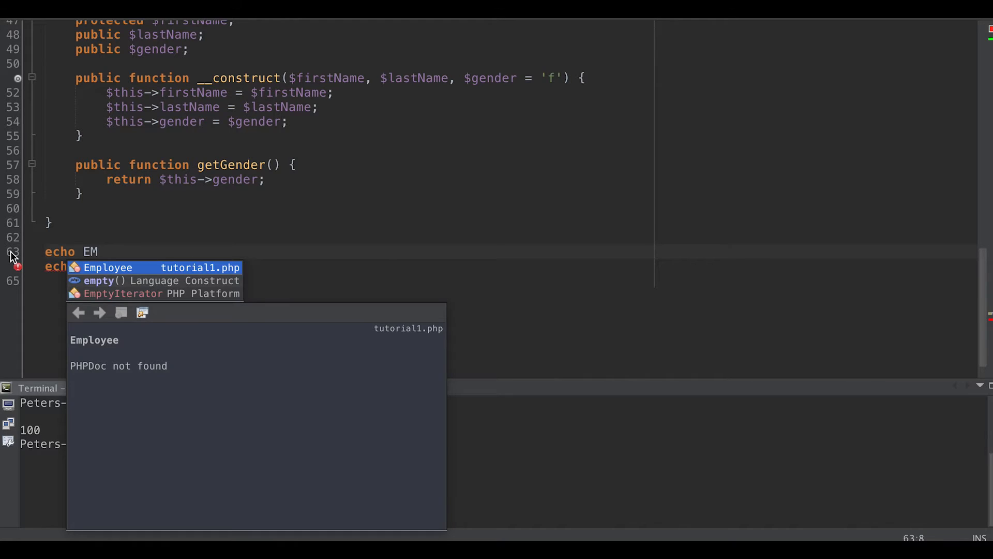
text(Employee::ge)
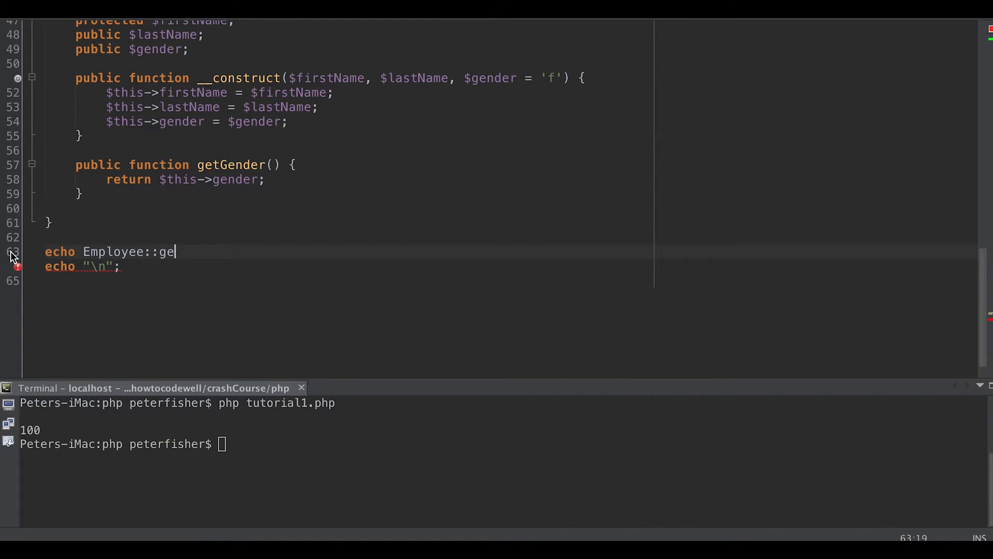
key(backspace)
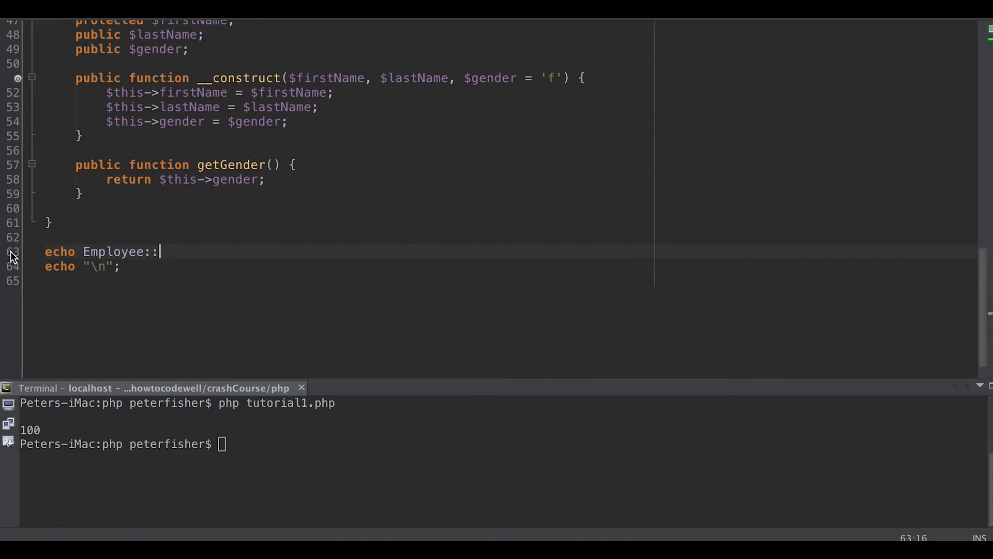
text(g)
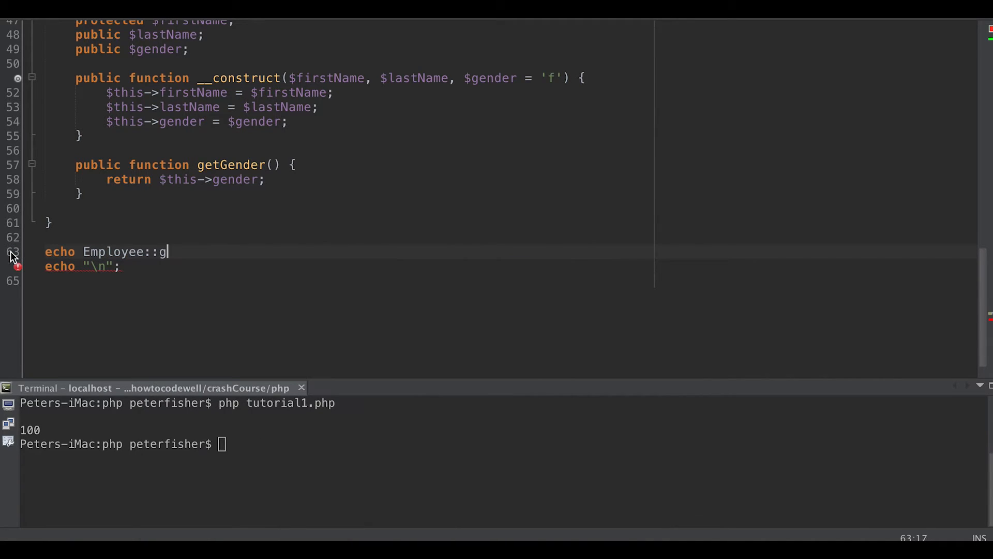
key(Backspace)
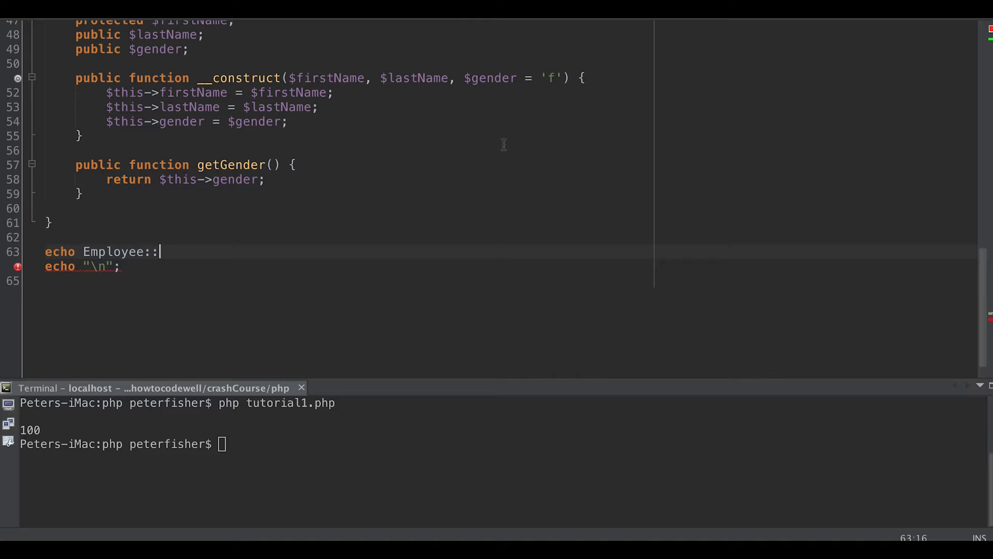
scroll(up, 3)
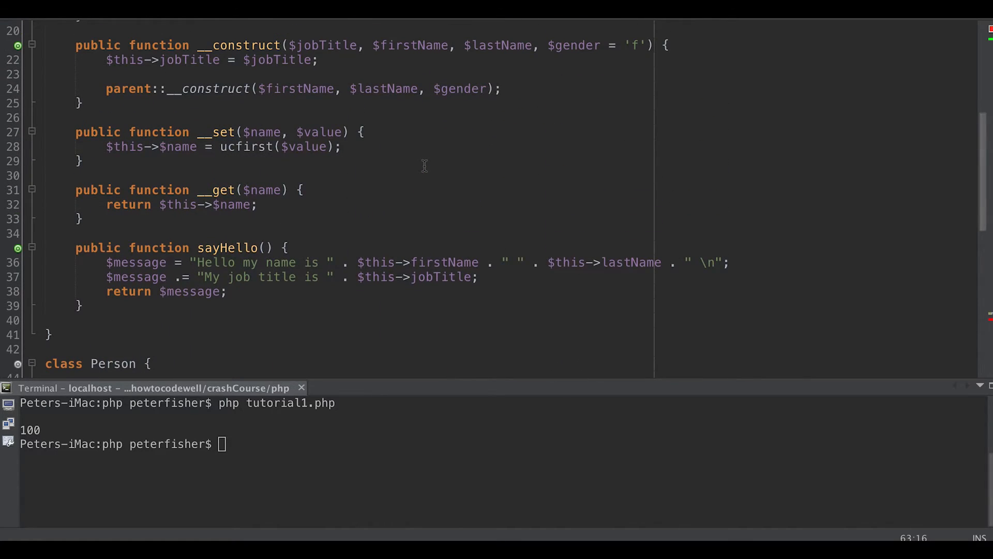
scroll(up, 3)
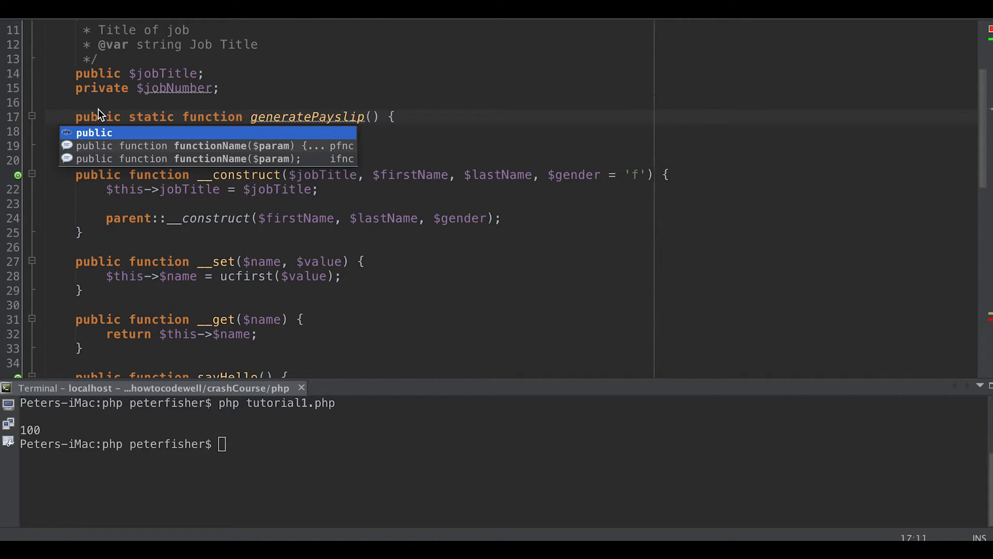
mouse_move(352, 291)
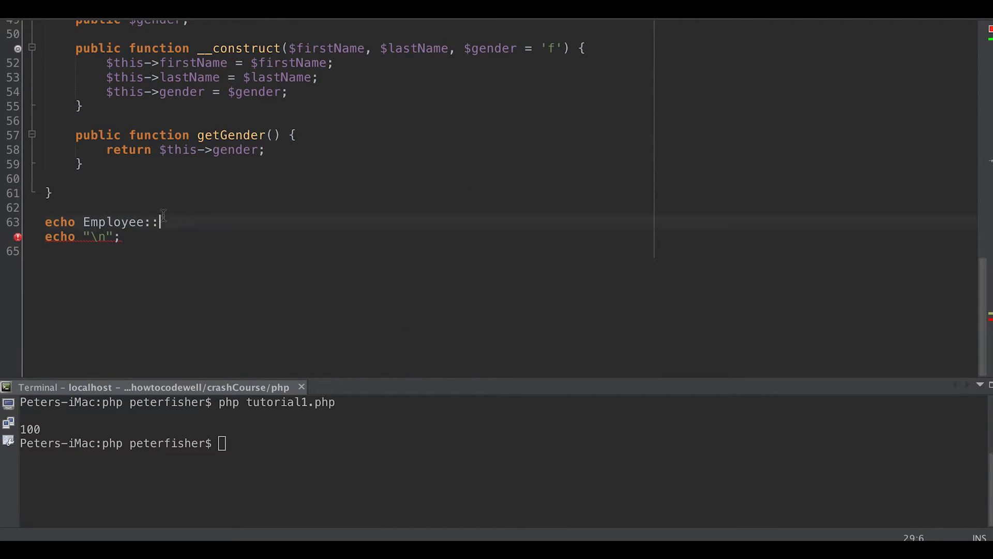
text(generatePayslip())
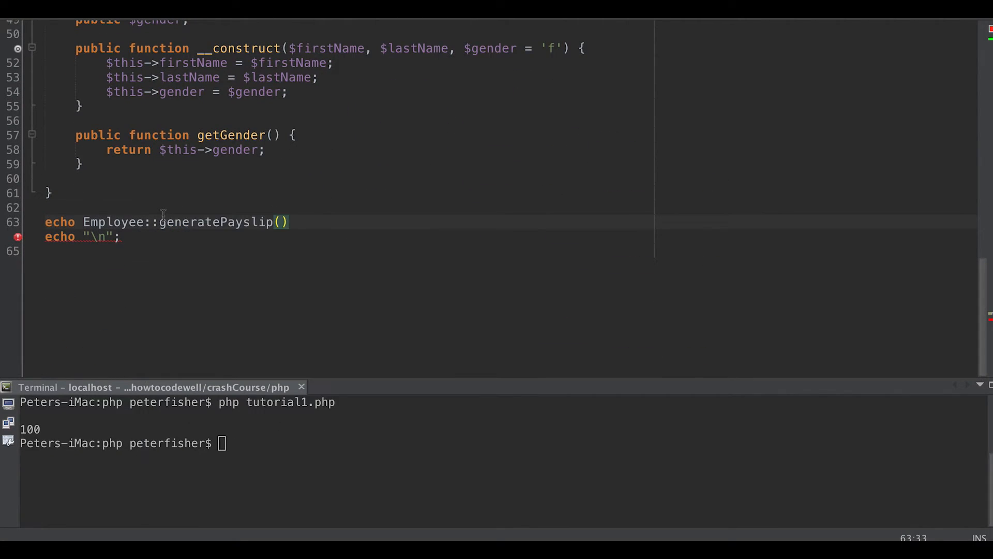
text(;)
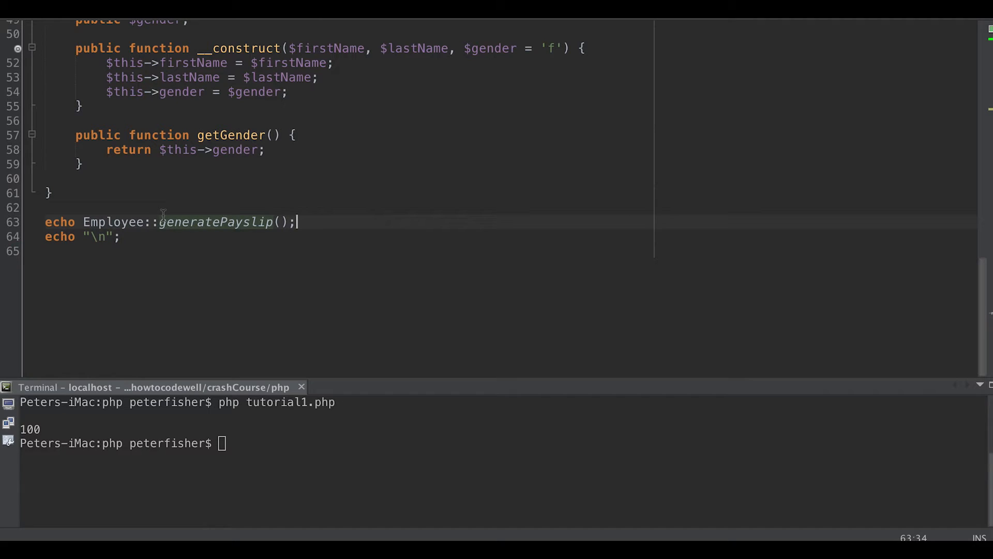
key(Return)
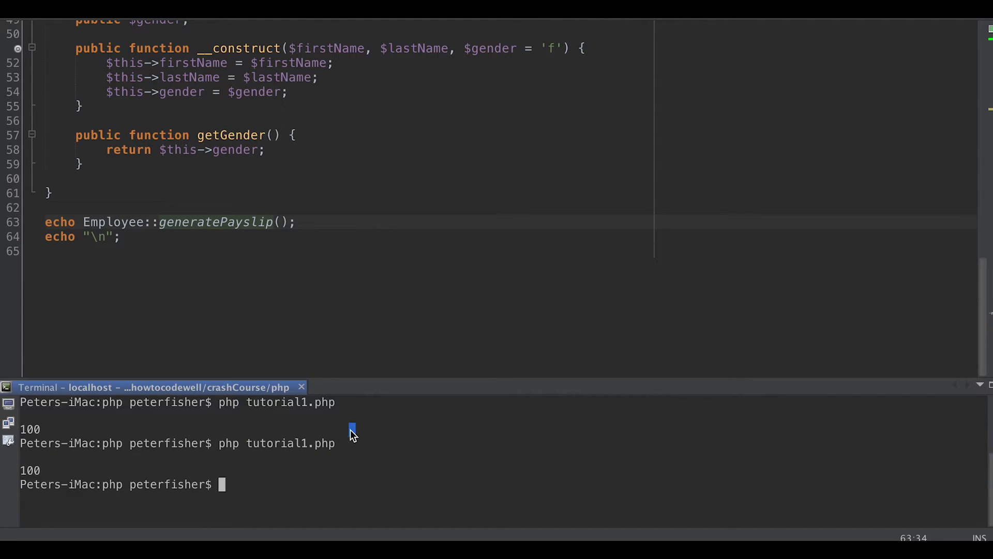
mouse_move(30, 478)
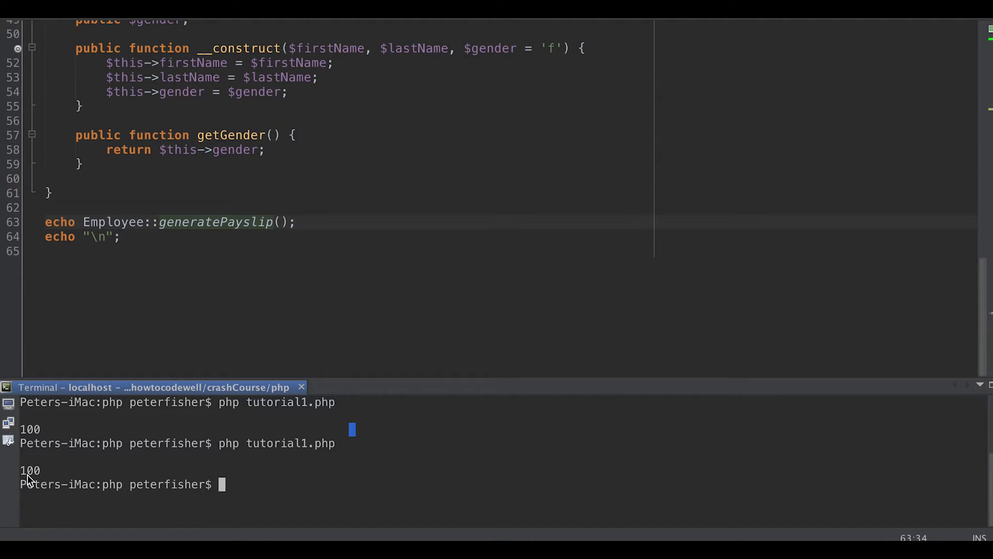
mouse_move(44, 477)
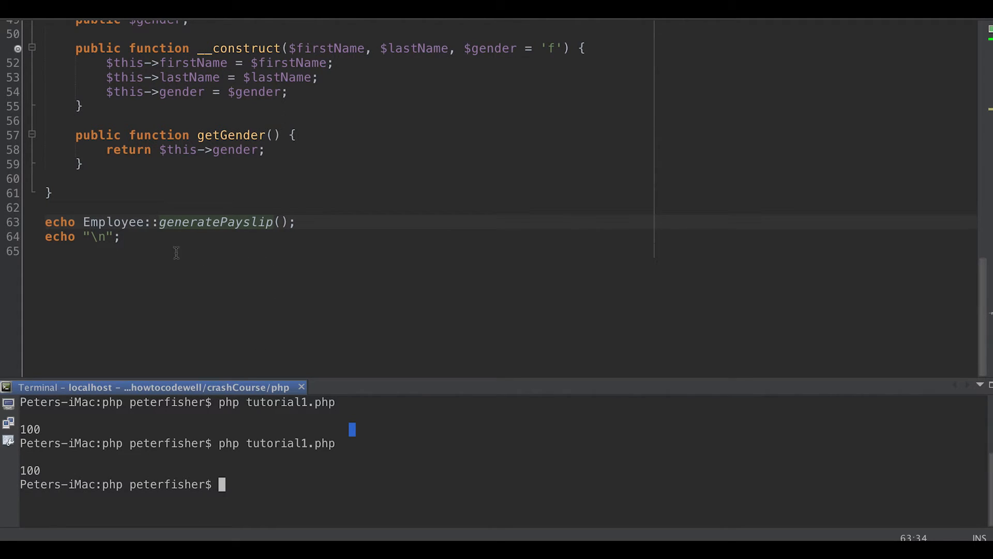
mouse_move(229, 228)
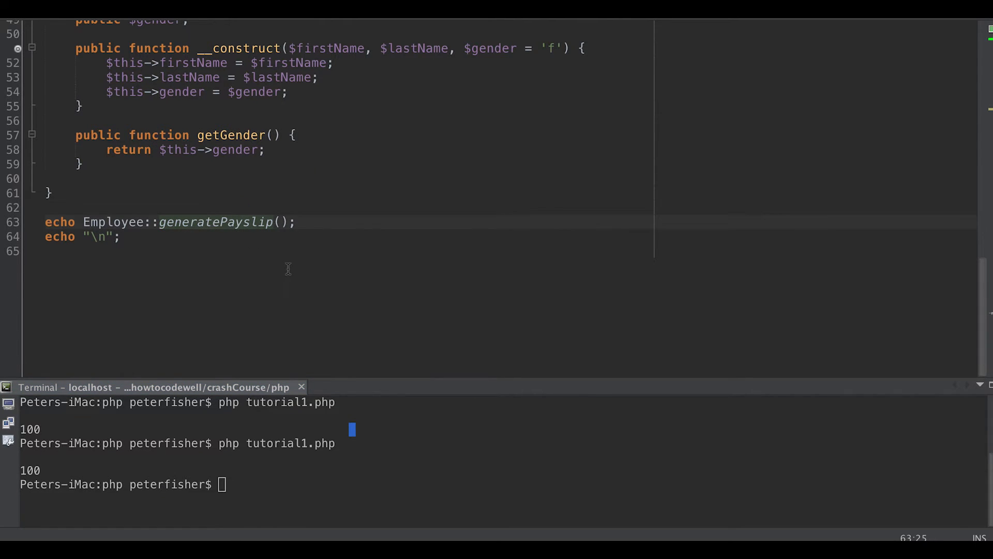
scroll(up, 3)
text($this)
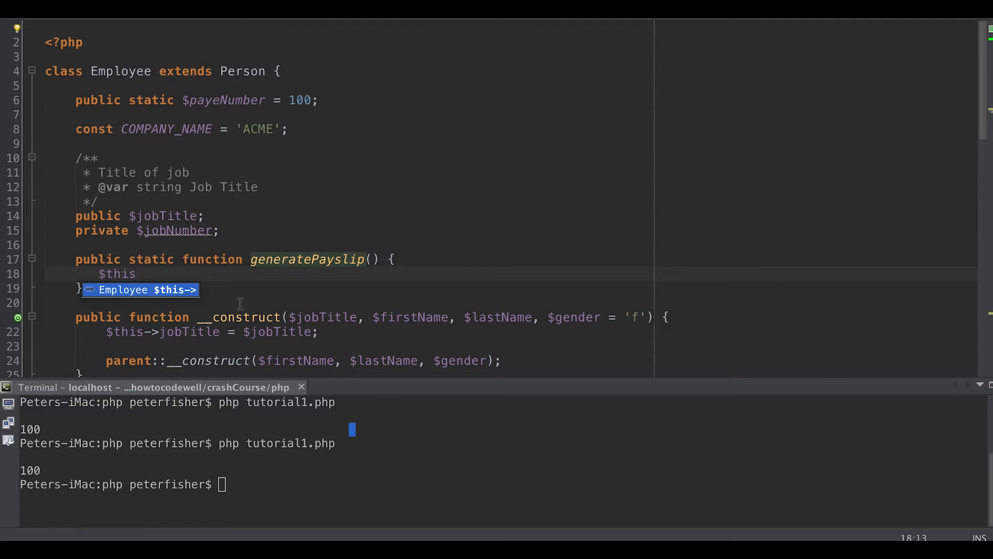
Return $this->jobNumber from generatePayslip, initialise $jobNumber to 10, and type clear in the terminal
click(135, 273)
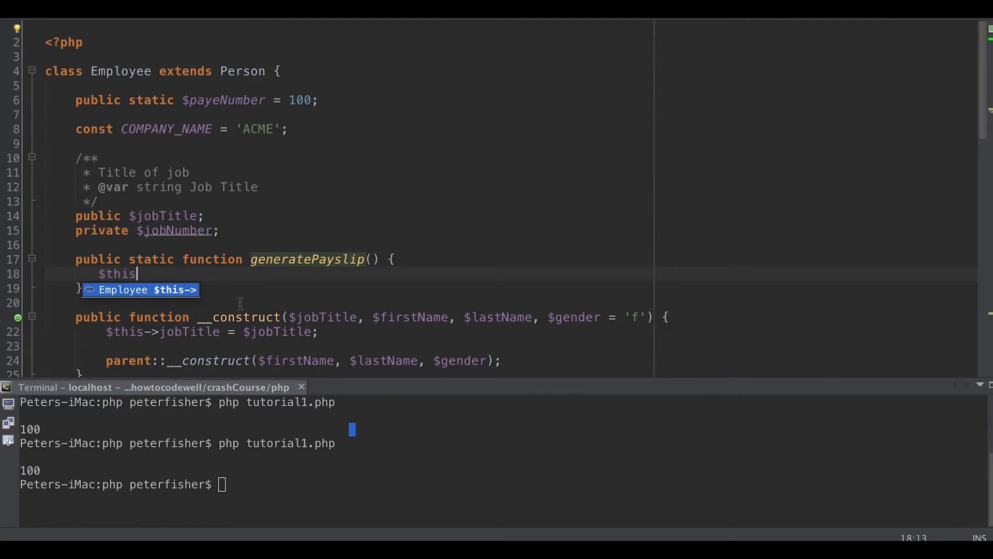
text(->jobNumber)
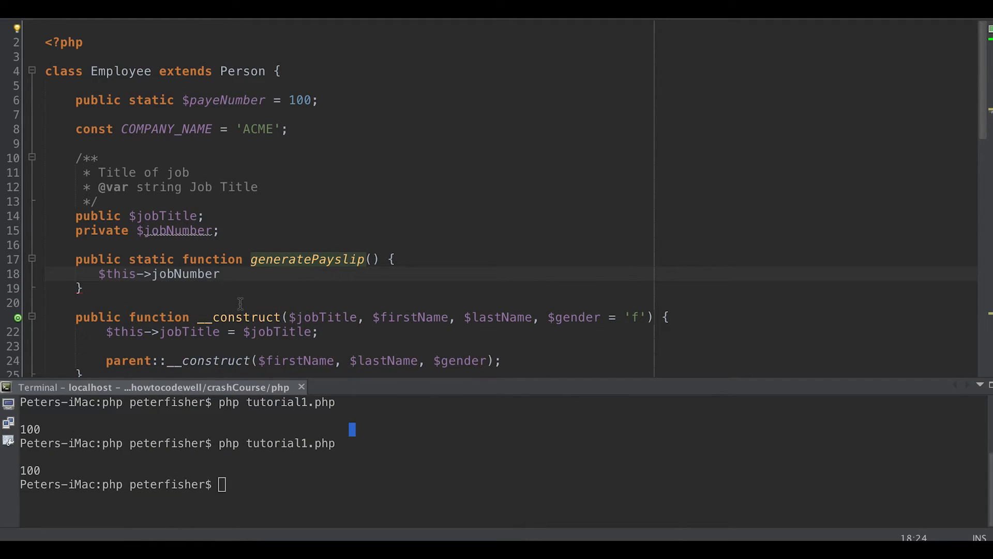
text(;)
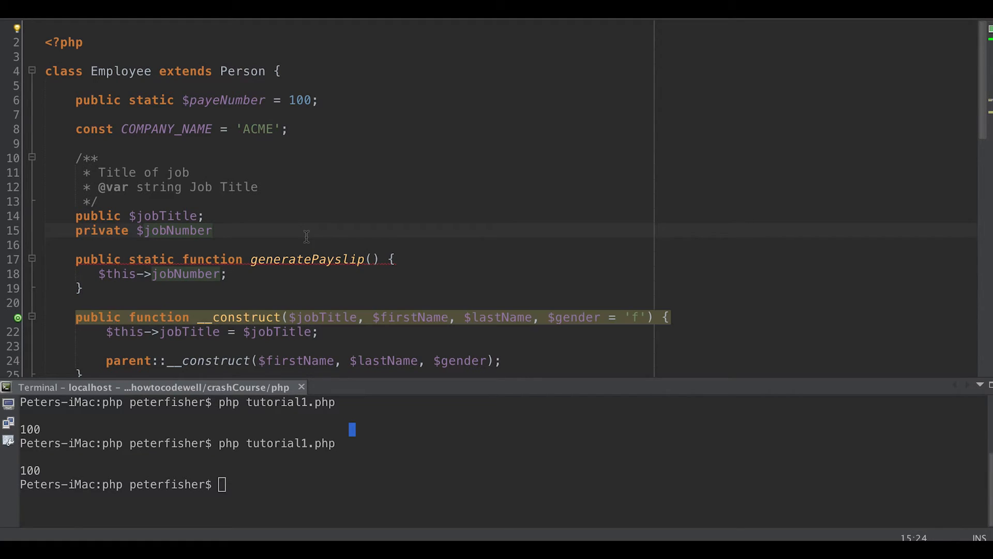
text(= 10;)
click(348, 274)
text(return )
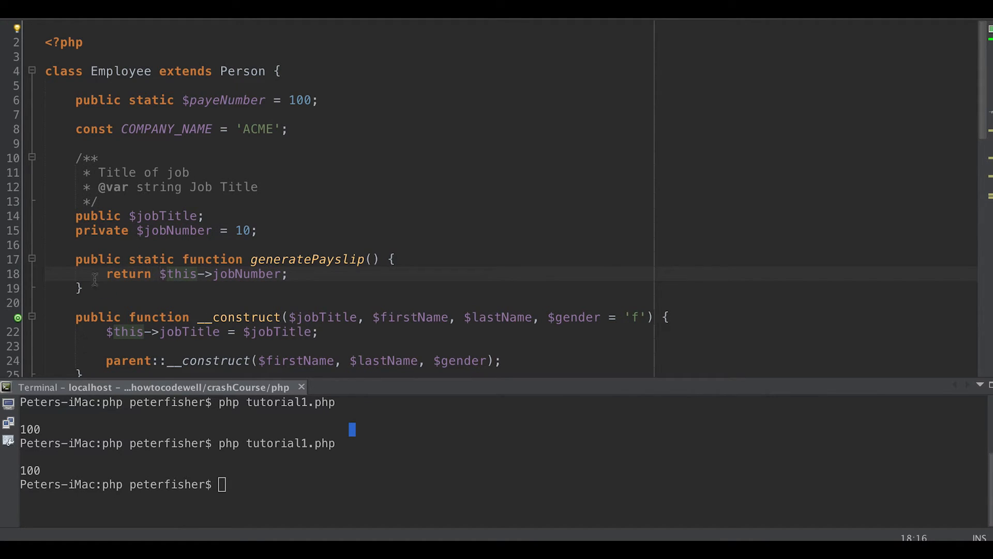
text(clear)
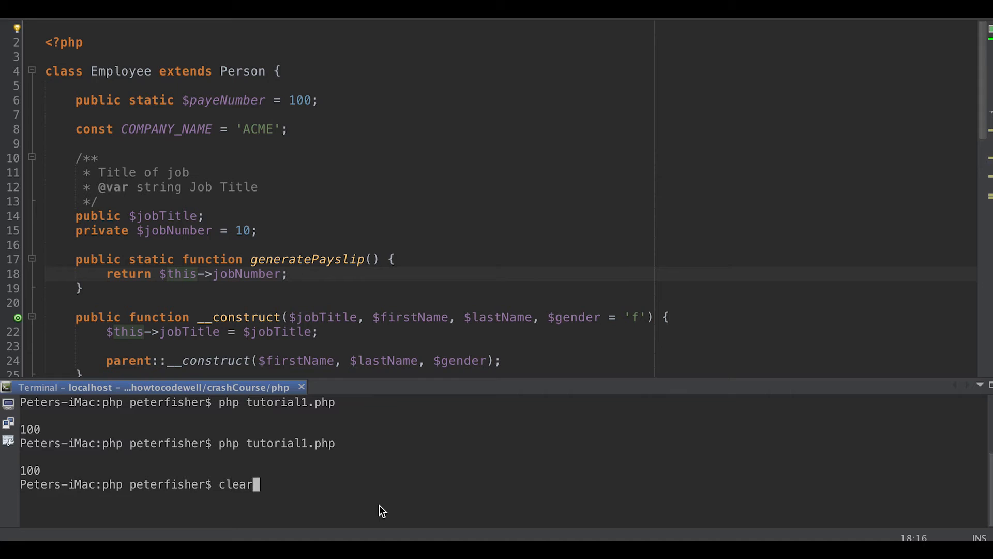
Clear the terminal and run tutorial1.php, hitting the '$this outside object context' fatal error
key(Return)
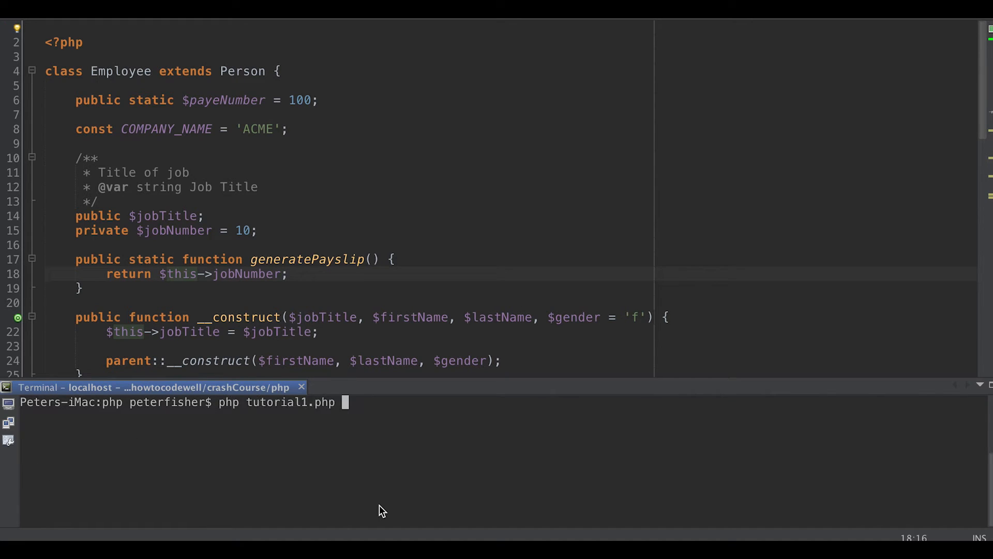
key(Return)
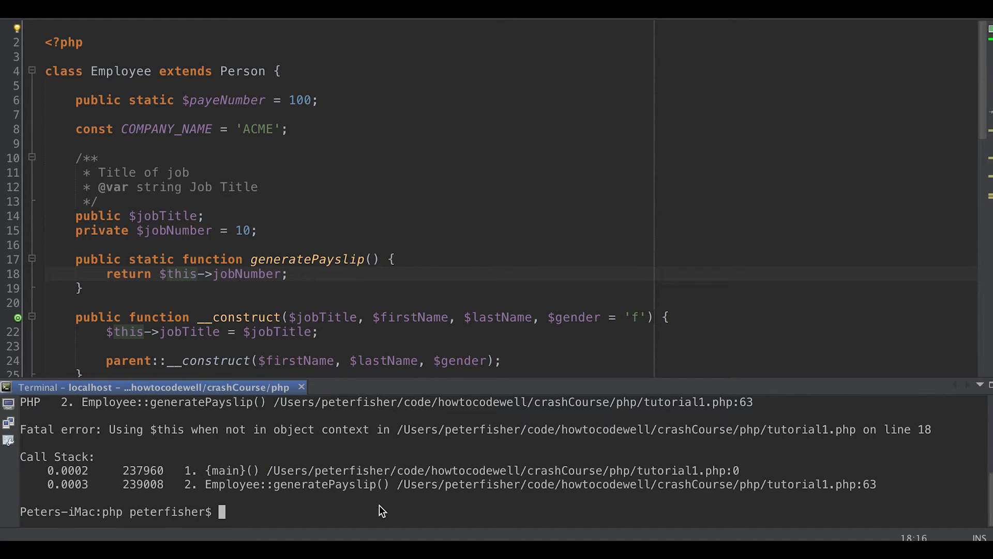
mouse_move(140, 452)
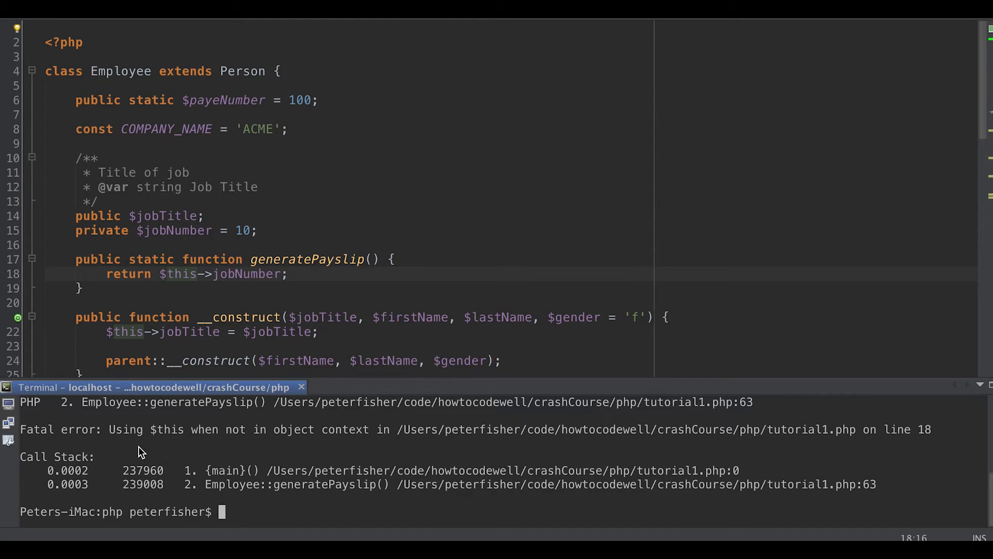
mouse_move(317, 431)
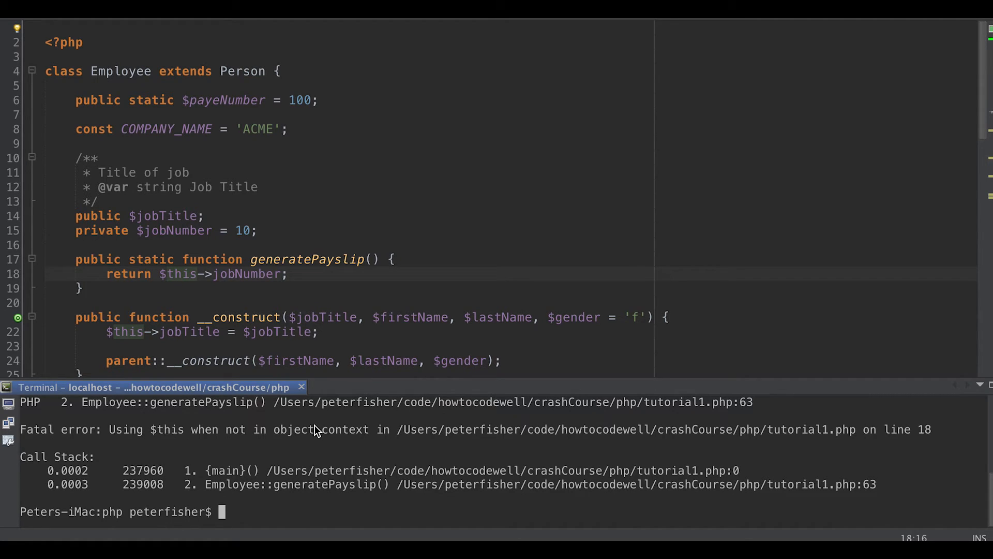
mouse_move(292, 426)
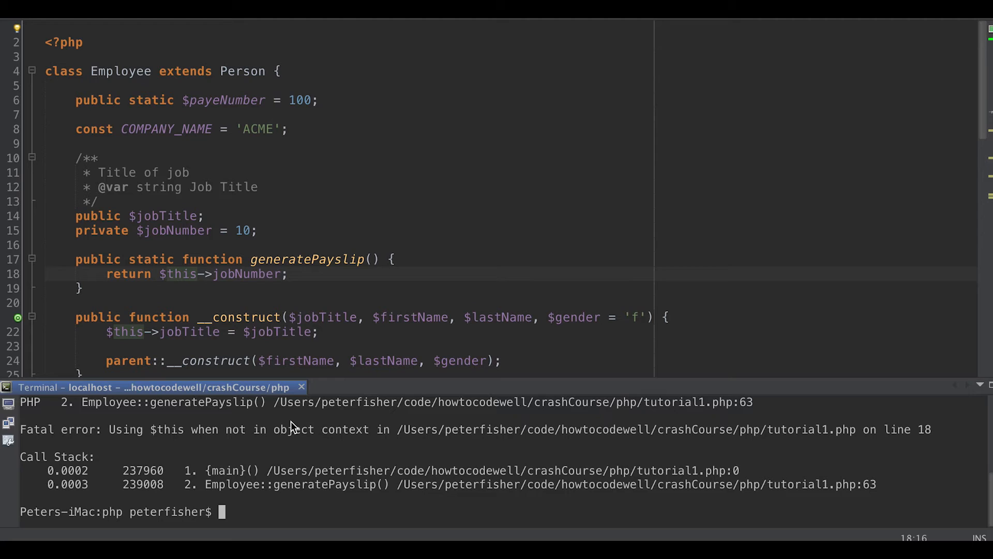
mouse_move(254, 386)
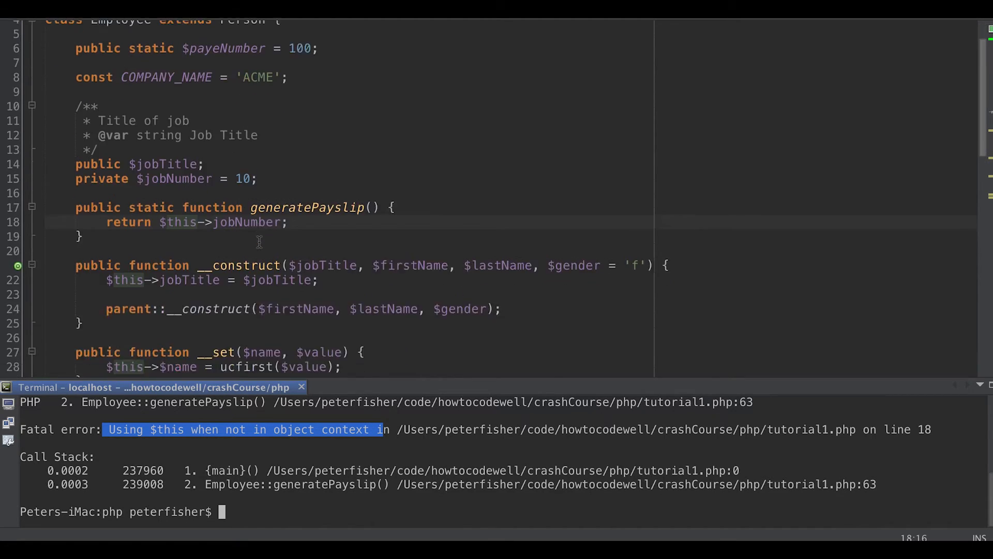
scroll(down, 3)
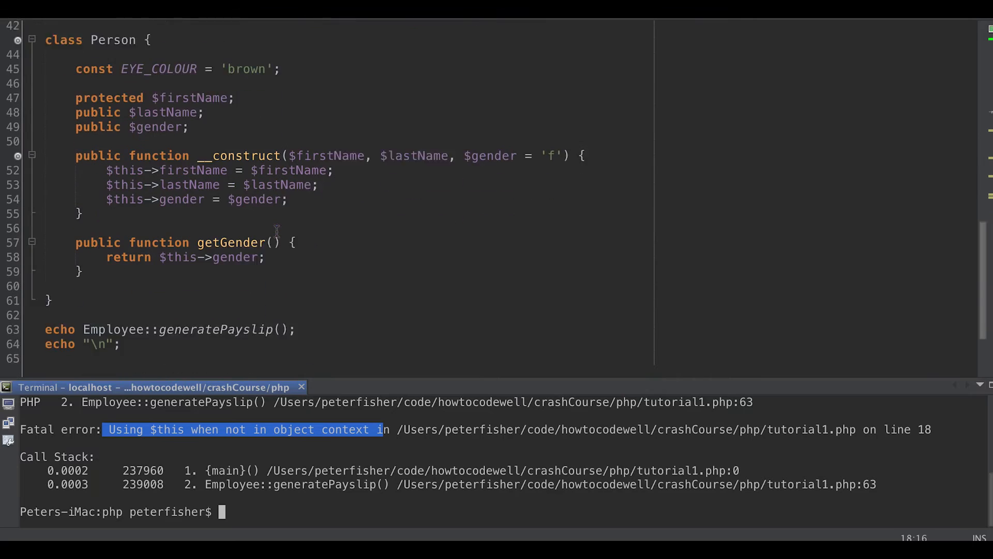
scroll(down, 3)
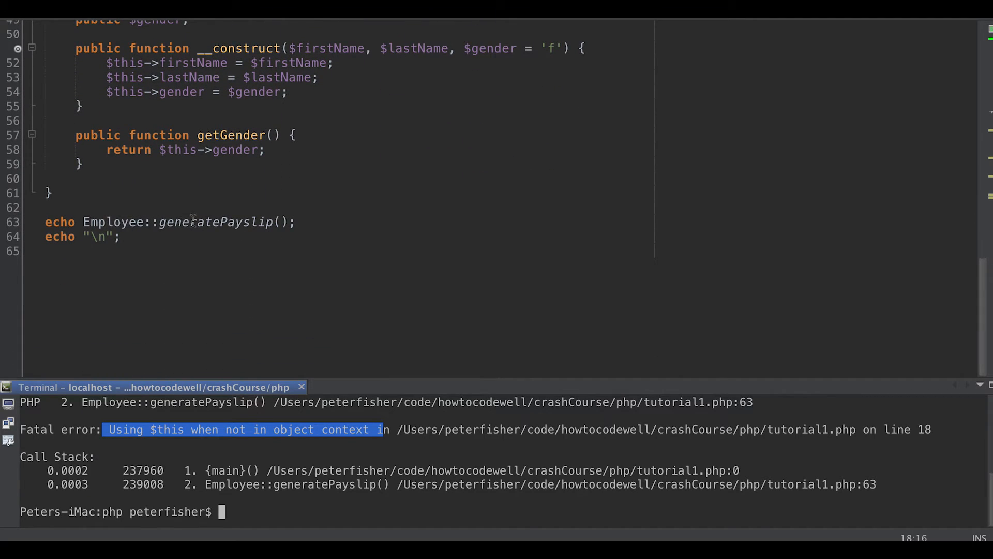
double_click(215, 222)
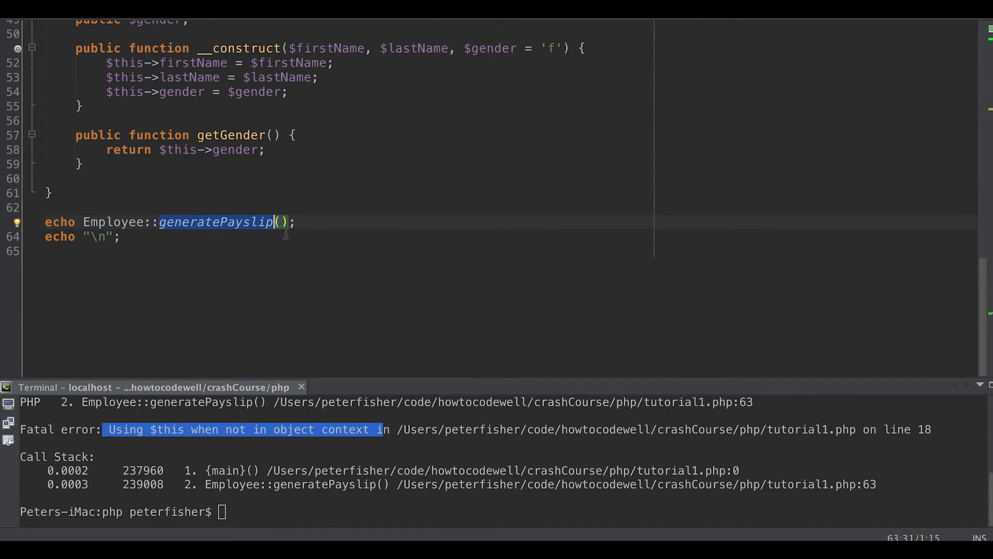
Make $jobNumber static and have generatePayslip return self::$jobNumber
scroll(up, 3)
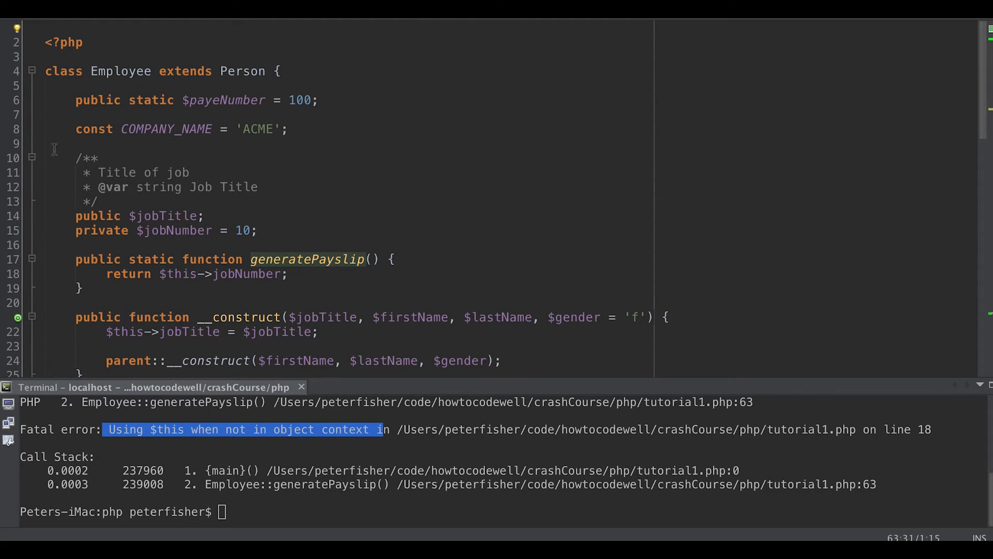
mouse_move(96, 252)
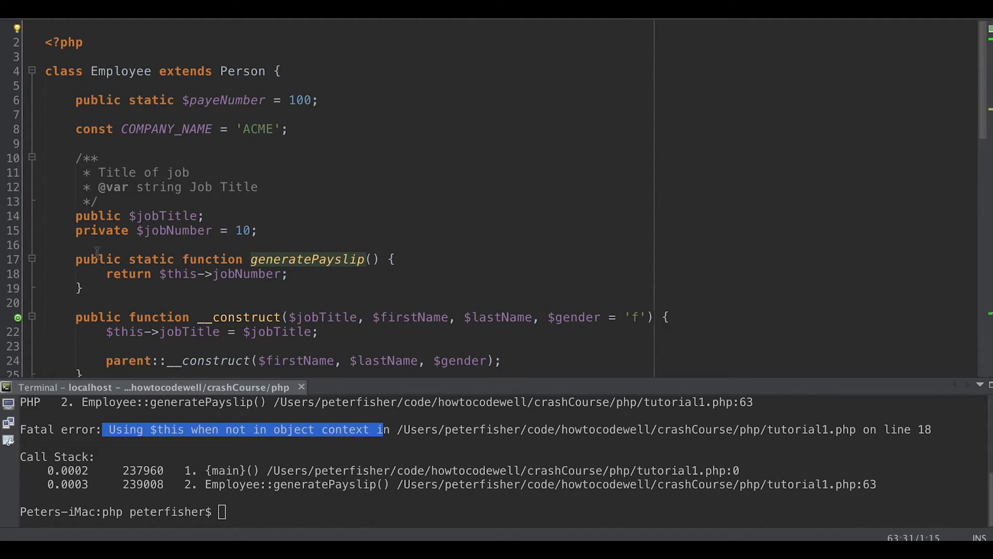
scroll(down, 3)
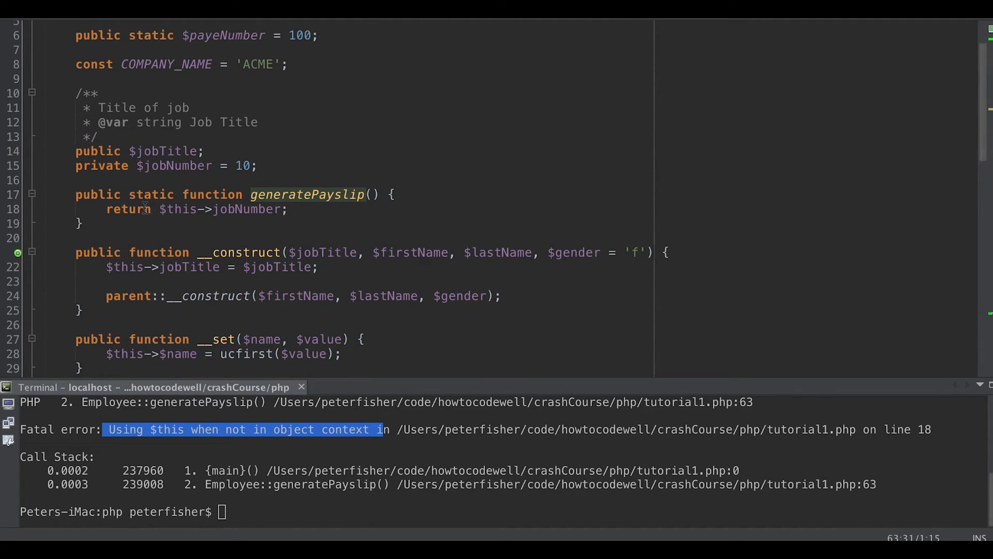
mouse_move(240, 277)
text( static )
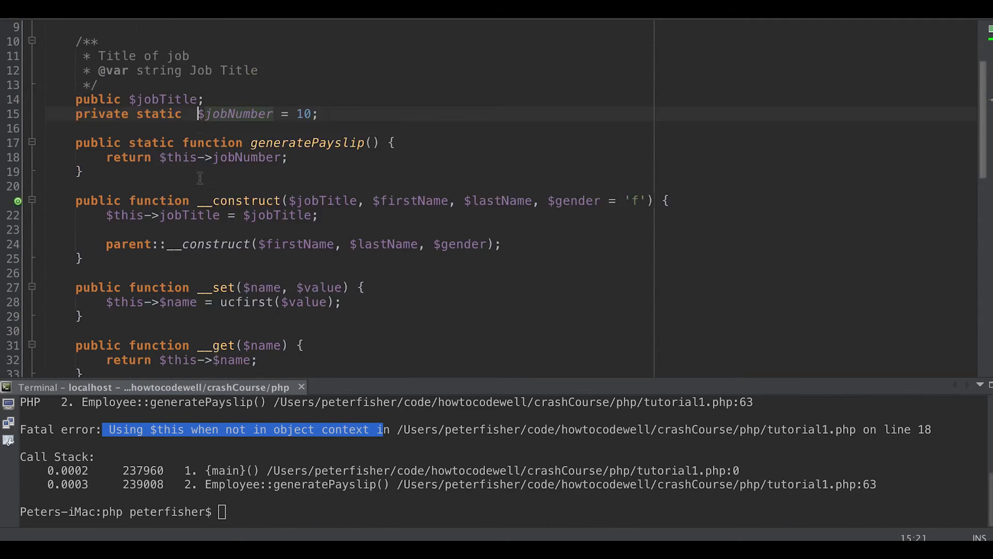
scroll(down, 3)
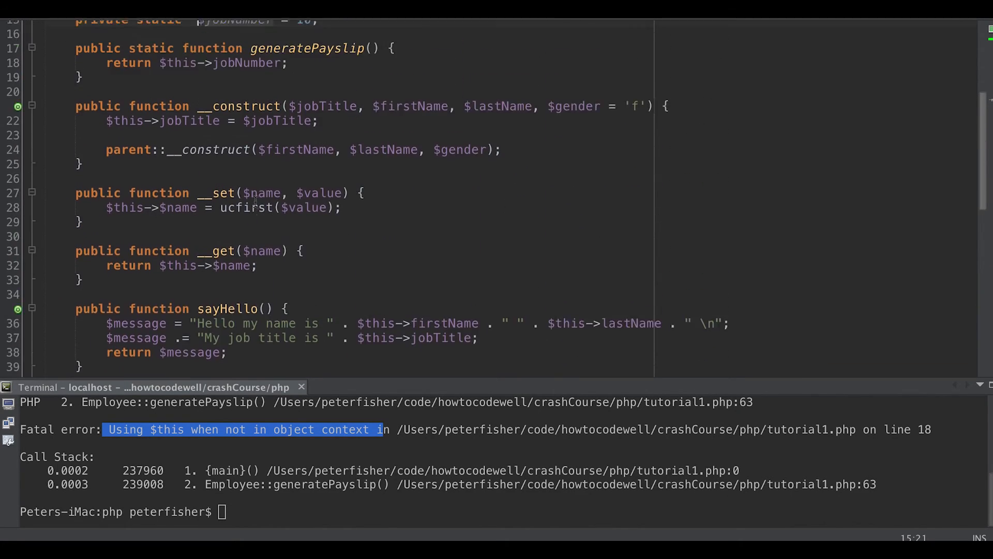
scroll(up, 3)
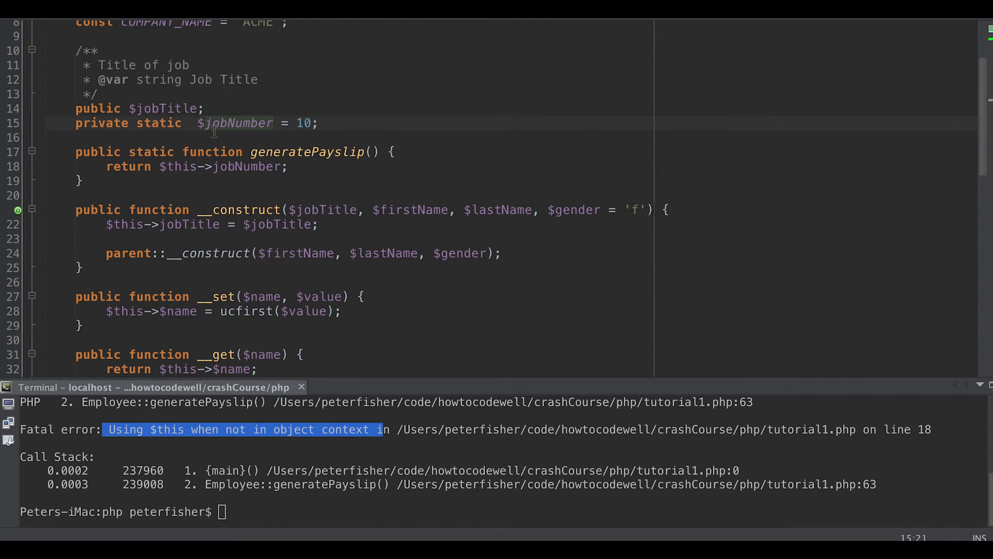
click(192, 123)
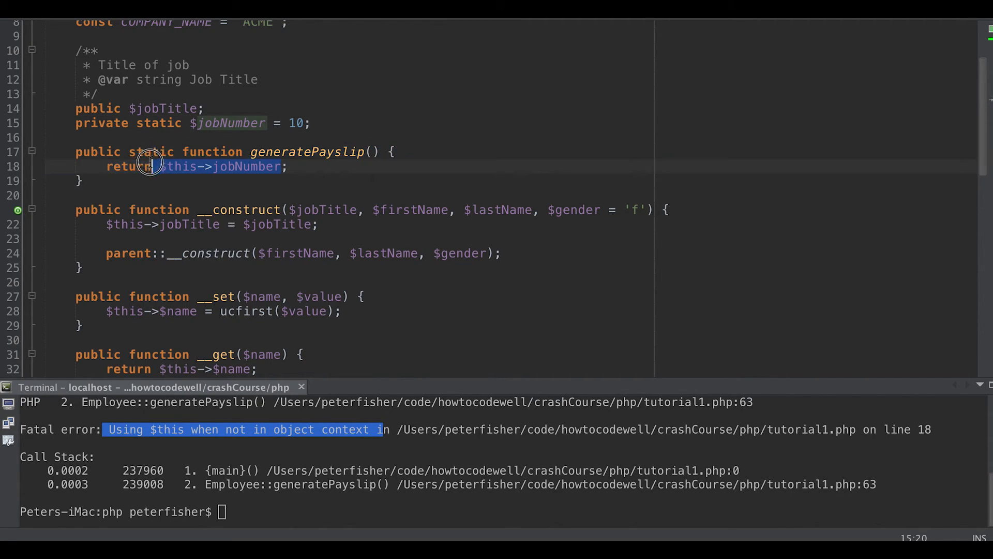
text(self::)
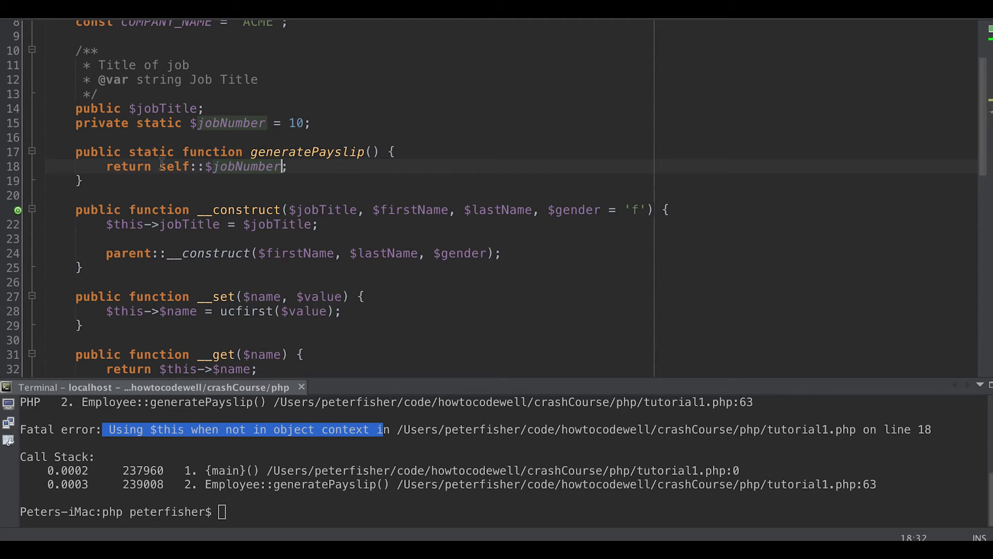
Clear the terminal and rerun php tutorial1.php, which prints 10 without errors
click(411, 498)
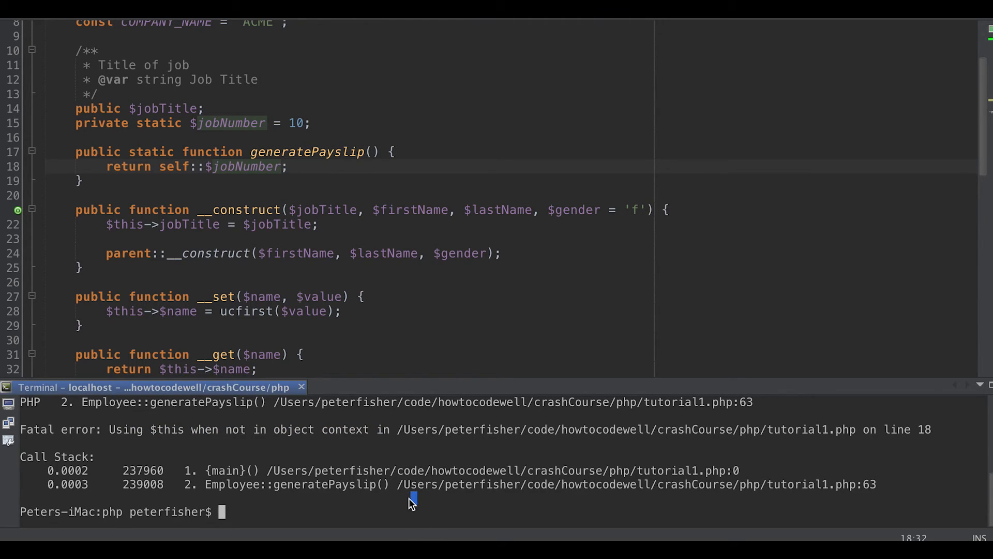
text(clea)
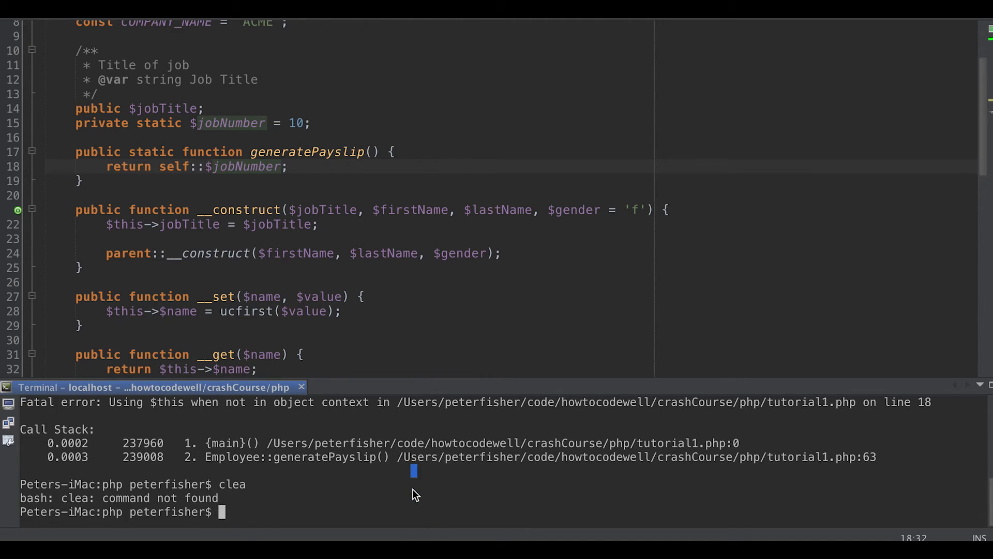
text(c)
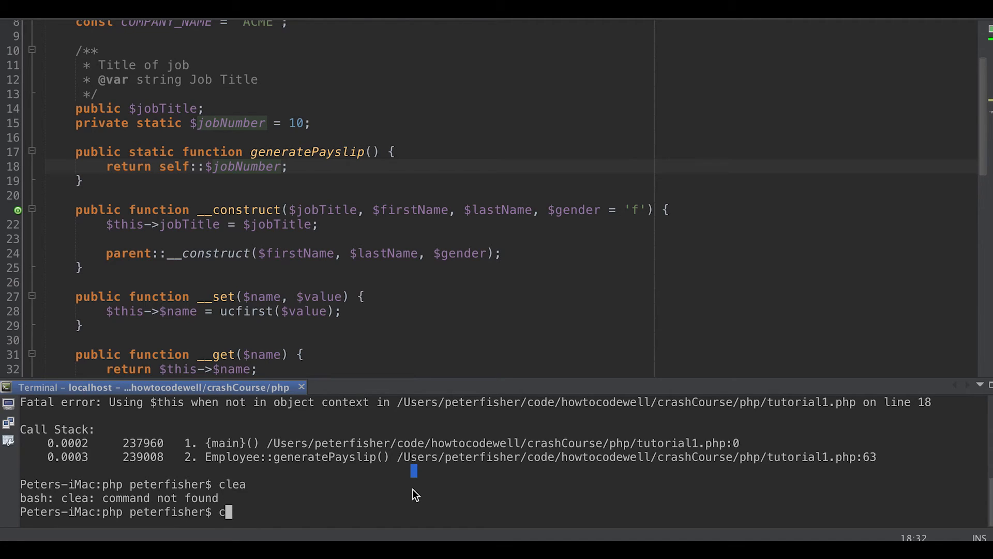
text(clear)
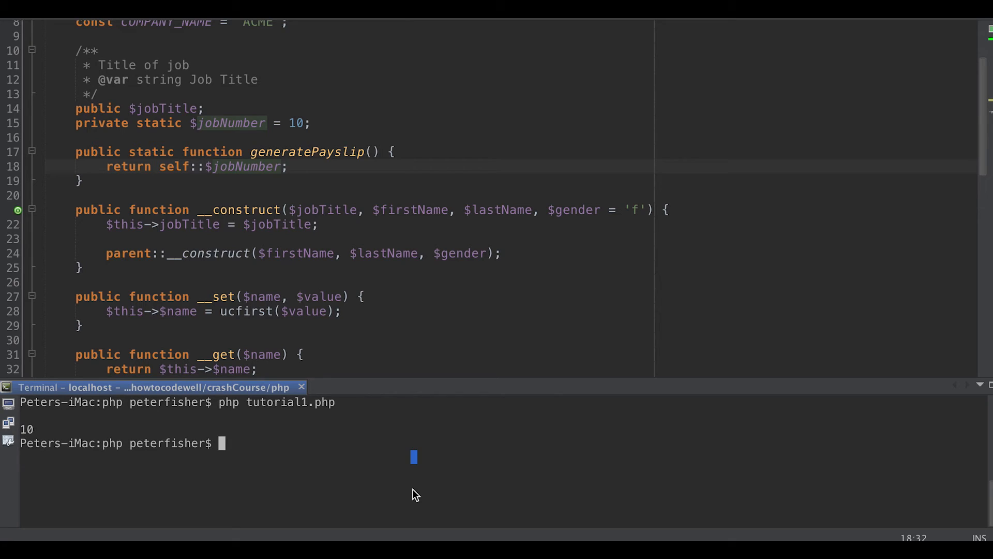
mouse_move(98, 325)
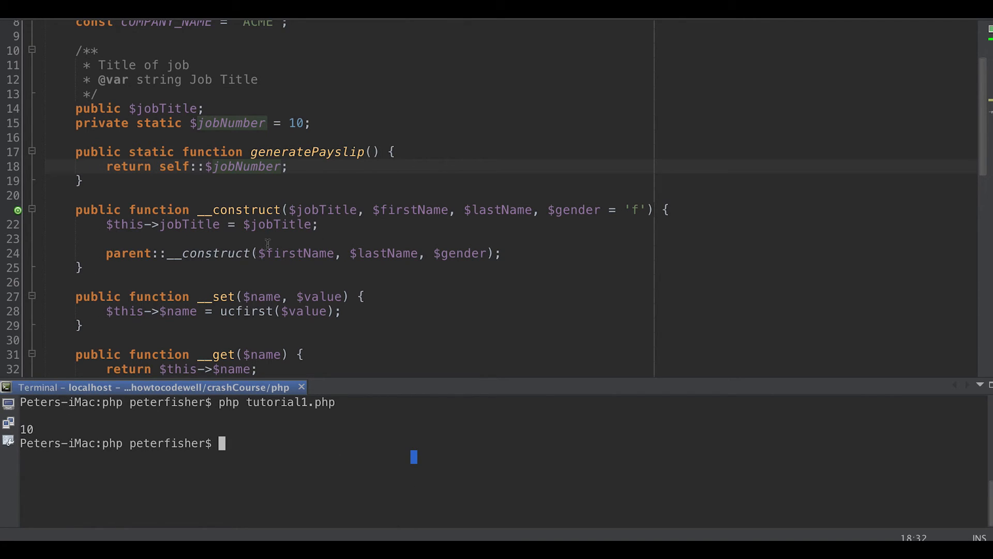
Declare protected static $bloodType = 'A+'; in the Person class
scroll(up, 3)
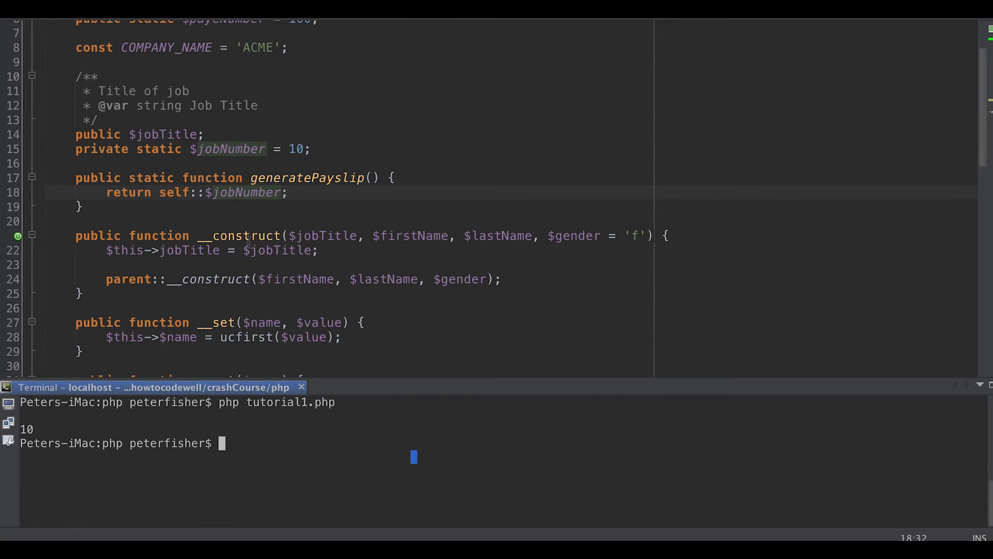
scroll(up, 3)
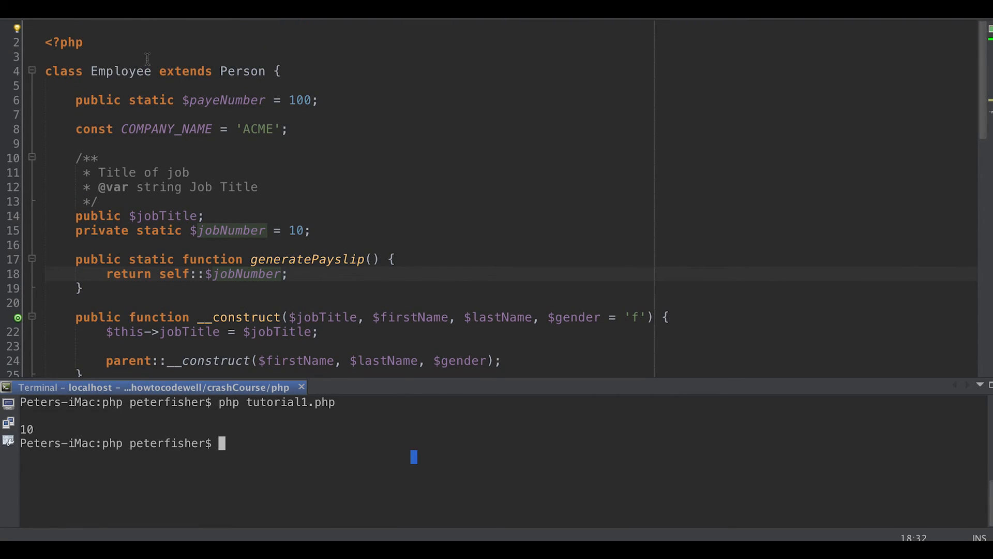
double_click(243, 70)
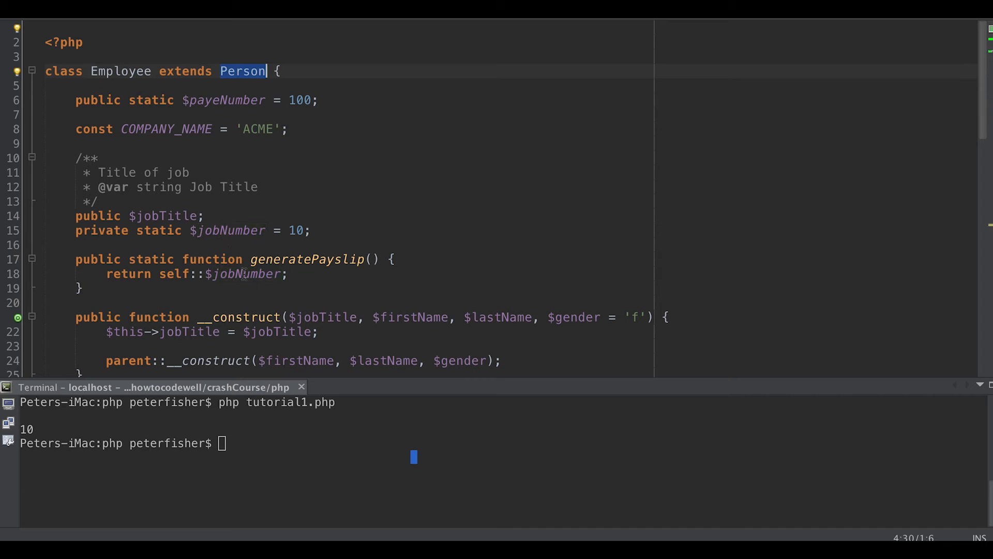
scroll(down, 3)
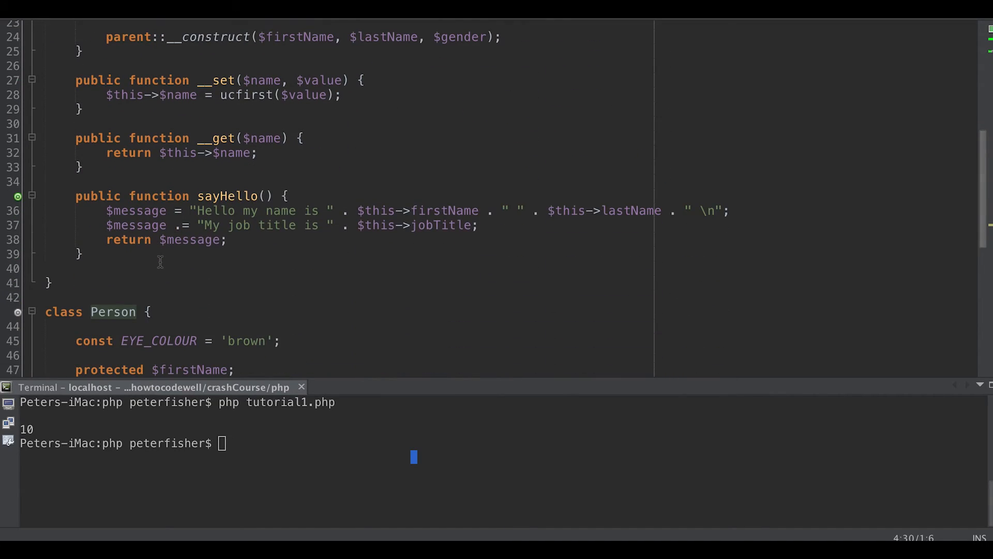
scroll(down, 3)
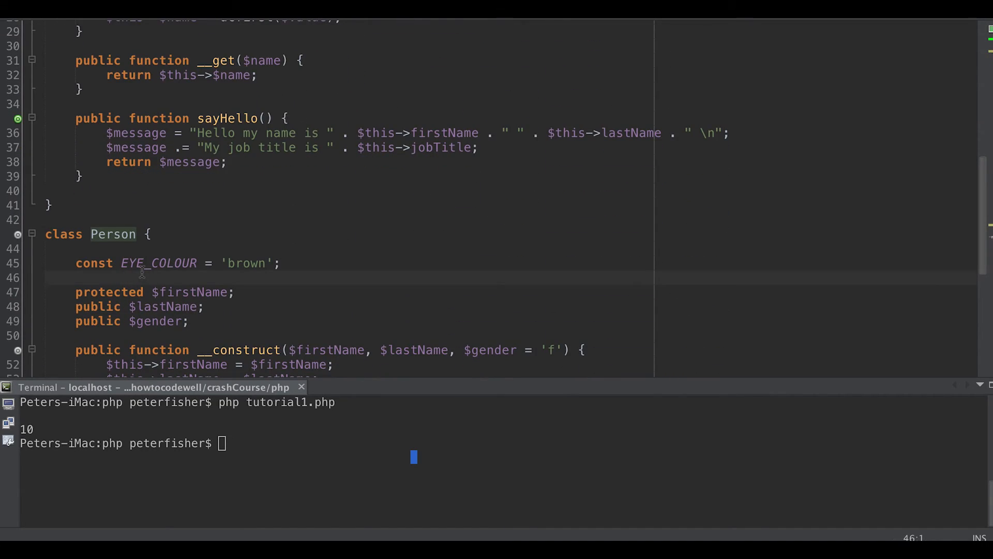
text(sta)
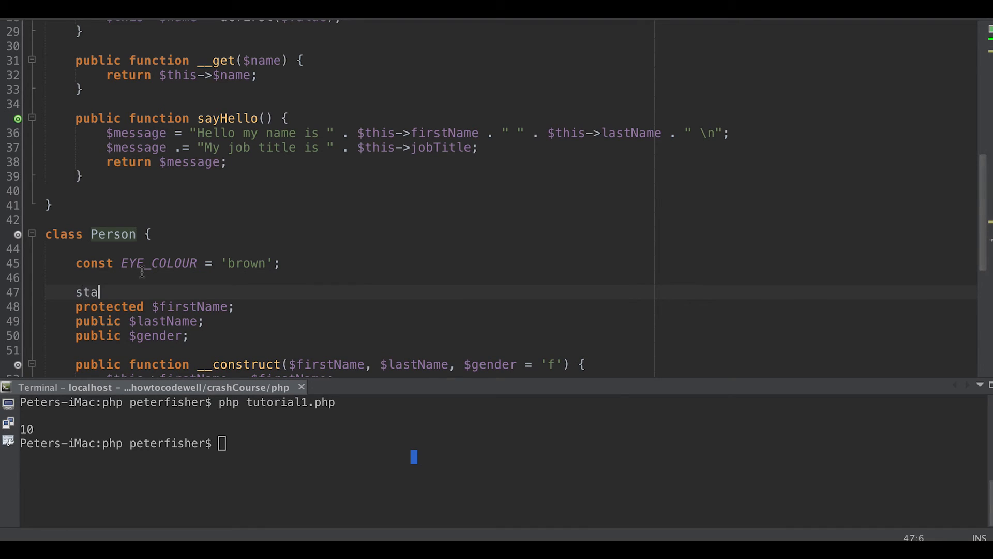
text(tic)
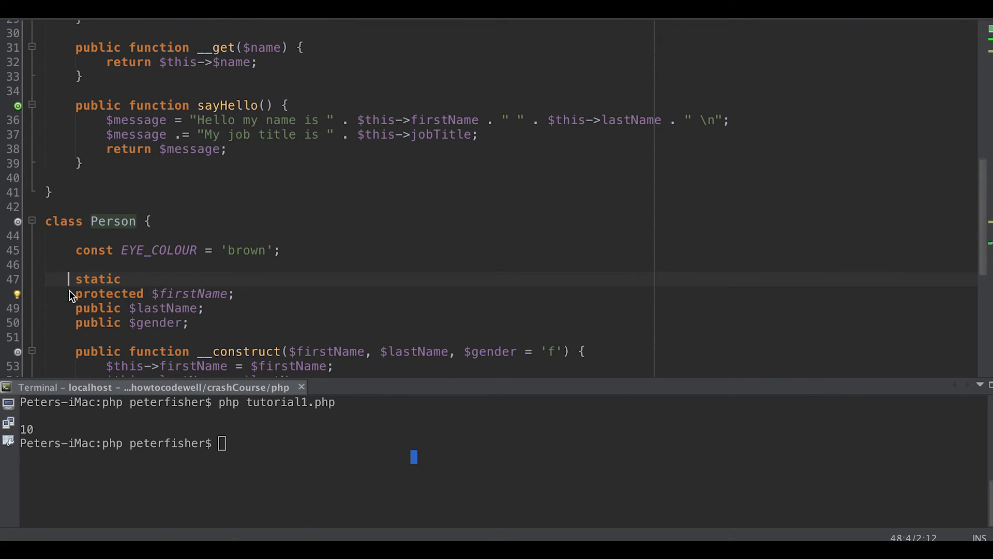
text(protected)
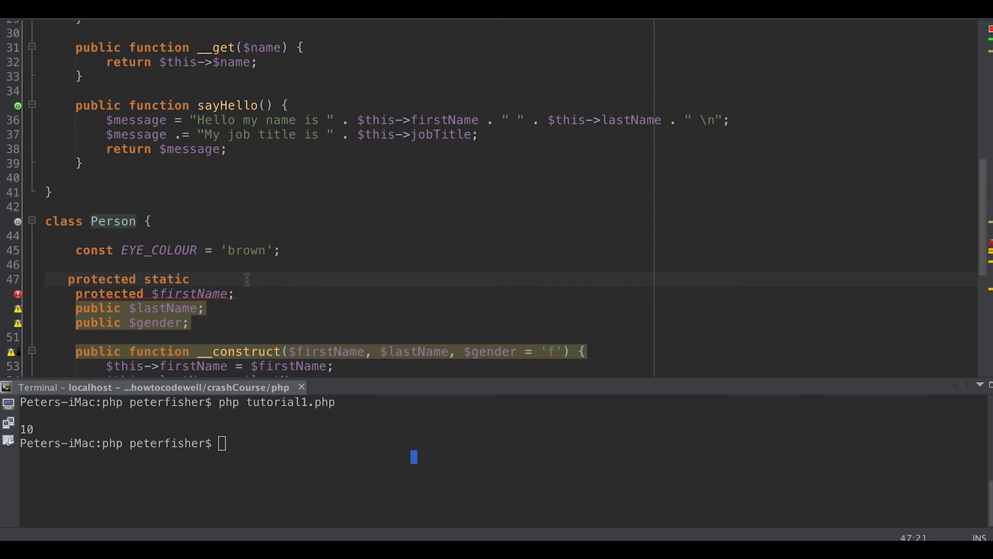
text($)
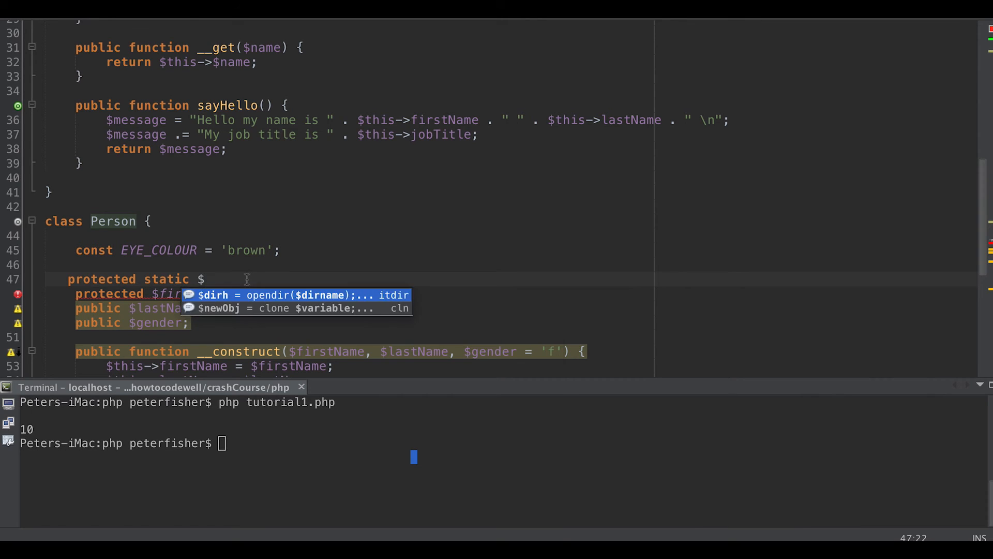
text(blood)
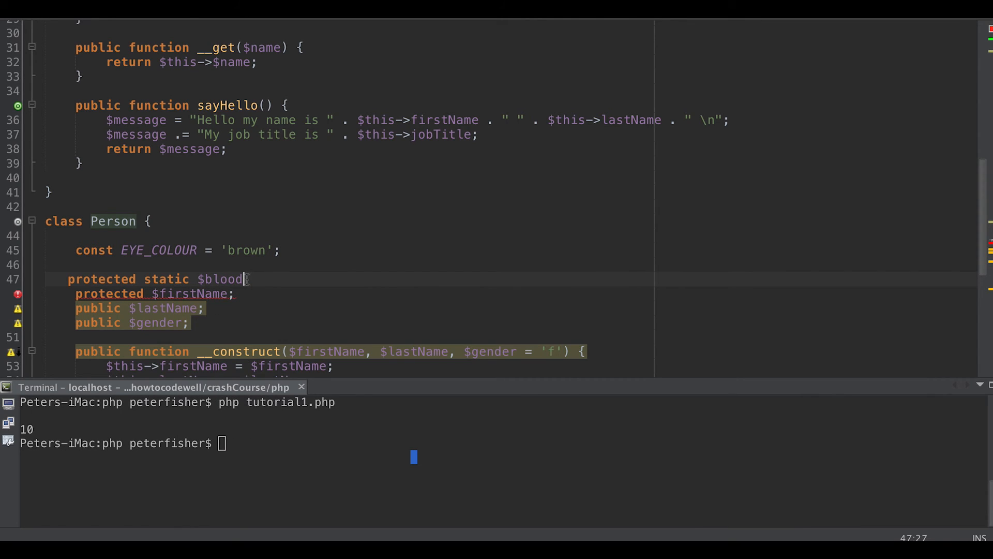
text(Type =)
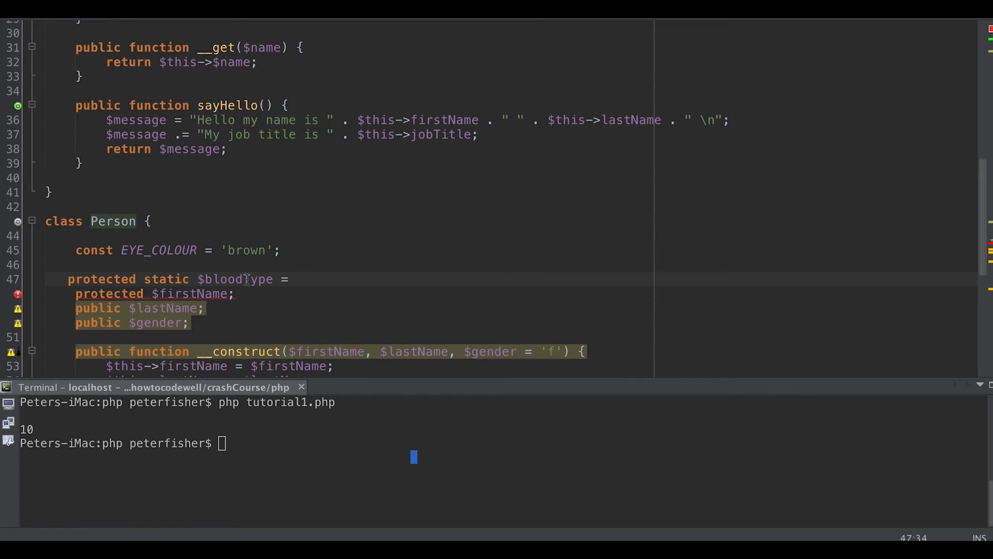
text('A')
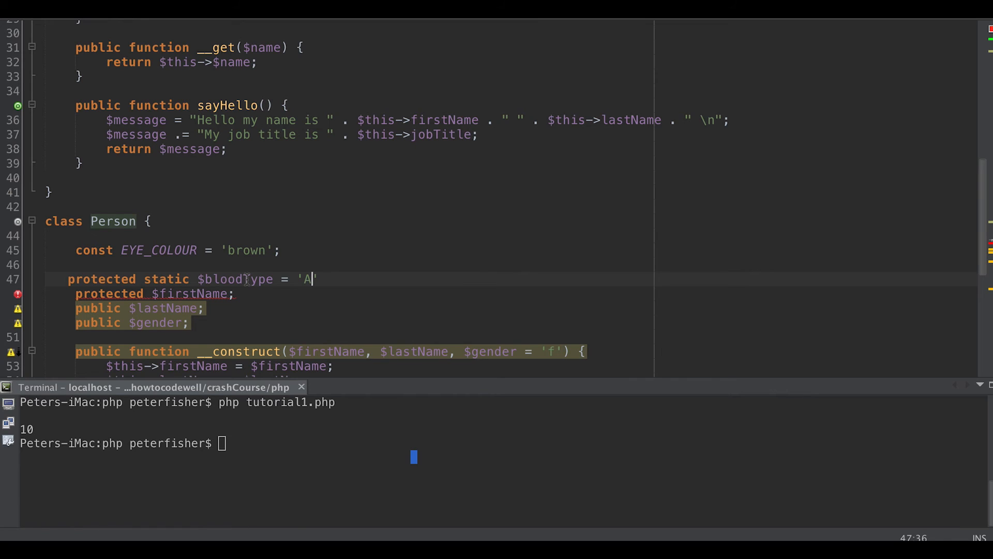
text(+';)
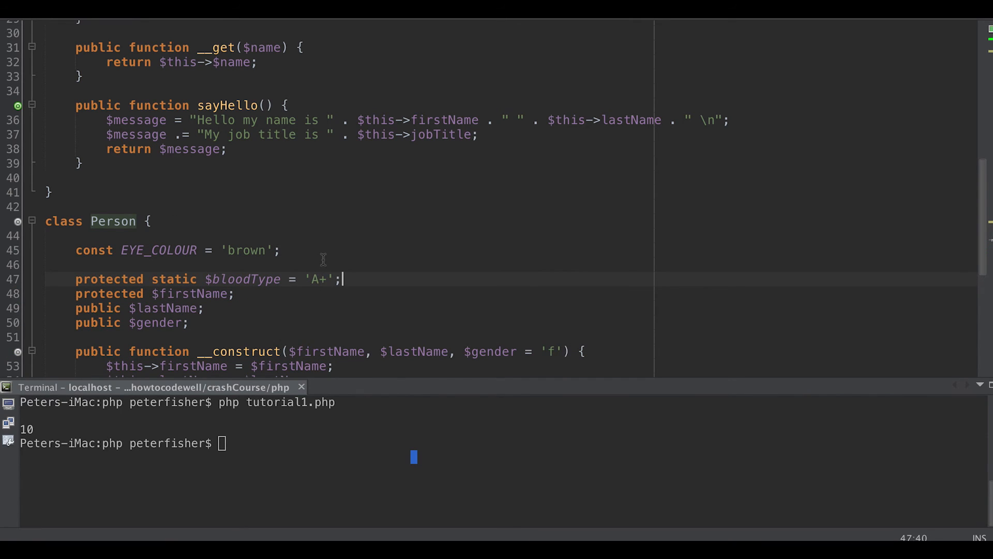
Change generatePayslip's return from self::$jobNumber to self::$bloodType
scroll(down, 3)
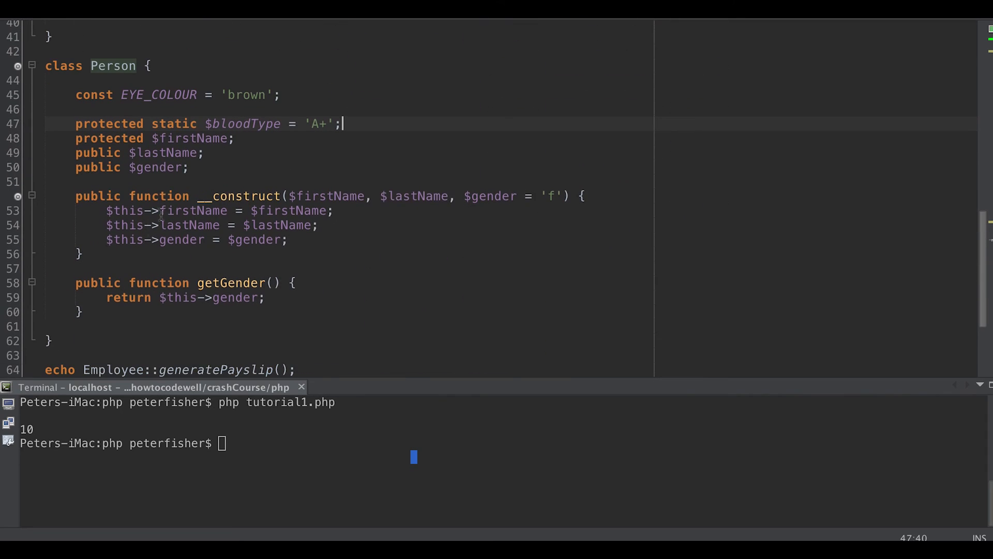
scroll(up, 3)
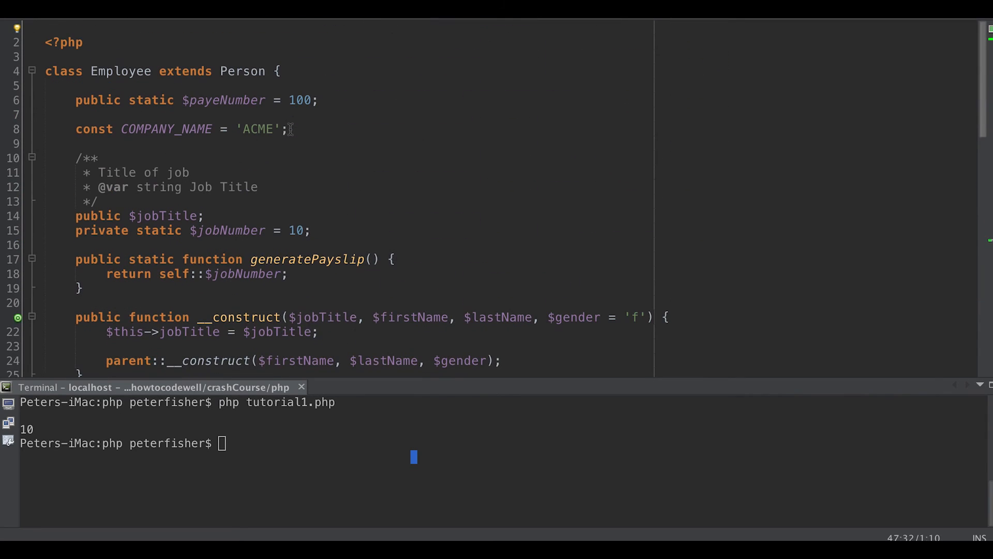
scroll(up, 3)
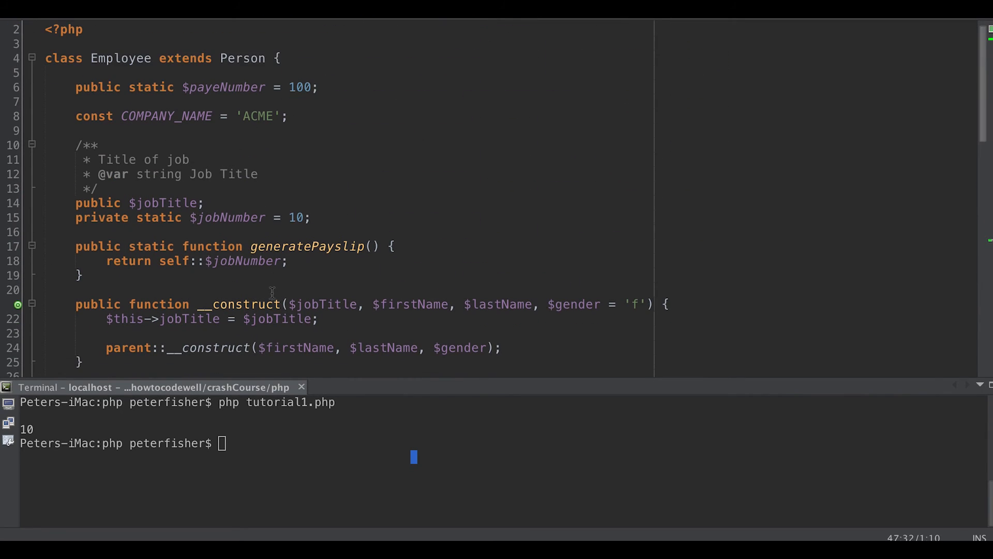
mouse_move(320, 259)
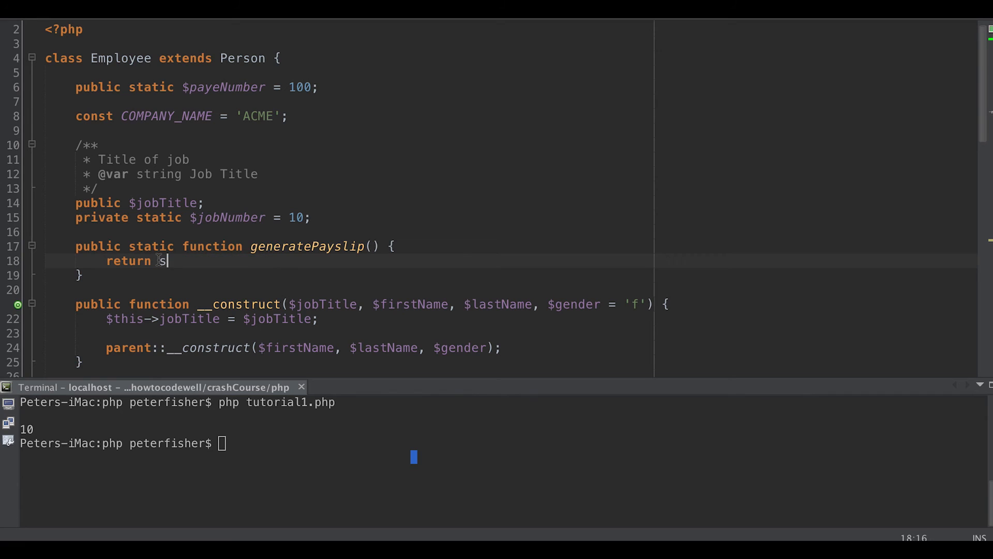
text(elf::$bloodType)
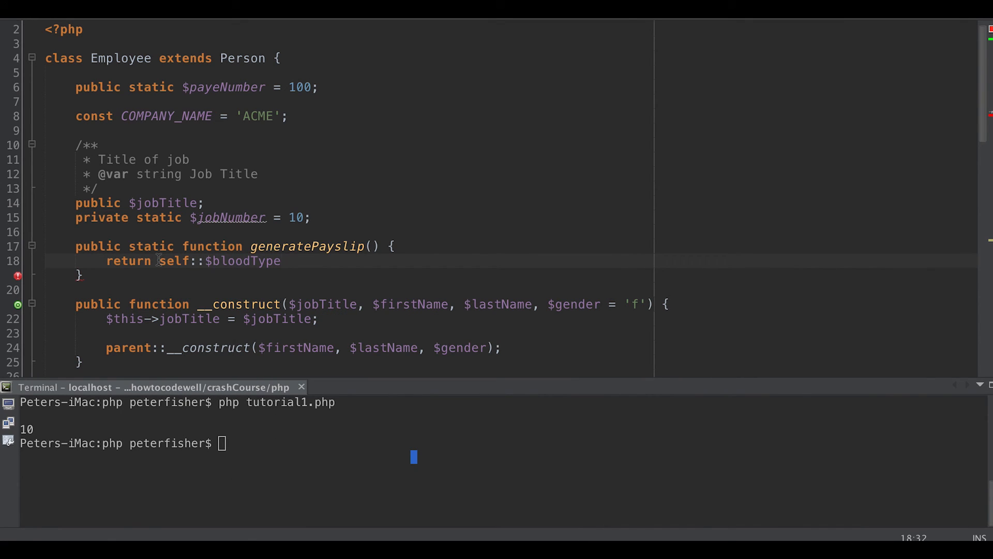
text(;)
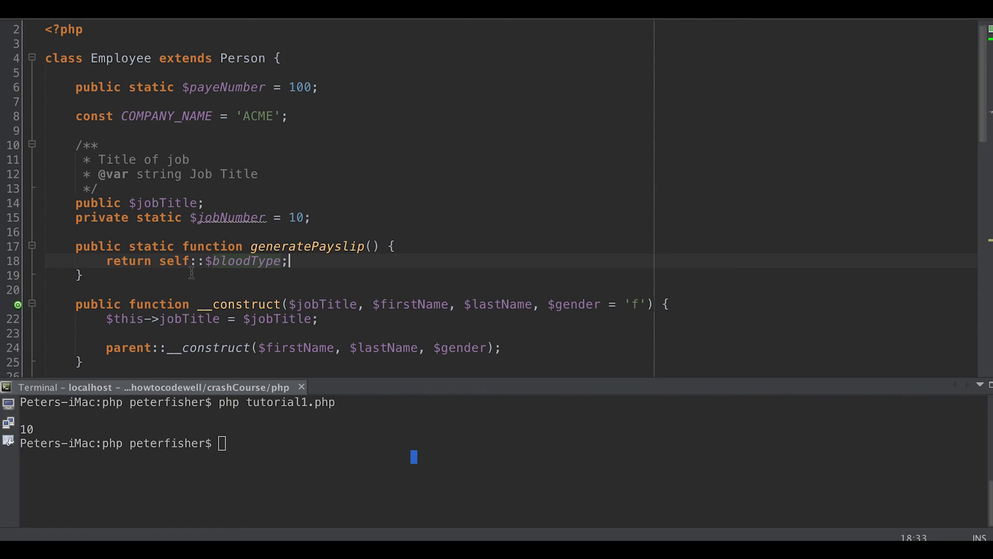
double_click(244, 260)
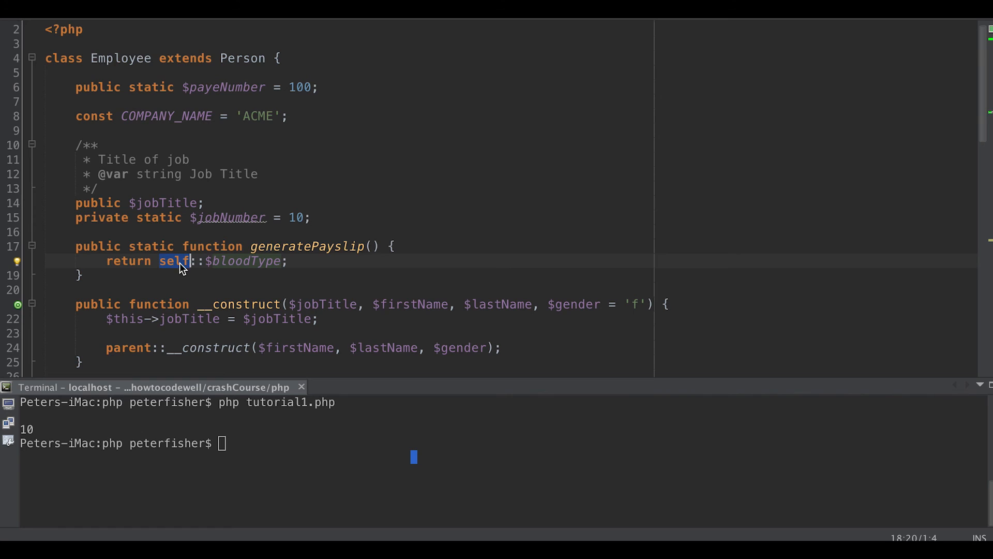
mouse_move(320, 198)
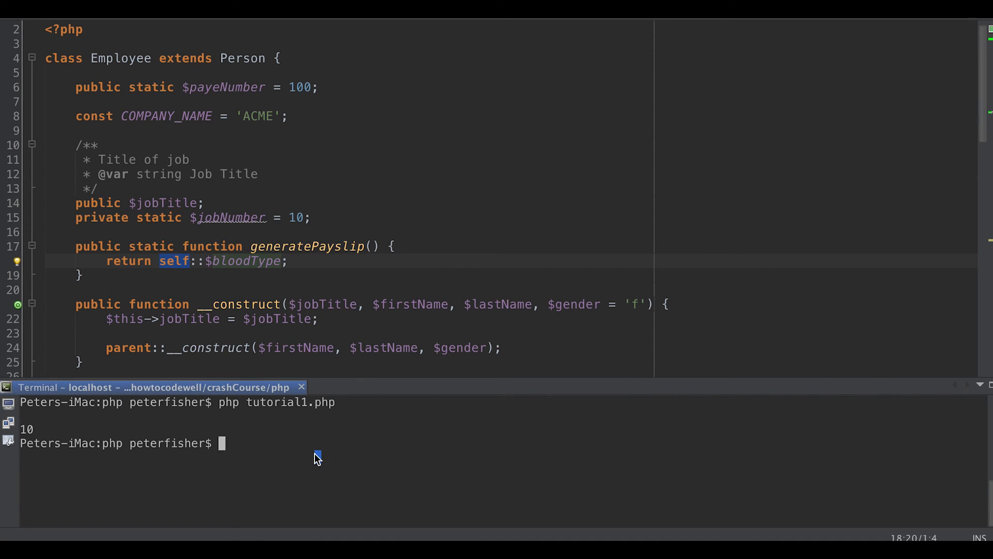
Rerun tutorial1.php so it prints A+, then scroll to review the Person class
key(Return)
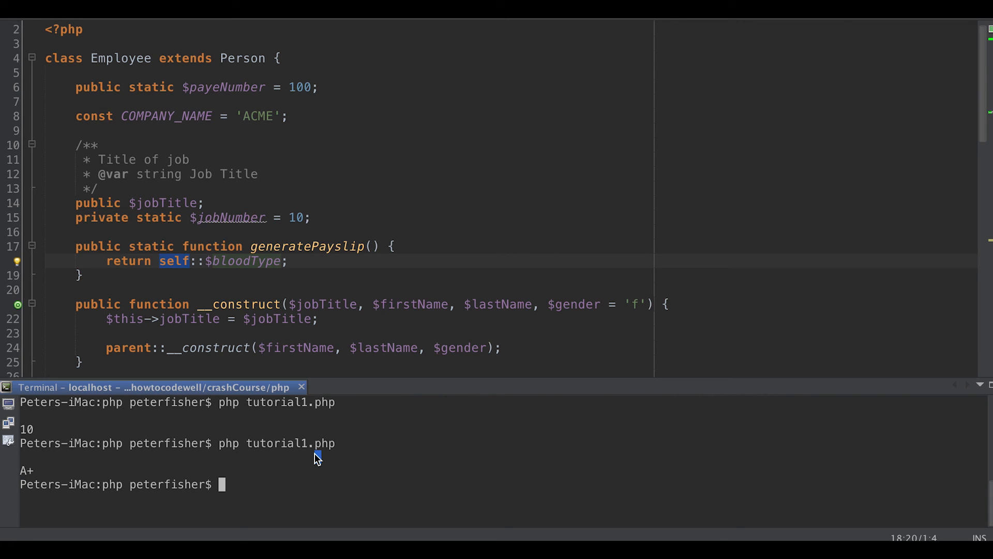
scroll(down, 3)
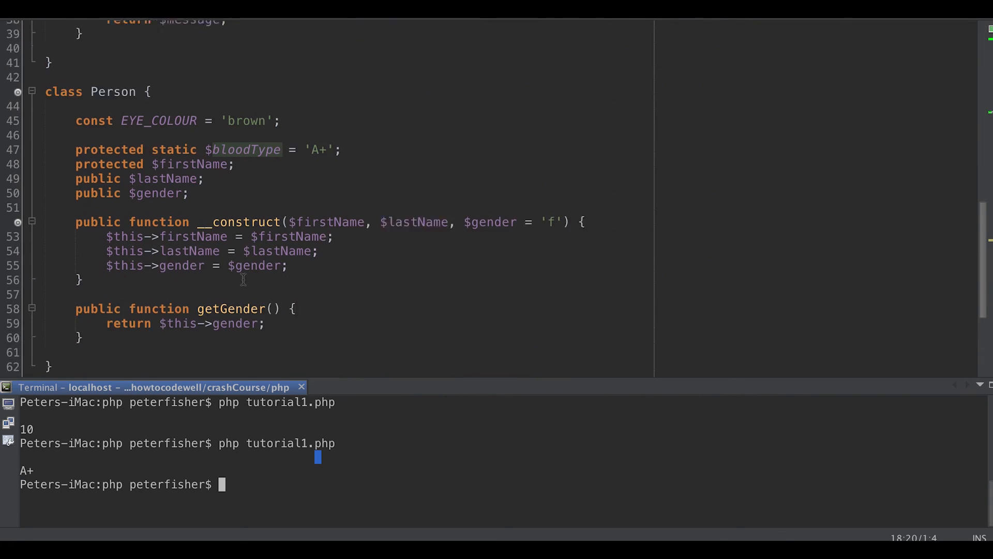
scroll(down, 3)
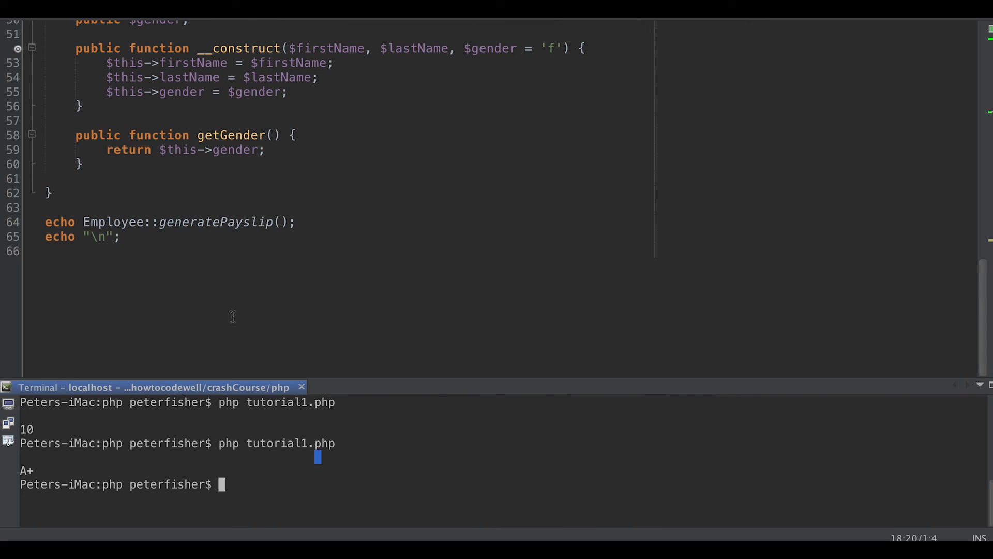
scroll(up, 3)
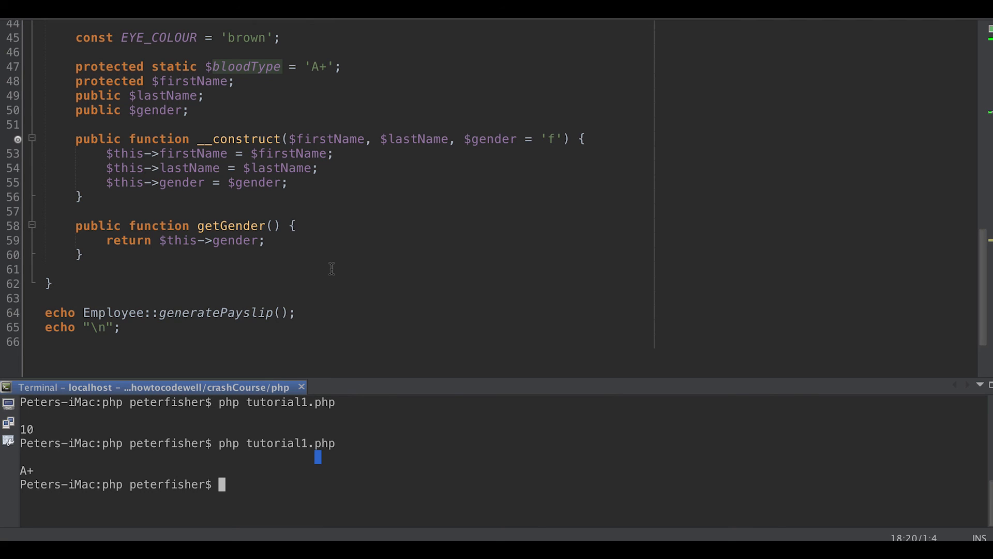
mouse_move(322, 277)
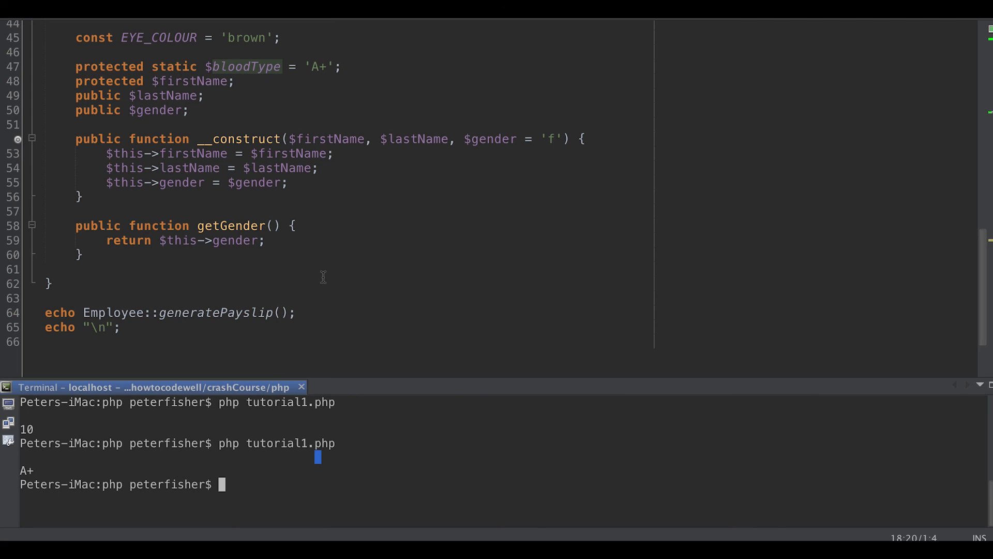
mouse_move(327, 278)
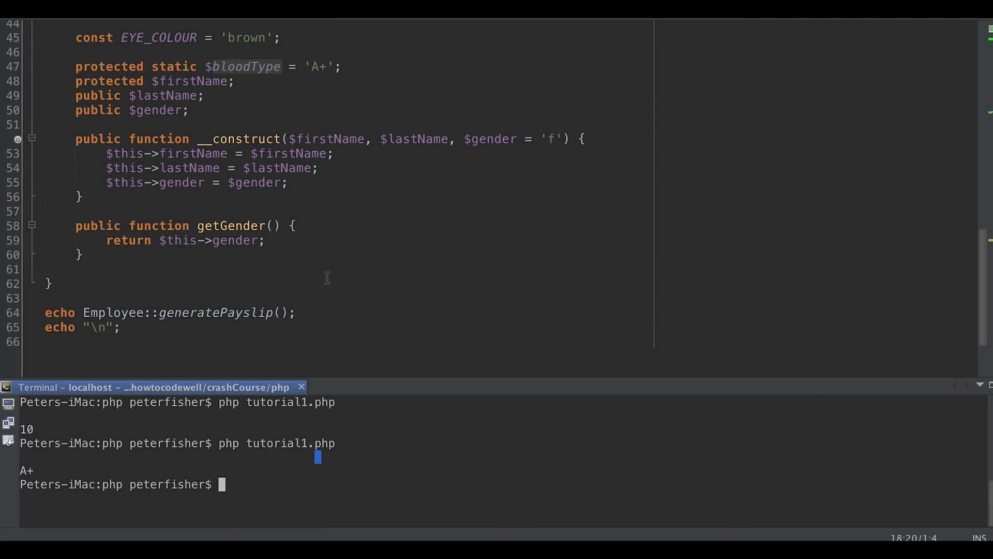
mouse_move(412, 538)
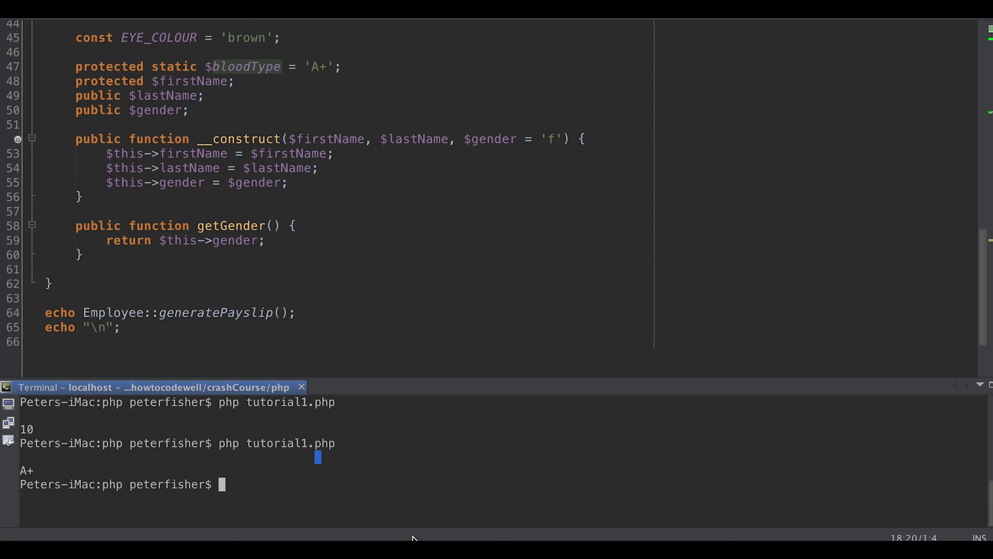